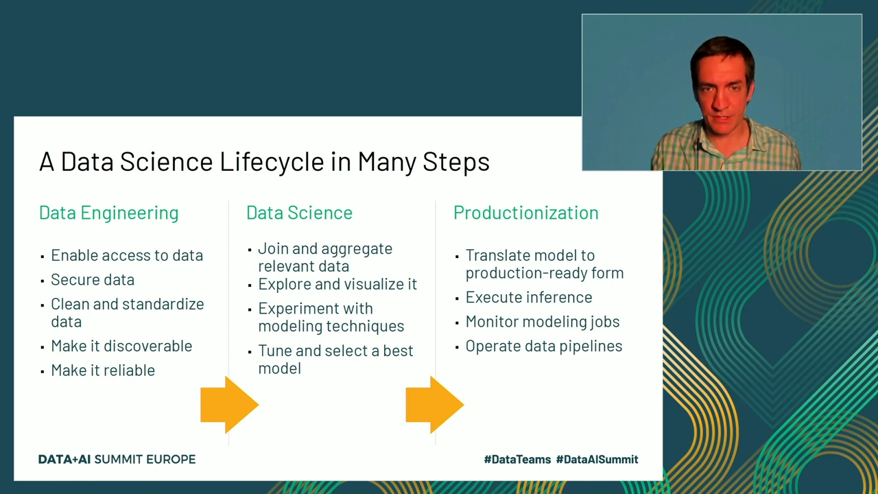
Step: Scroll past the Data Preparation notes to the %scala cell reading health_indicators and its cholera result rows
{"action": "key", "text": "Right"}
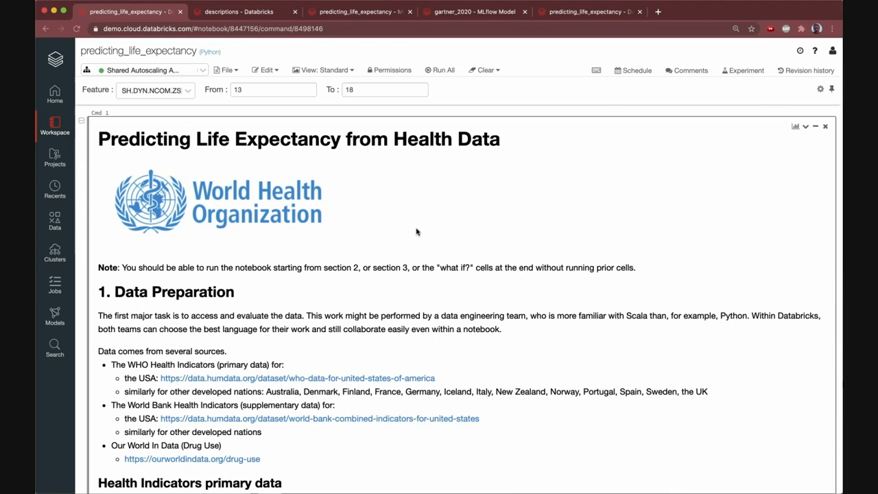
{"action": "mouse_move", "coordinate": [429, 308]}
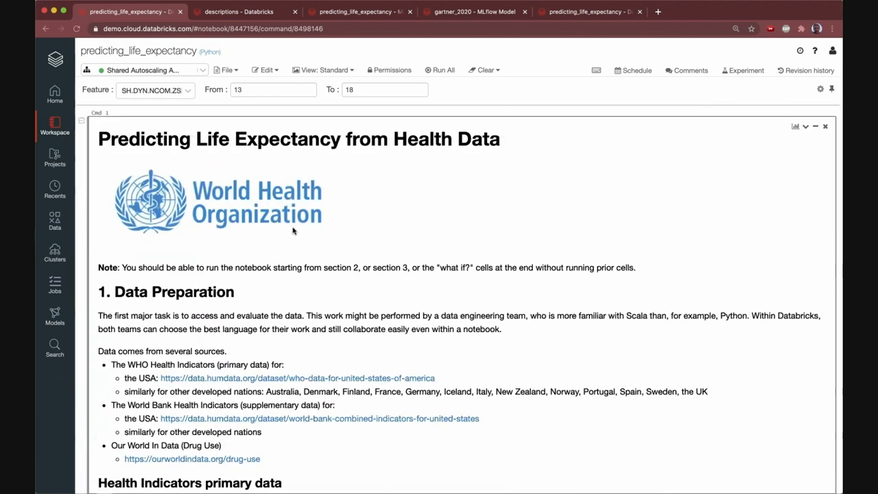
{"action": "mouse_move", "coordinate": [197, 192]}
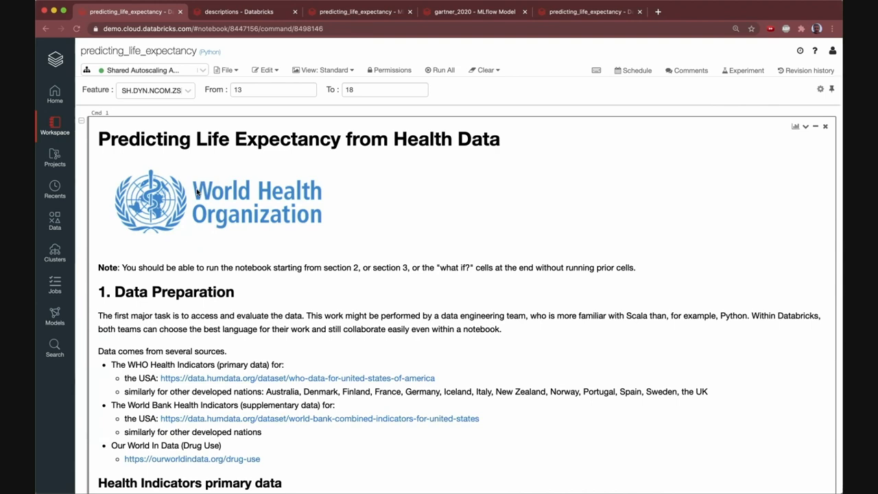
{"action": "left_click", "coordinate": [144, 69]}
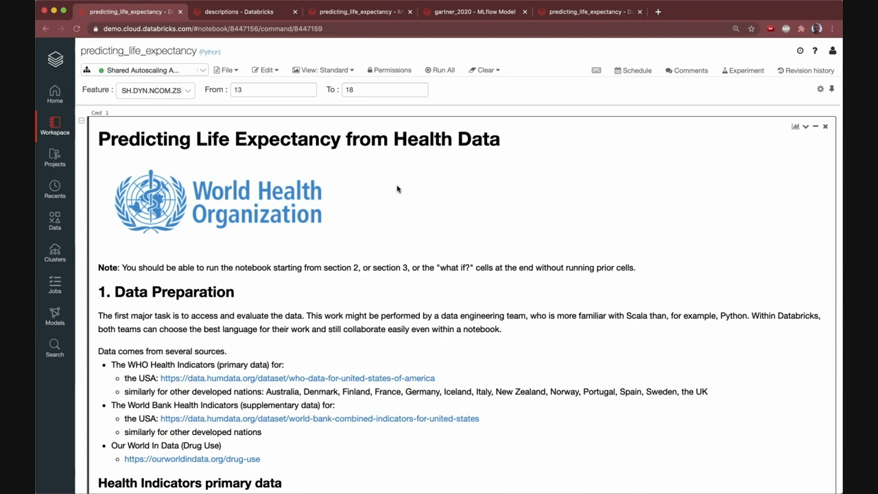
{"action": "mouse_move", "coordinate": [409, 211]}
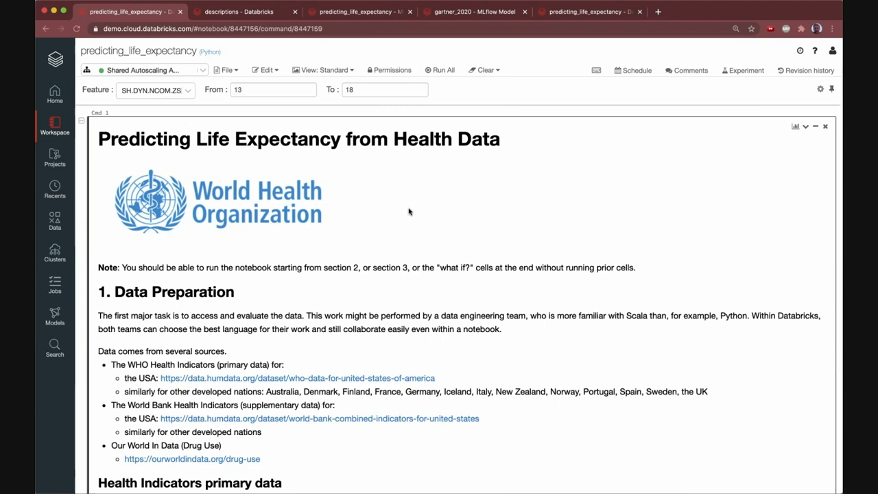
{"action": "mouse_move", "coordinate": [412, 218]}
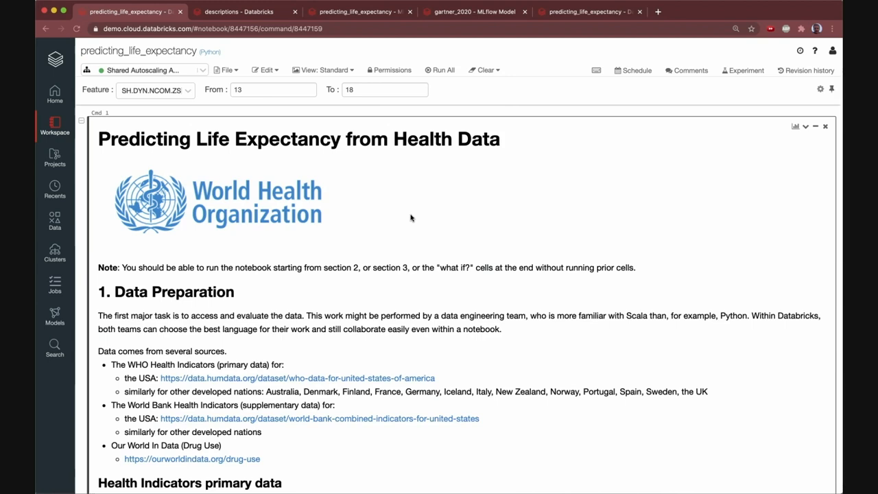
{"action": "scroll", "scroll_direction": "down", "scroll_amount": 3}
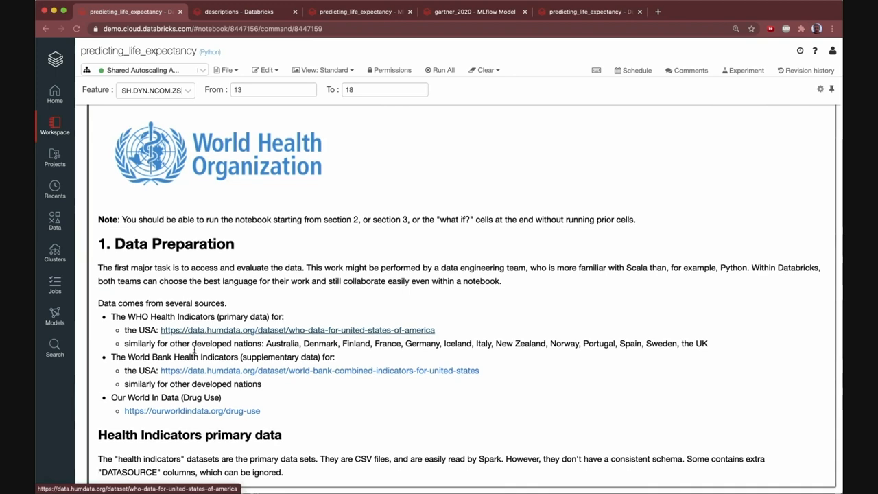
{"action": "scroll", "scroll_direction": "down", "scroll_amount": 3}
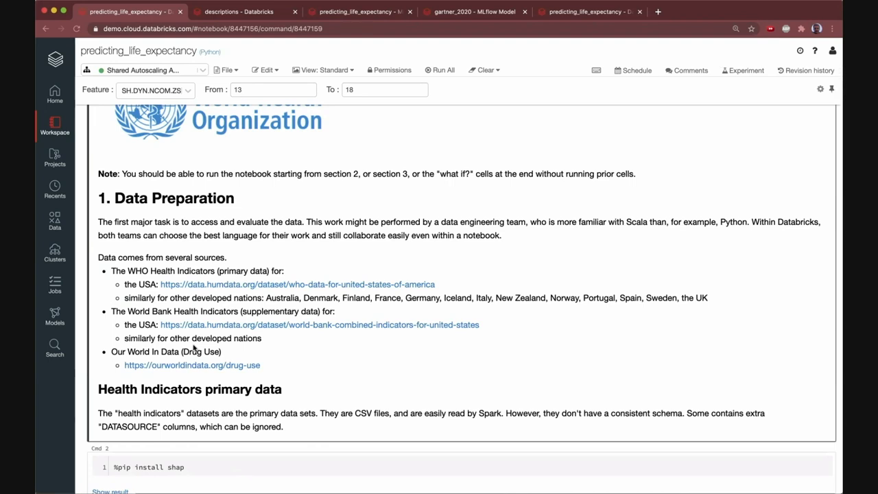
{"action": "mouse_move", "coordinate": [245, 390]}
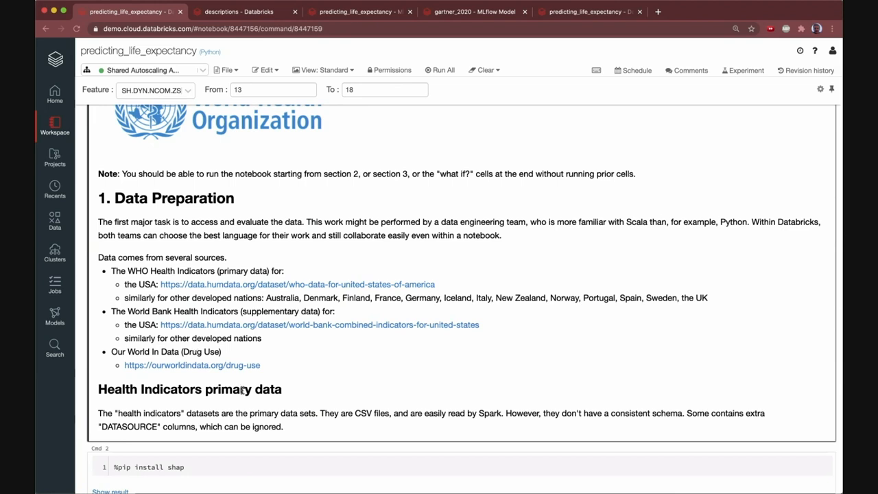
{"action": "mouse_move", "coordinate": [247, 381]}
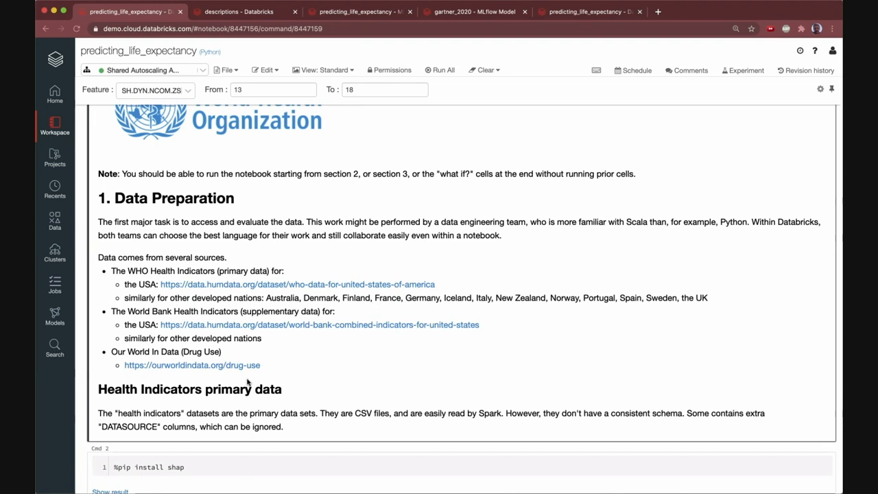
{"action": "scroll", "scroll_direction": "down", "scroll_amount": 3}
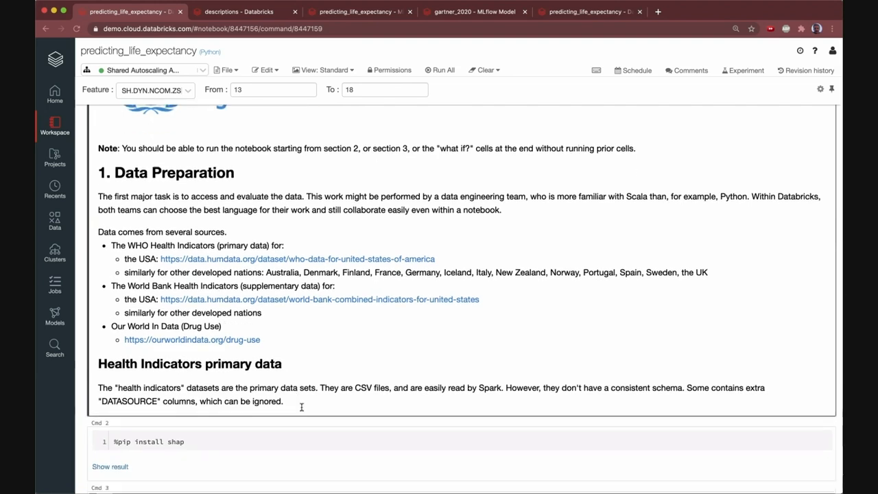
{"action": "scroll", "scroll_direction": "down", "scroll_amount": 3}
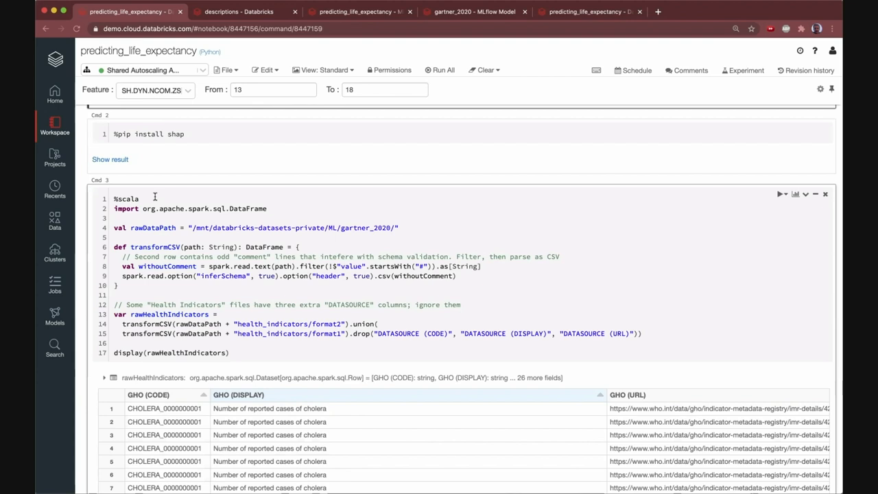
{"action": "mouse_move", "coordinate": [258, 212]}
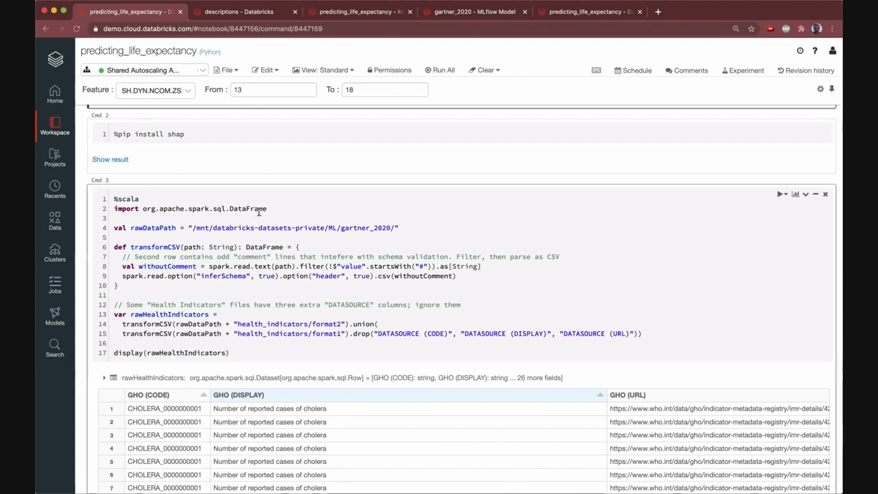
{"action": "mouse_move", "coordinate": [288, 231]}
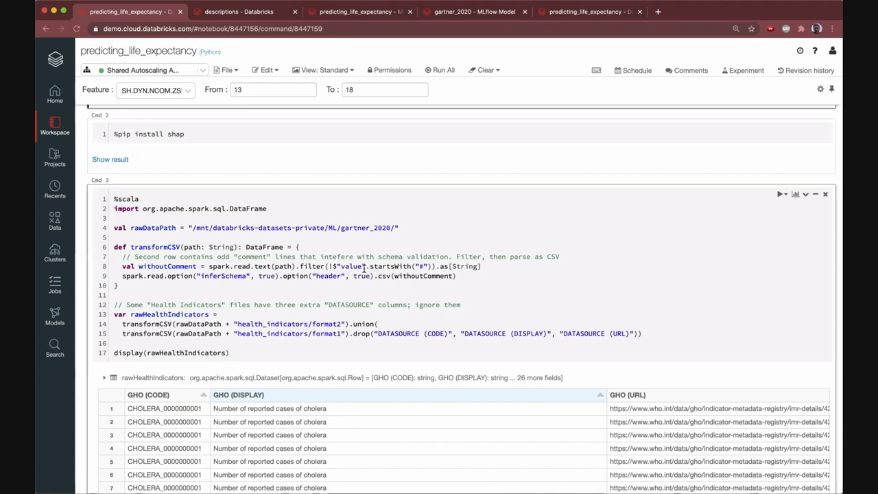
Step: Scroll past the transformation cells to the SELECT * FROM healthIndicators query listing Australian rows by year
{"action": "scroll", "scroll_direction": "down", "scroll_amount": 3}
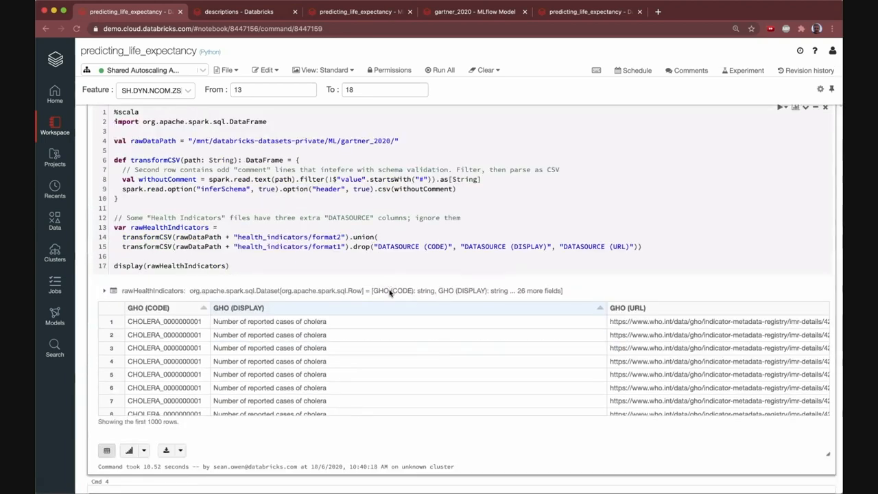
{"action": "scroll", "scroll_direction": "down", "scroll_amount": 3}
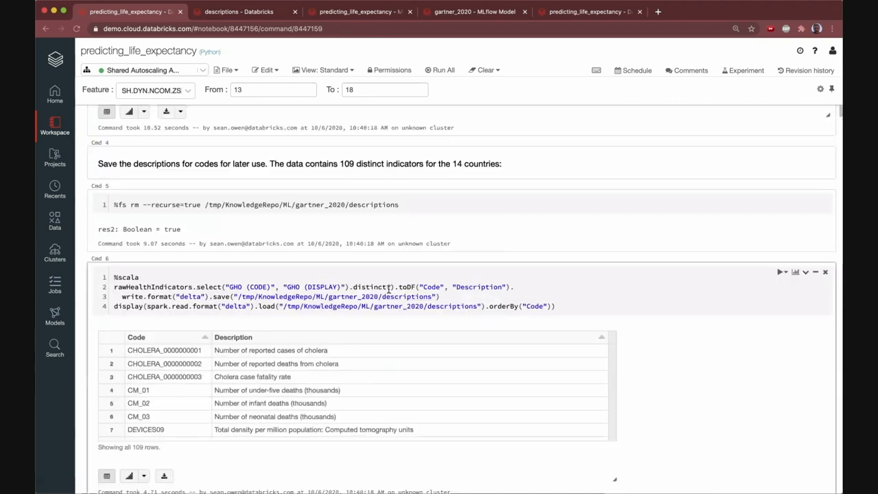
{"action": "scroll", "scroll_direction": "down", "scroll_amount": 3}
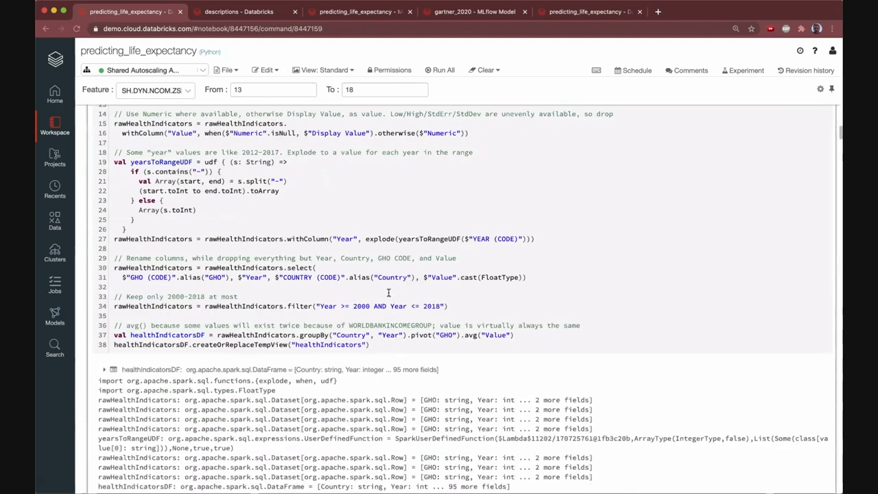
{"action": "scroll", "scroll_direction": "down", "scroll_amount": 3}
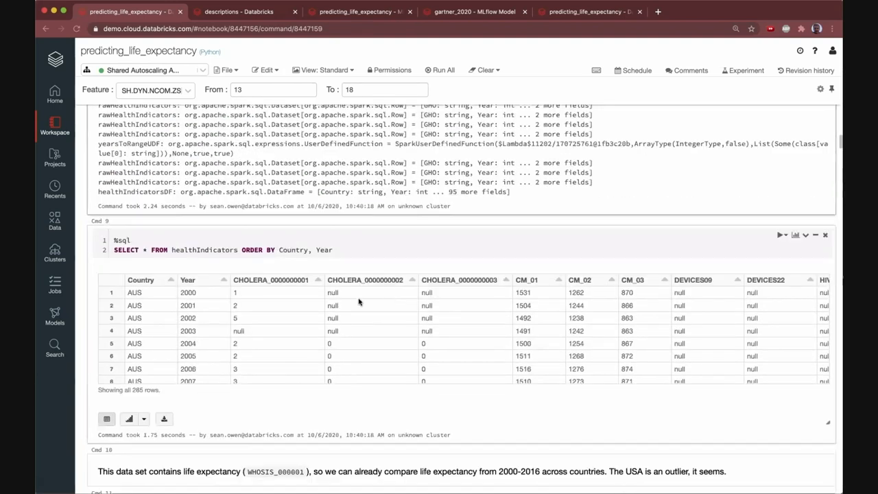
{"action": "mouse_move", "coordinate": [308, 318]}
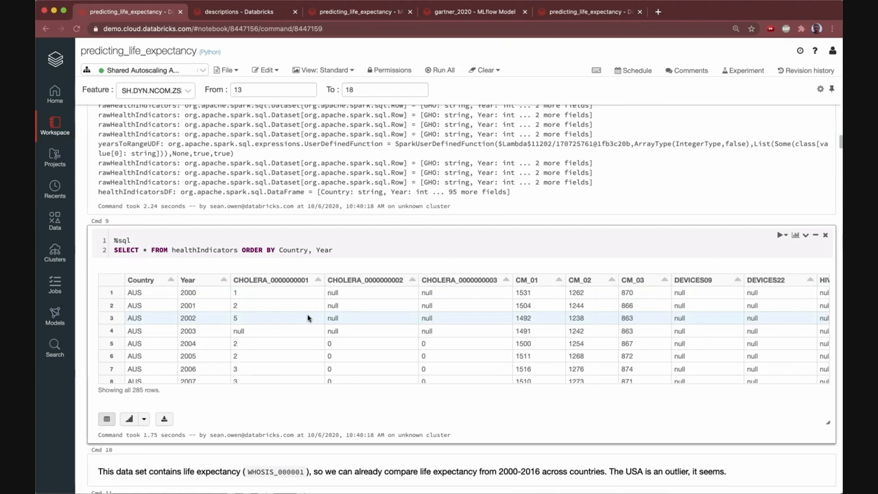
{"action": "mouse_move", "coordinate": [151, 313]}
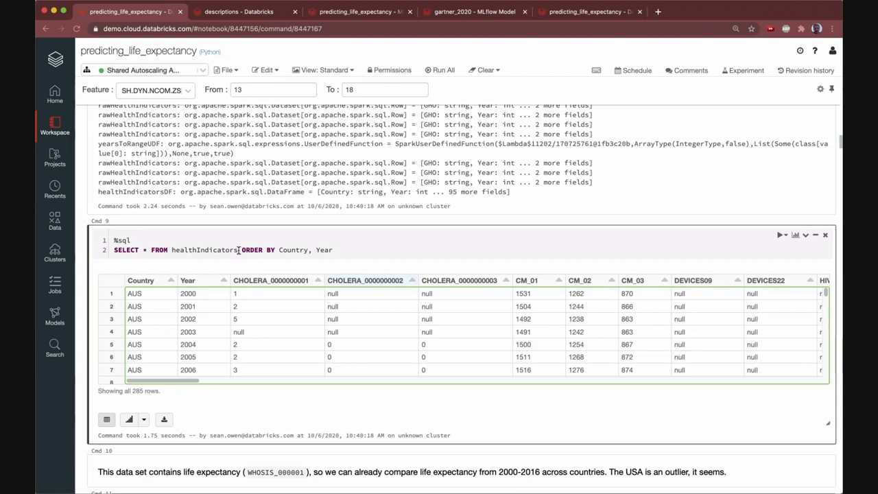
{"action": "mouse_move", "coordinate": [406, 339]}
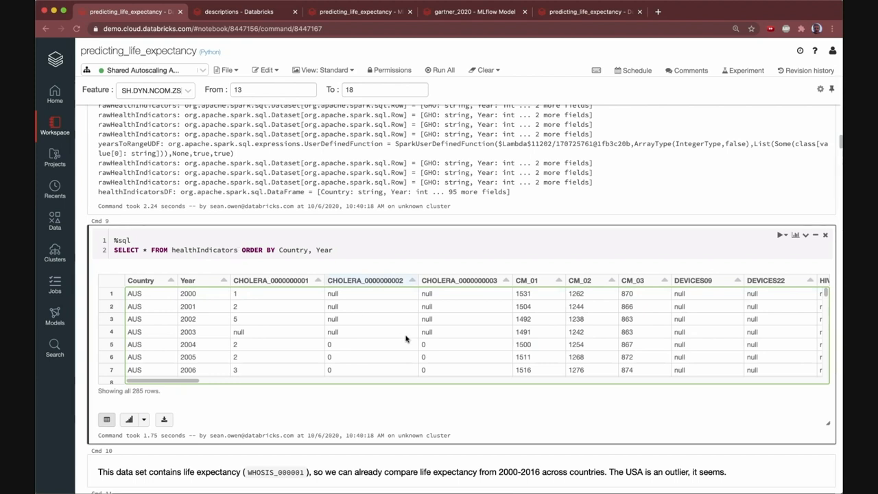
Step: Scroll to Cmd 11, the query selecting WHOSIS_000001 AS LifeExpectancy, and the start of its chart
{"action": "scroll", "scroll_direction": "down", "scroll_amount": 3}
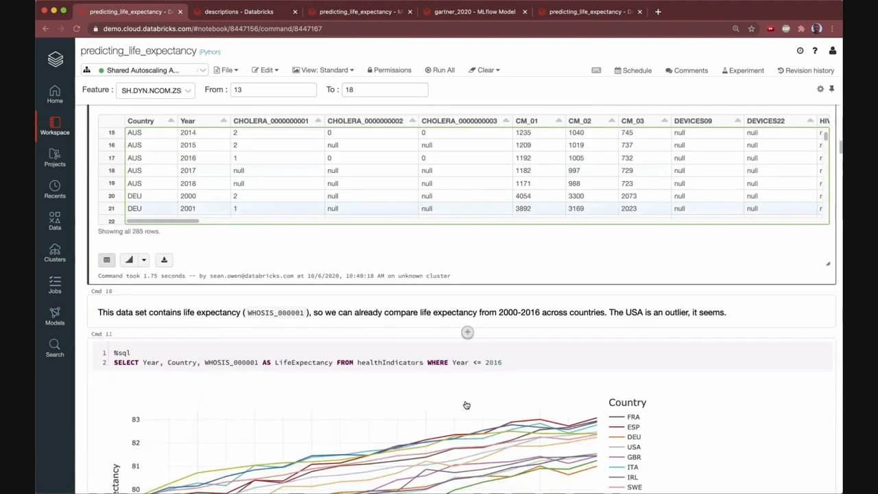
Step: Scroll until the life expectancy line chart is fully visible with per-country values for 2007
{"action": "scroll", "scroll_direction": "down", "scroll_amount": 3}
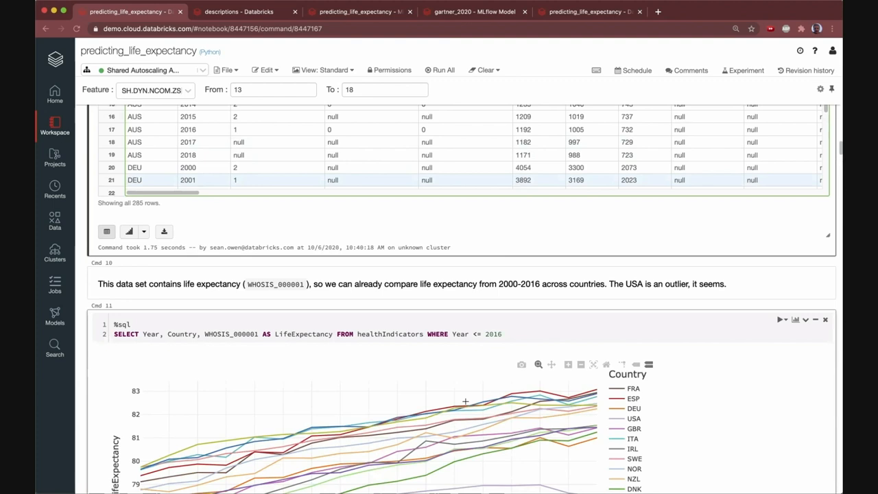
{"action": "scroll", "scroll_direction": "down", "scroll_amount": 3}
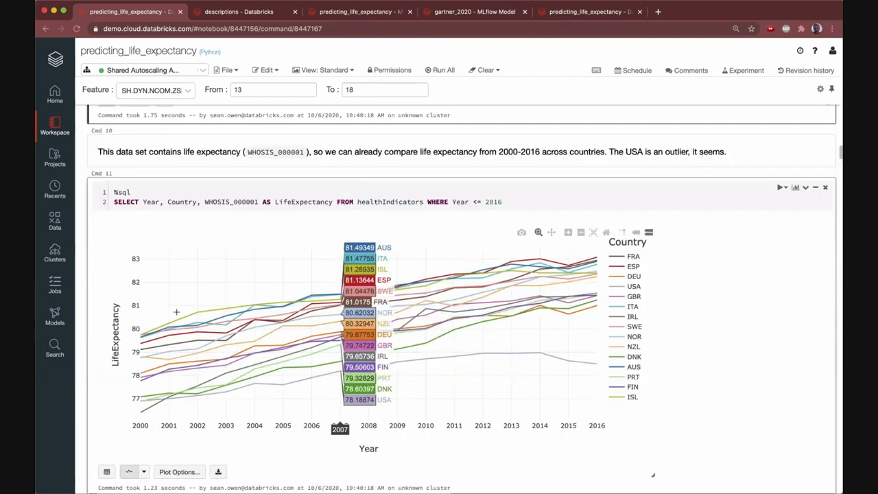
{"action": "mouse_move", "coordinate": [168, 314]}
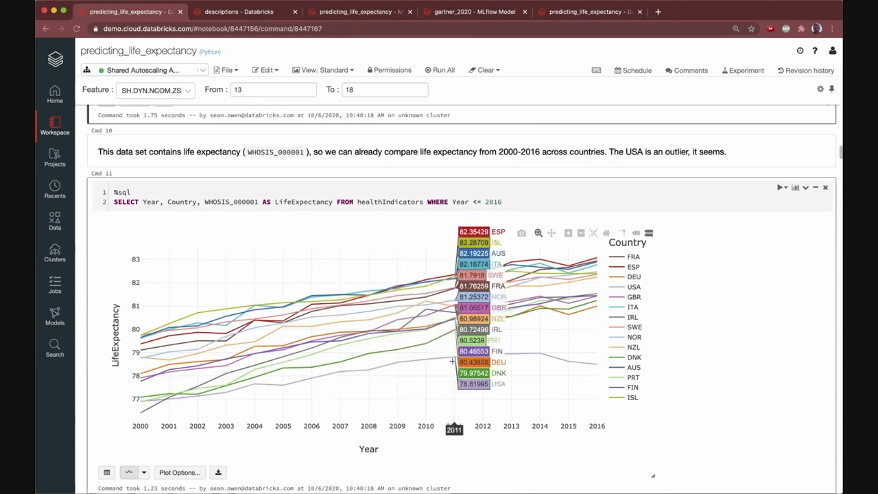
{"action": "mouse_move", "coordinate": [510, 429]}
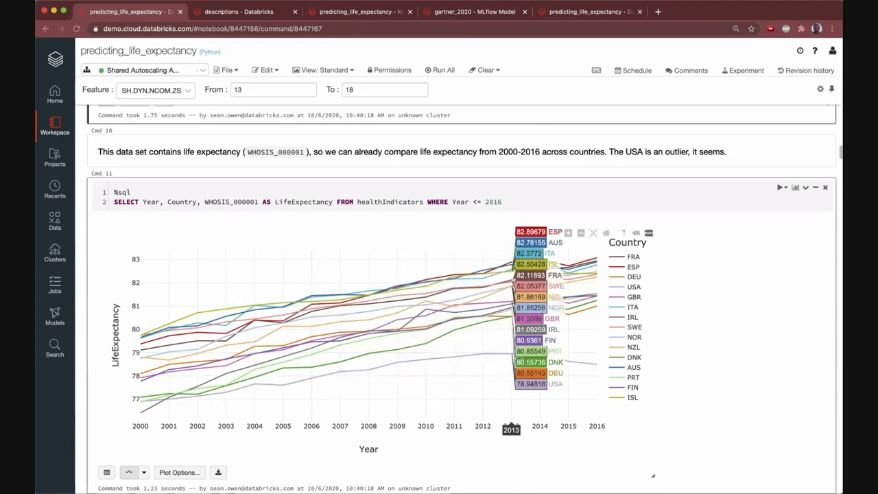
{"action": "mouse_move", "coordinate": [593, 291]}
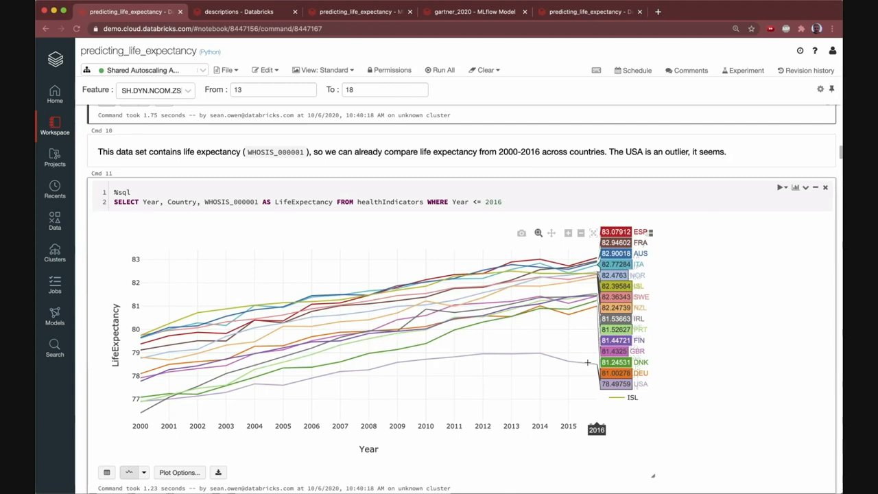
Step: Scroll past the descriptions cell to the SELECT * FROM indicators query and its wide per-indicator table
{"action": "scroll", "scroll_direction": "down", "scroll_amount": 3}
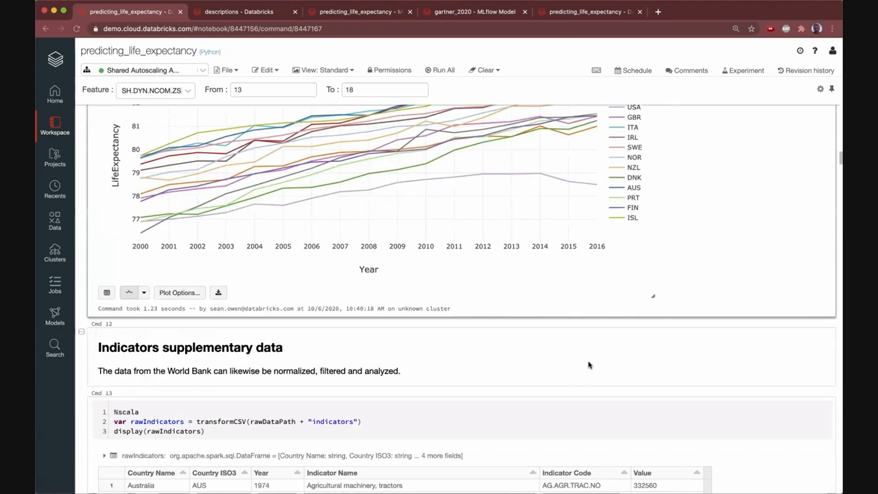
{"action": "scroll", "scroll_direction": "down", "scroll_amount": 3}
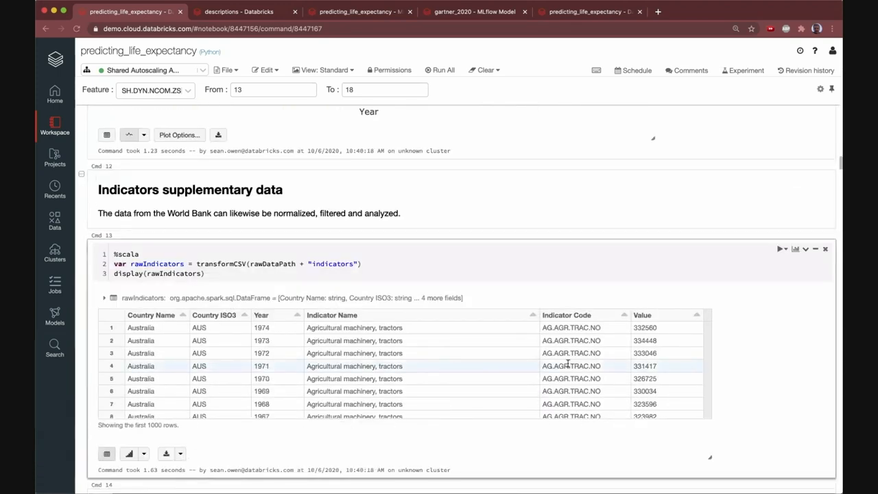
{"action": "scroll", "scroll_direction": "down", "scroll_amount": 3}
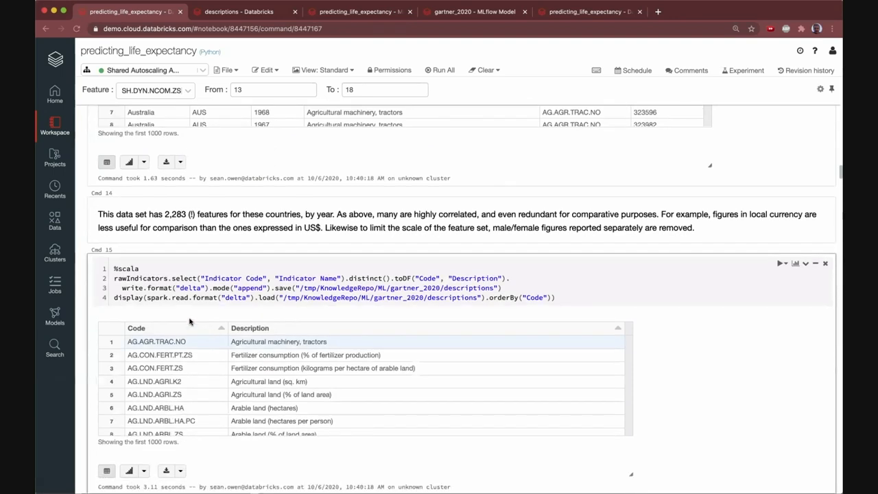
{"action": "scroll", "scroll_direction": "down", "scroll_amount": 3}
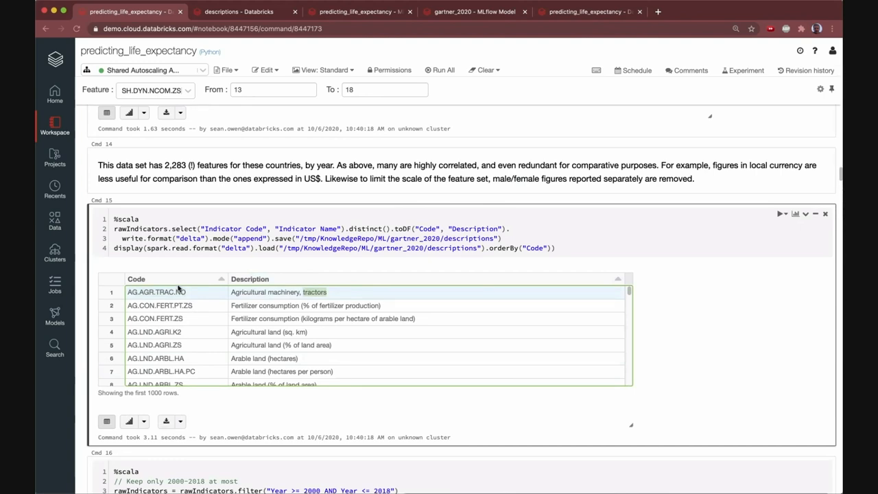
{"action": "mouse_move", "coordinate": [85, 264]}
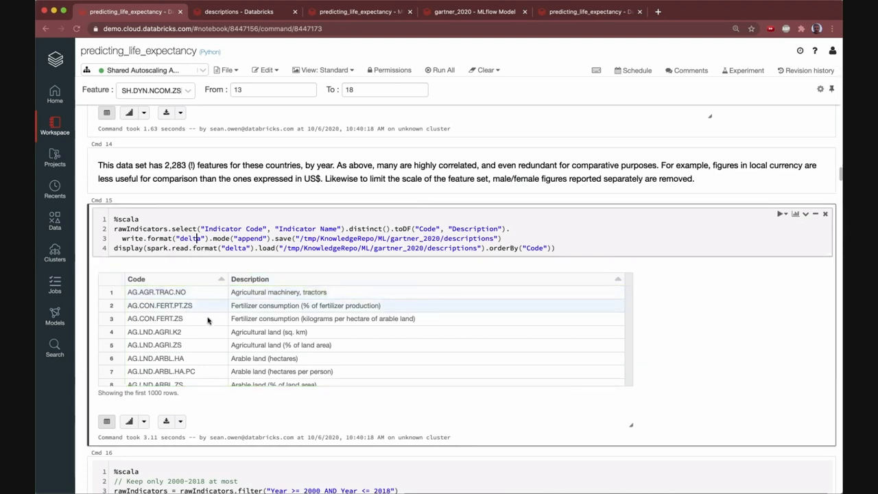
{"action": "scroll", "scroll_direction": "down", "scroll_amount": 3}
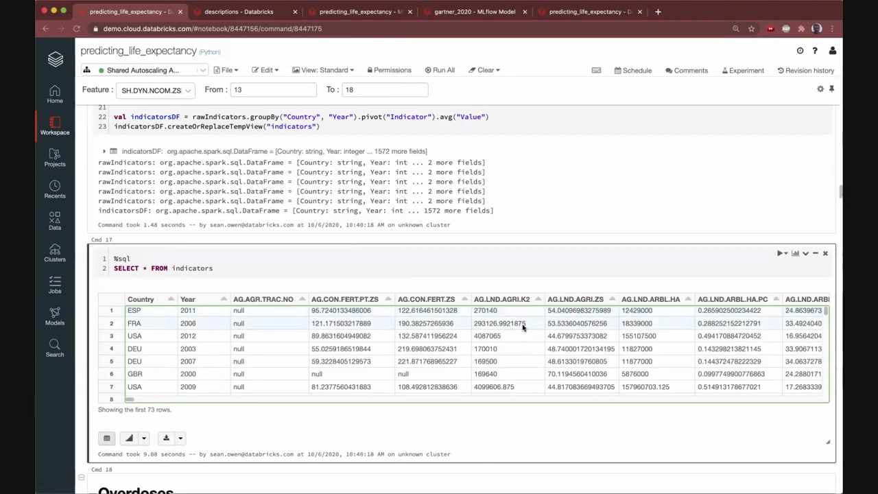
Step: Scroll through the overdoses and join cells to Cmd 24 creating the gartner database and gartner_2020 Delta table
{"action": "scroll", "scroll_direction": "down", "scroll_amount": 3}
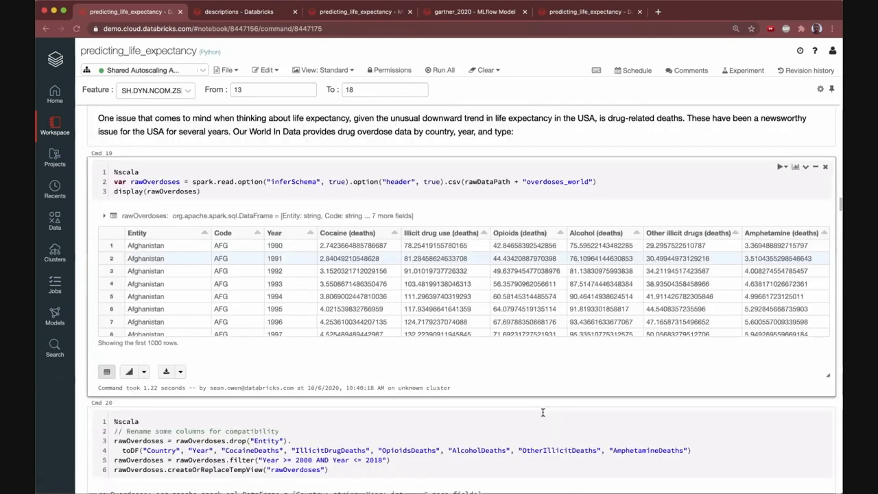
{"action": "scroll", "scroll_direction": "down", "scroll_amount": 3}
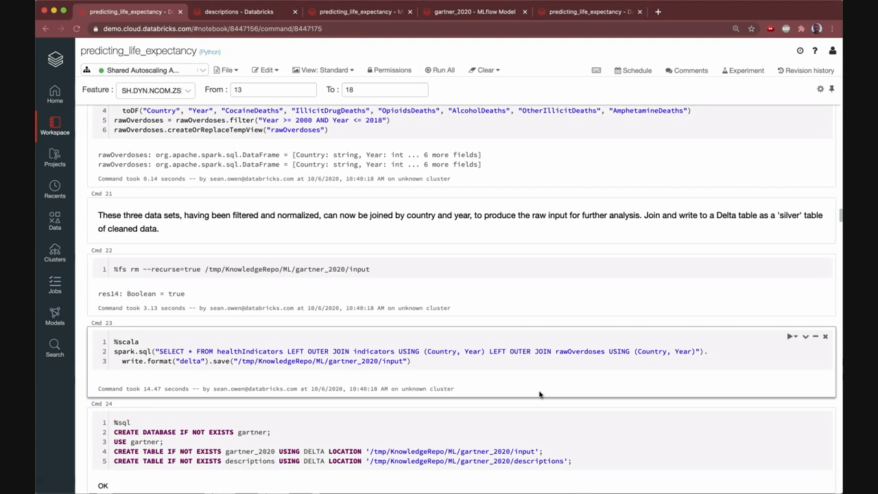
{"action": "mouse_move", "coordinate": [476, 342]}
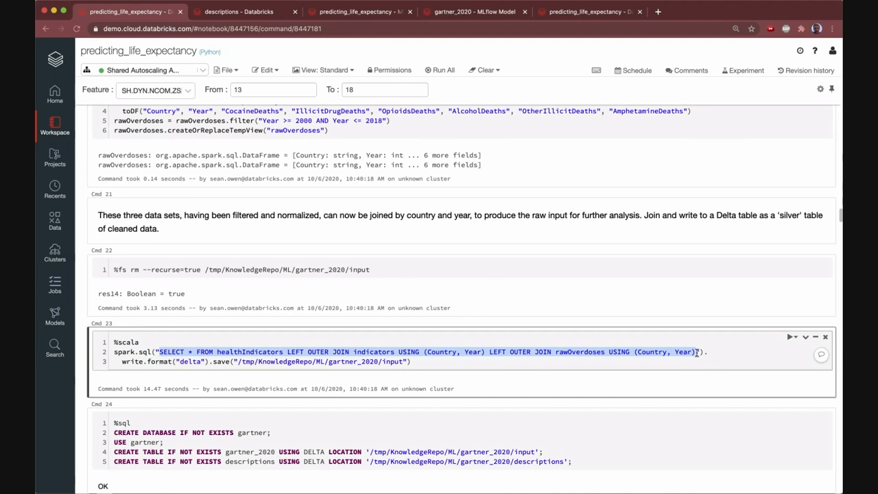
{"action": "mouse_move", "coordinate": [671, 336]}
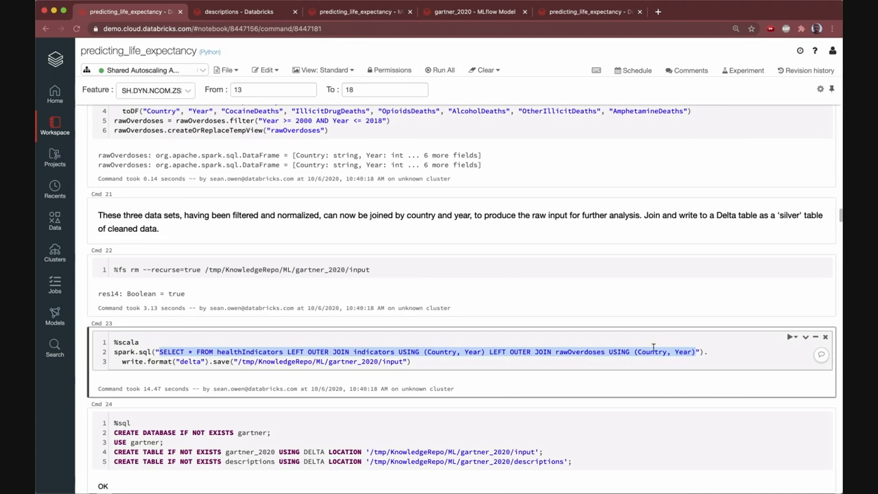
{"action": "scroll", "scroll_direction": "down", "scroll_amount": 3}
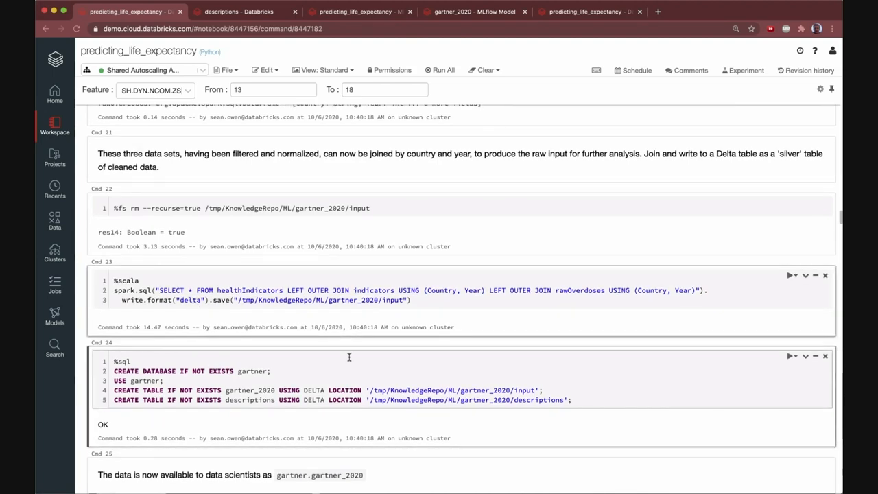
{"action": "left_click", "coordinate": [55, 219]}
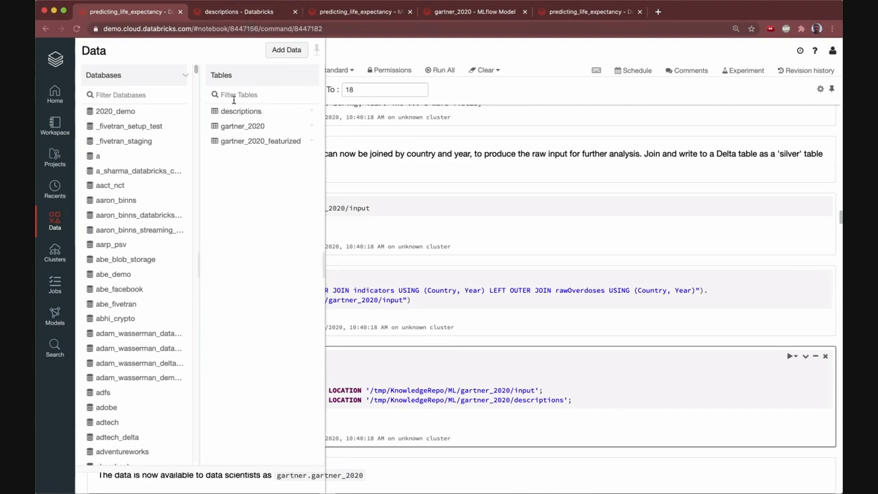
{"action": "left_click", "coordinate": [239, 10]}
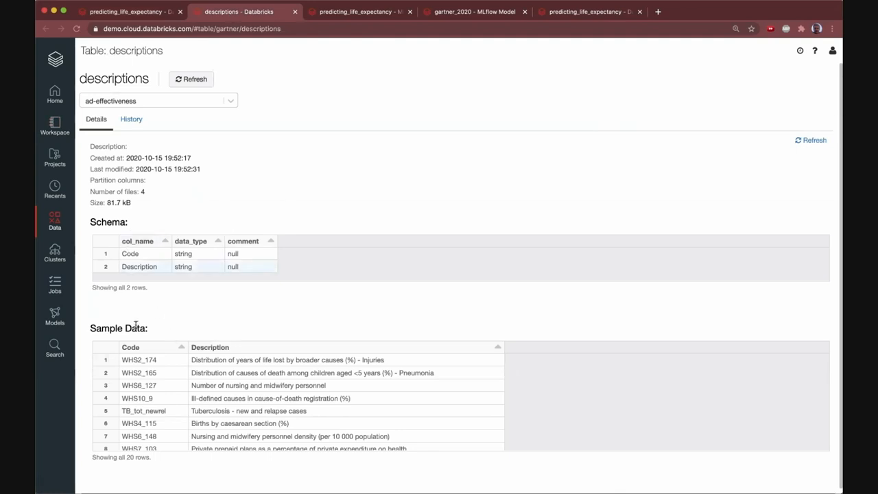
{"action": "left_click", "coordinate": [132, 118]}
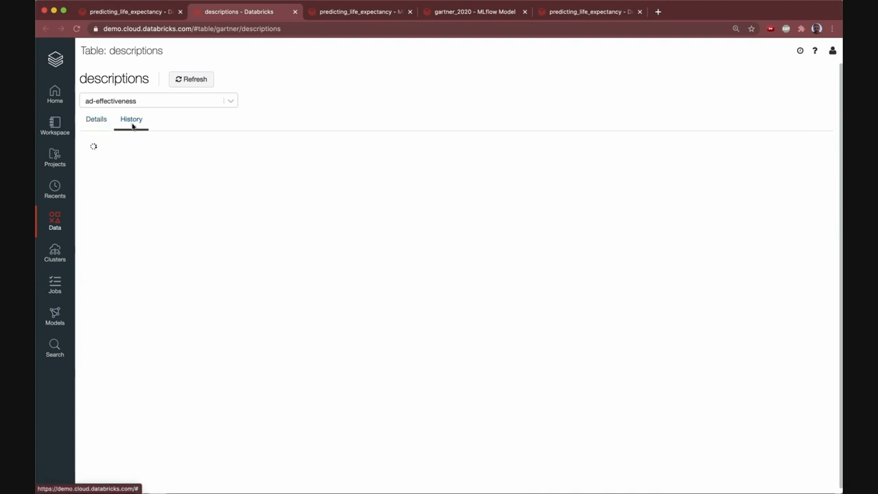
{"action": "left_click", "coordinate": [132, 118]}
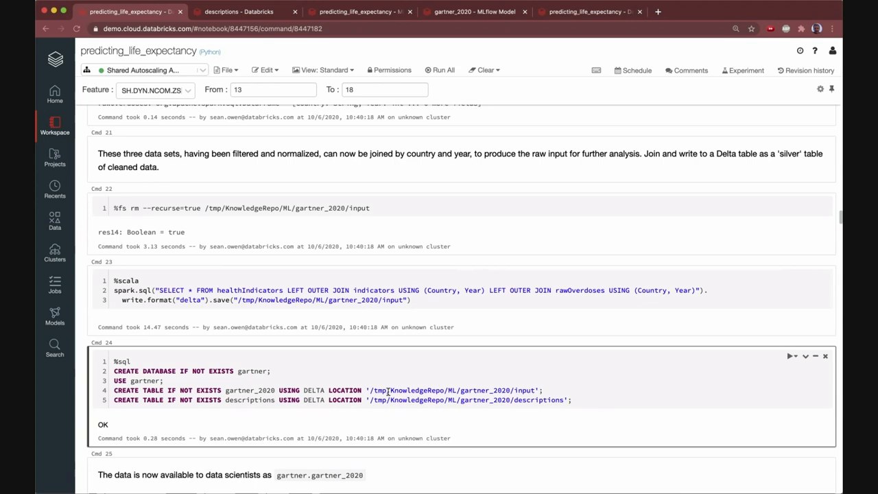
{"action": "mouse_move", "coordinate": [557, 398]}
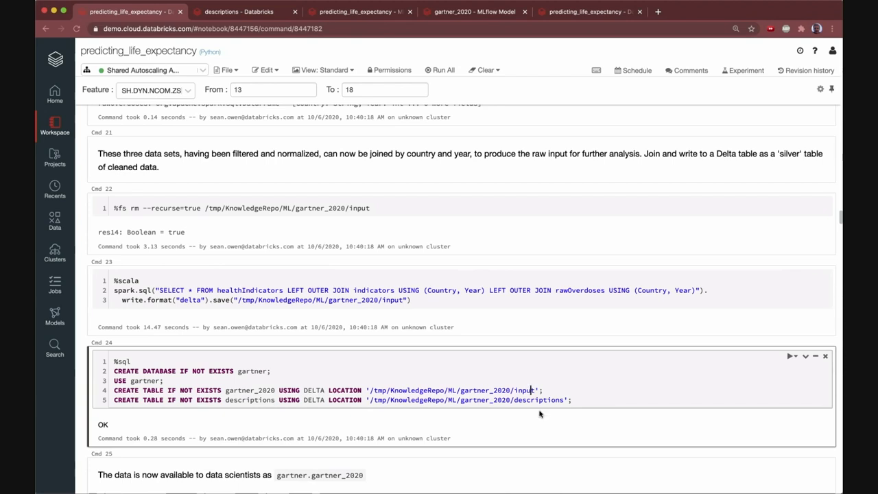
{"action": "mouse_move", "coordinate": [544, 420]}
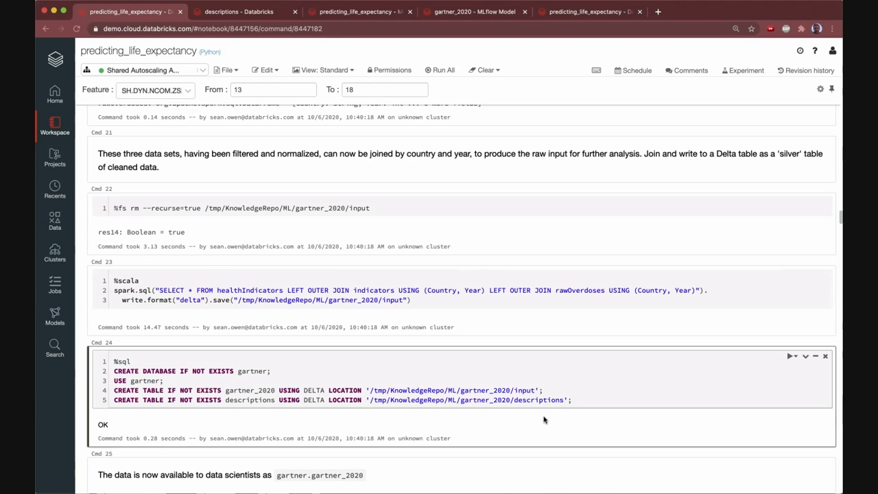
Step: Scroll to Cmd 26 showing display(input_df.summary()) and its summary statistics table
{"action": "scroll", "scroll_direction": "down", "scroll_amount": 3}
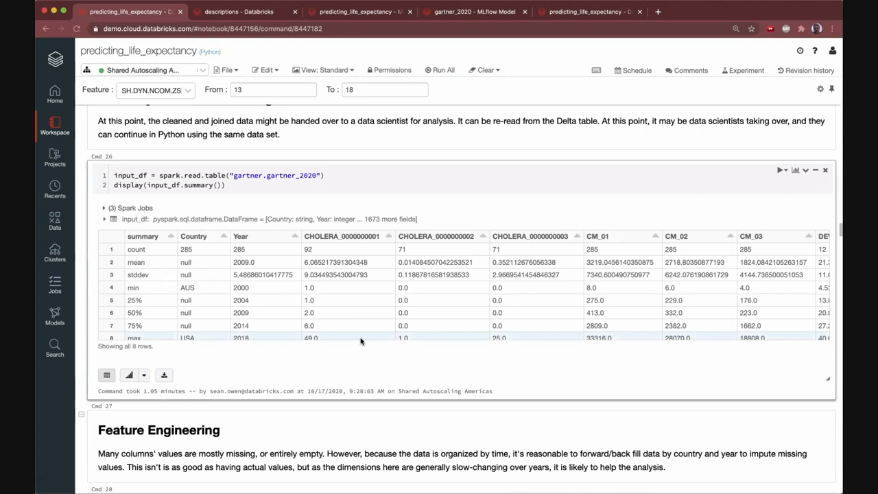
{"action": "mouse_move", "coordinate": [299, 201]}
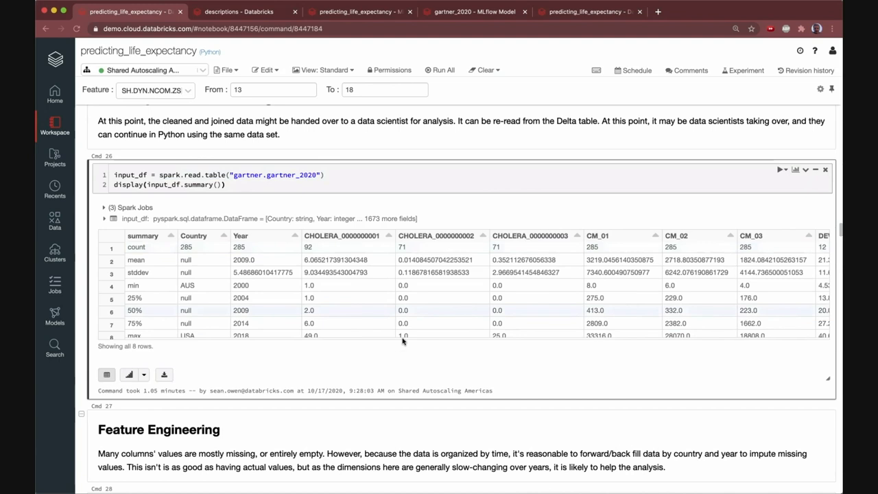
Step: Scroll the summary output across the device, HIV and MDG columns toward the pandas forward/back-fill cell
{"action": "scroll", "scroll_direction": "down", "scroll_amount": 3}
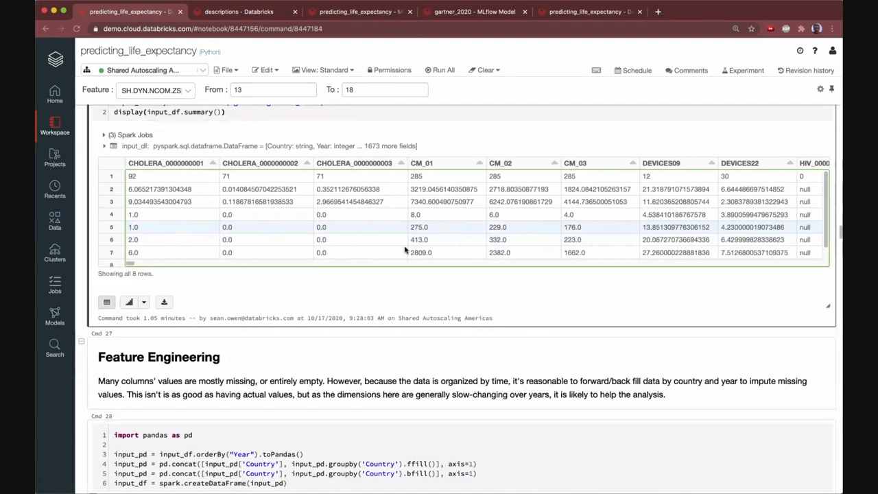
{"action": "scroll", "scroll_direction": "right", "scroll_amount": 3}
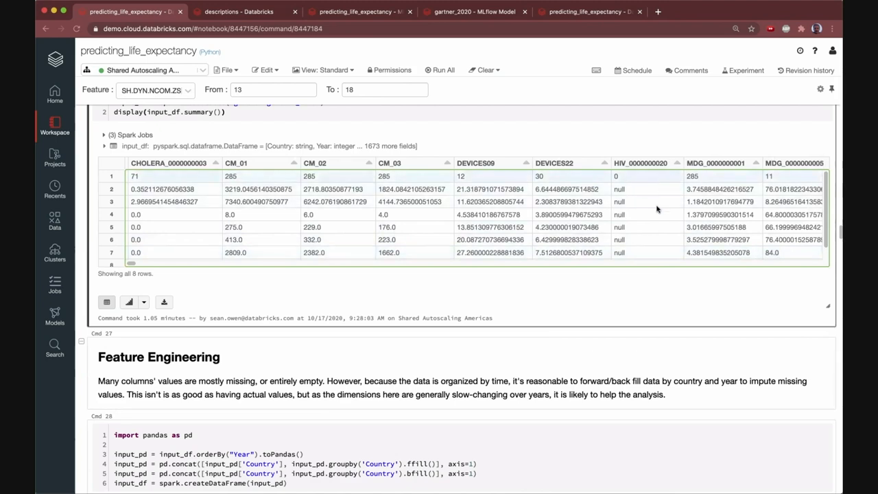
{"action": "mouse_move", "coordinate": [470, 181]}
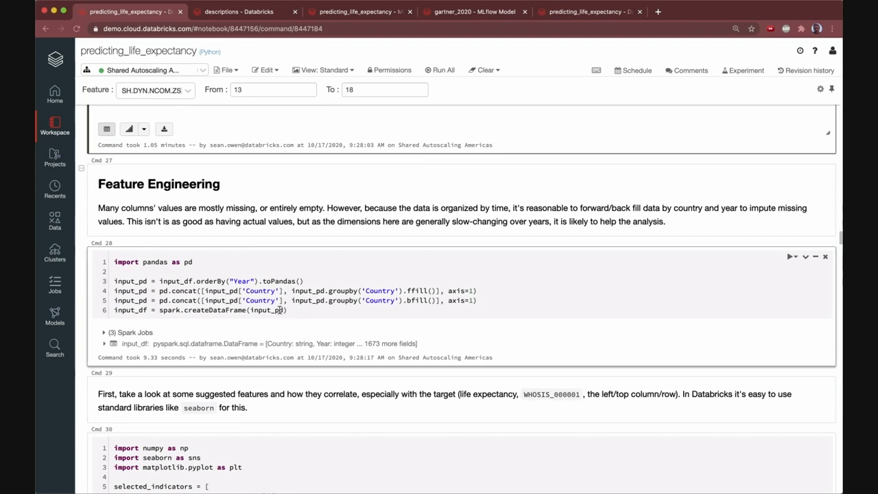
{"action": "scroll", "scroll_direction": "down", "scroll_amount": 3}
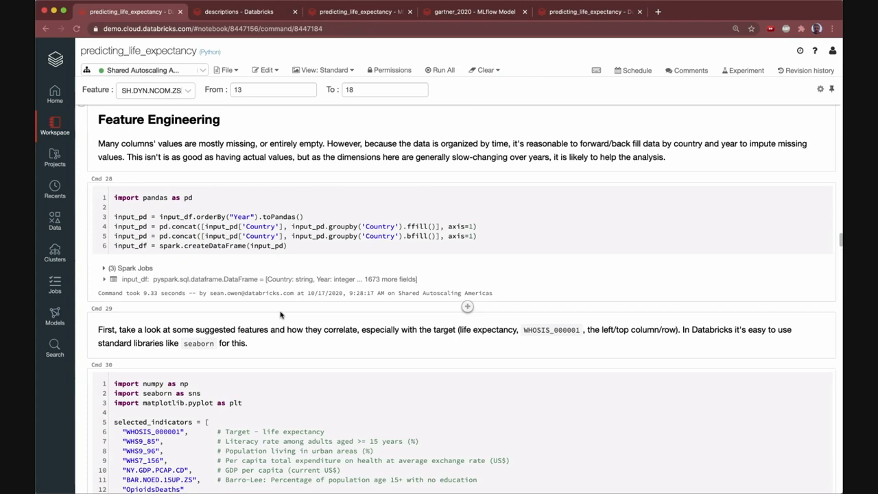
{"action": "mouse_move", "coordinate": [235, 336]}
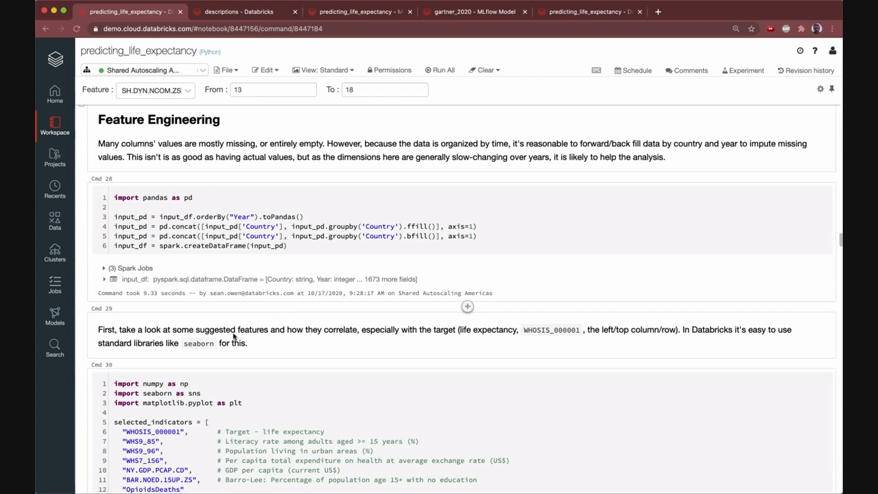
{"action": "left_click", "coordinate": [274, 217]}
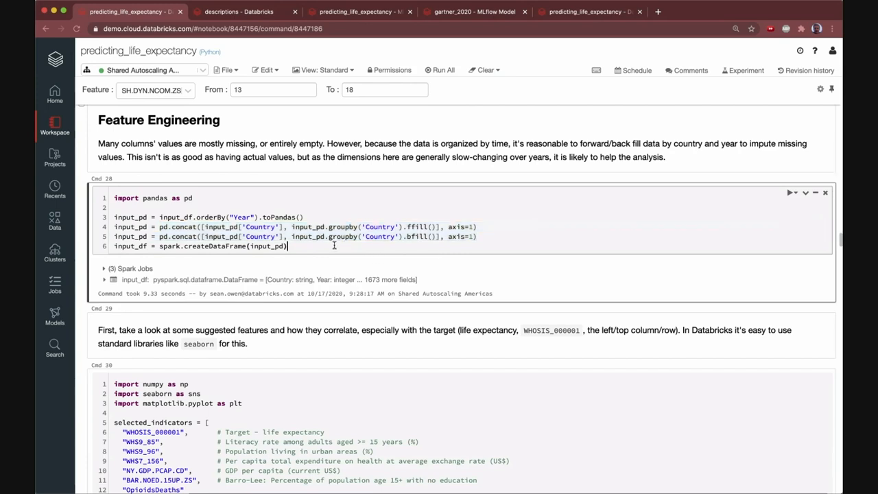
{"action": "double_click", "coordinate": [215, 246]}
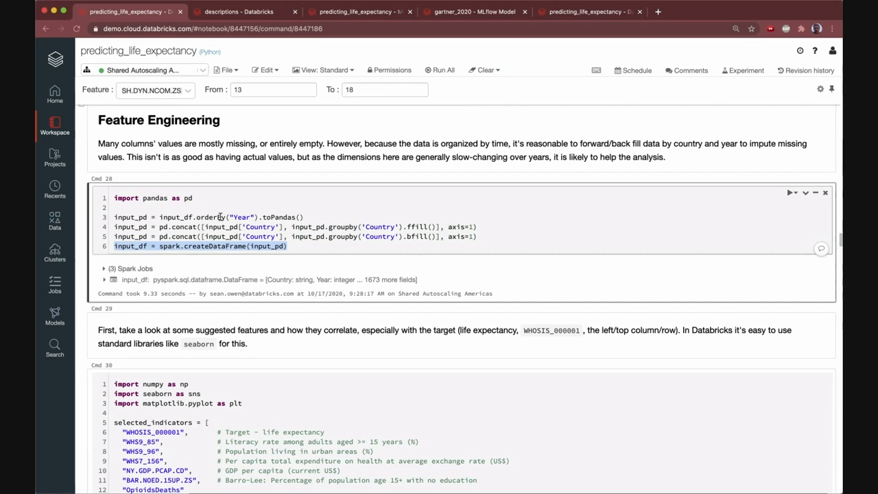
{"action": "mouse_move", "coordinate": [244, 284]}
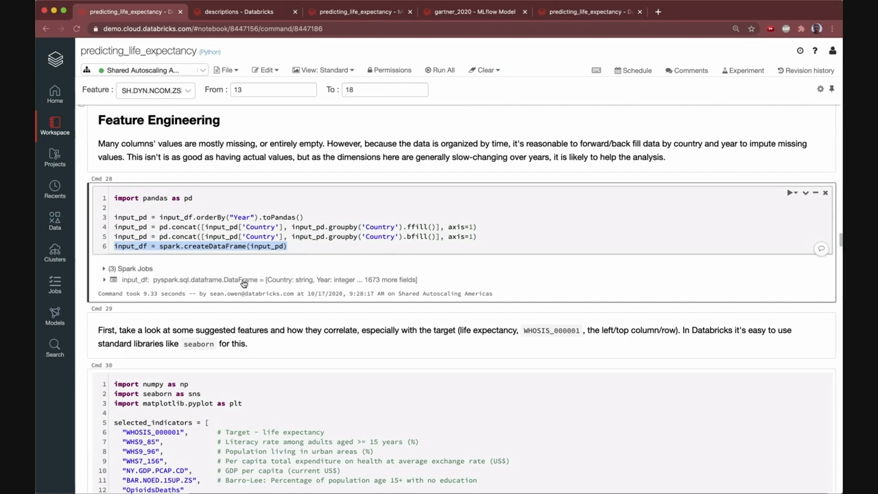
{"action": "scroll", "scroll_direction": "down", "scroll_amount": 3}
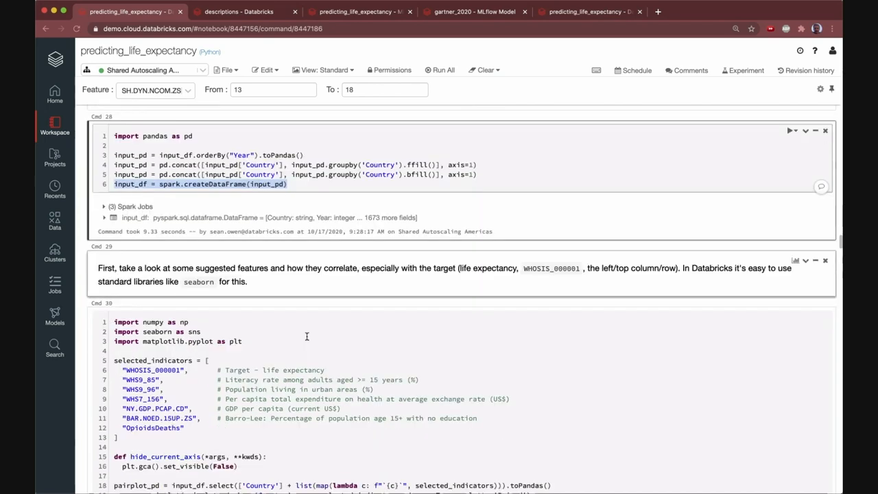
Step: Scroll past the indicator pairplot output to Cmd 33 one-hot encoding countries and saving the featurized data
{"action": "scroll", "scroll_direction": "down", "scroll_amount": 3}
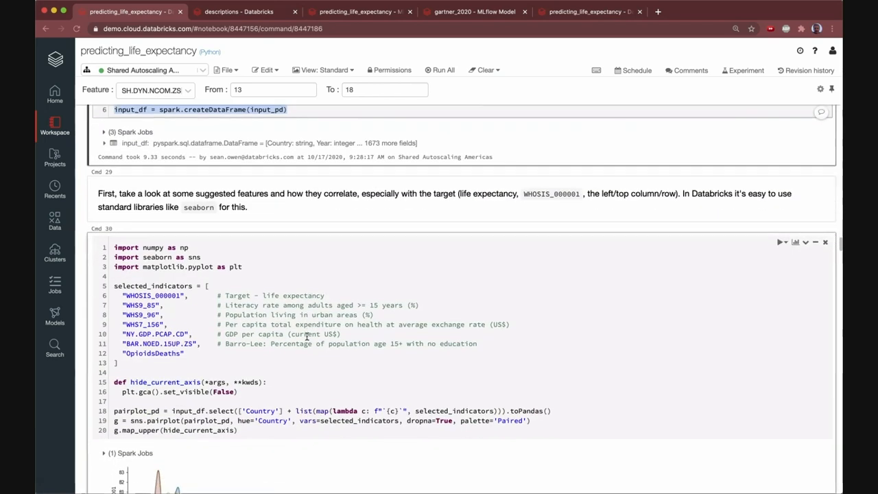
{"action": "scroll", "scroll_direction": "down", "scroll_amount": 3}
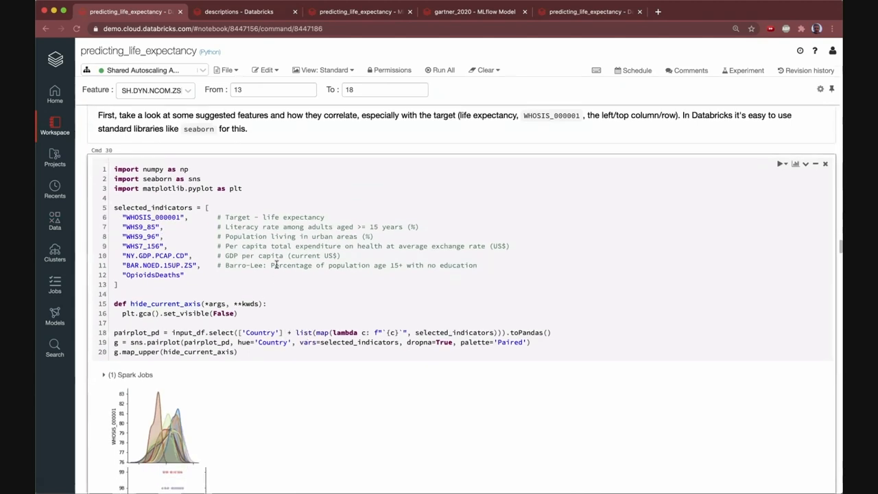
{"action": "scroll", "scroll_direction": "down", "scroll_amount": 3}
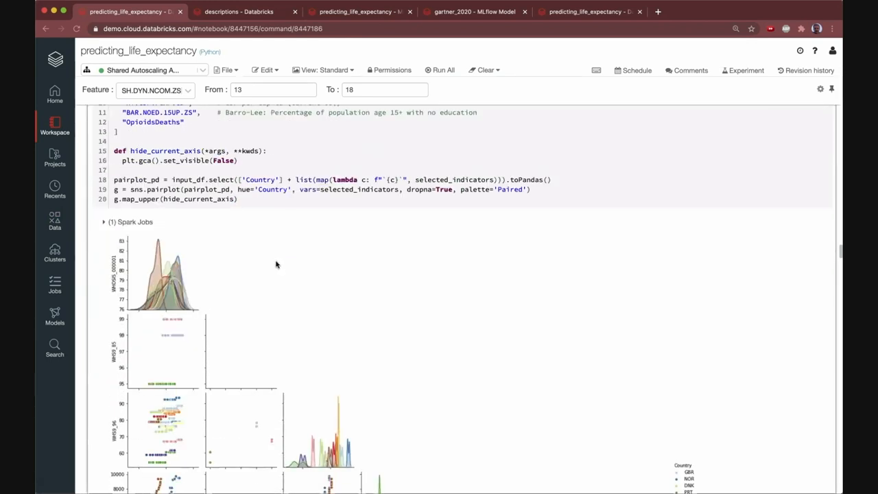
{"action": "scroll", "scroll_direction": "down", "scroll_amount": 3}
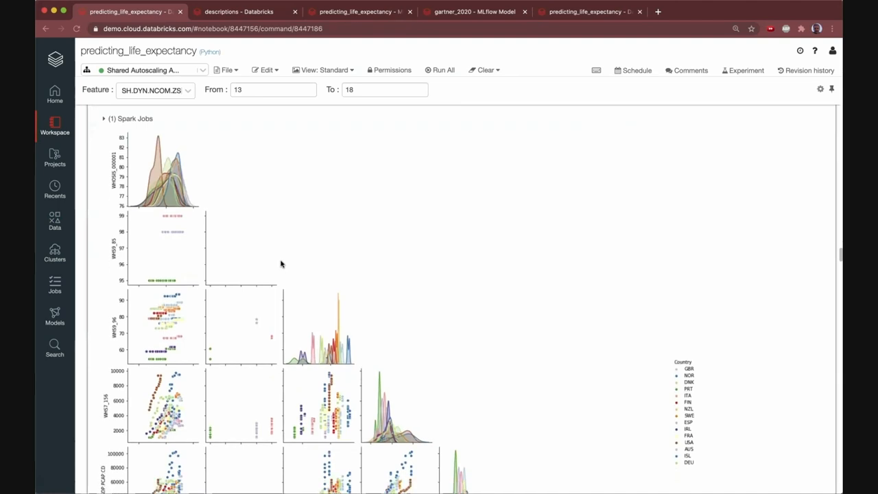
{"action": "scroll", "scroll_direction": "down", "scroll_amount": 3}
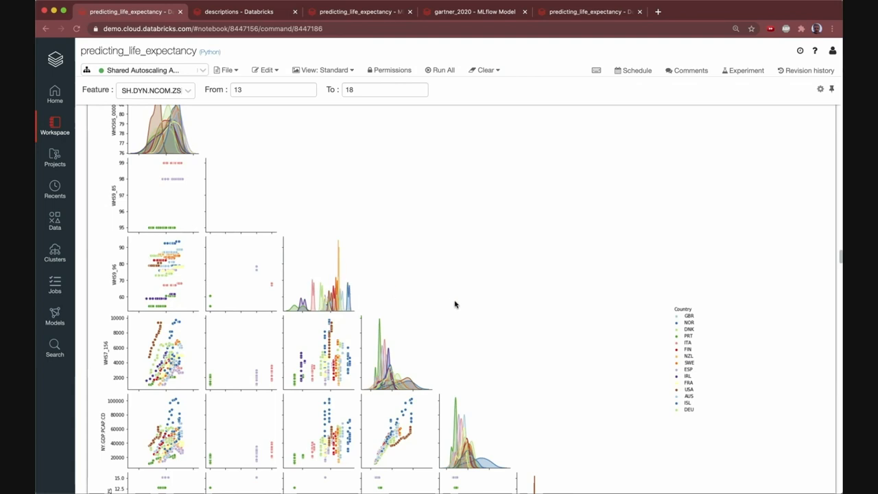
{"action": "scroll", "scroll_direction": "down", "scroll_amount": 3}
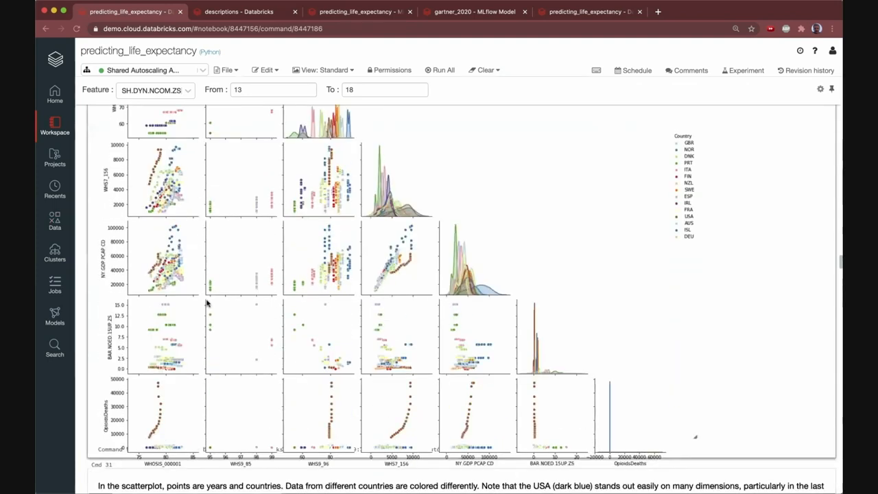
{"action": "mouse_move", "coordinate": [370, 242]}
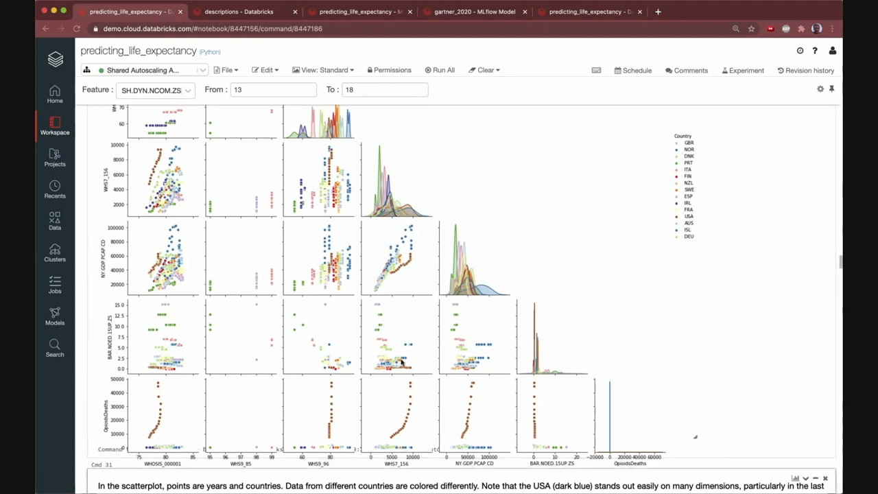
{"action": "scroll", "scroll_direction": "down", "scroll_amount": 3}
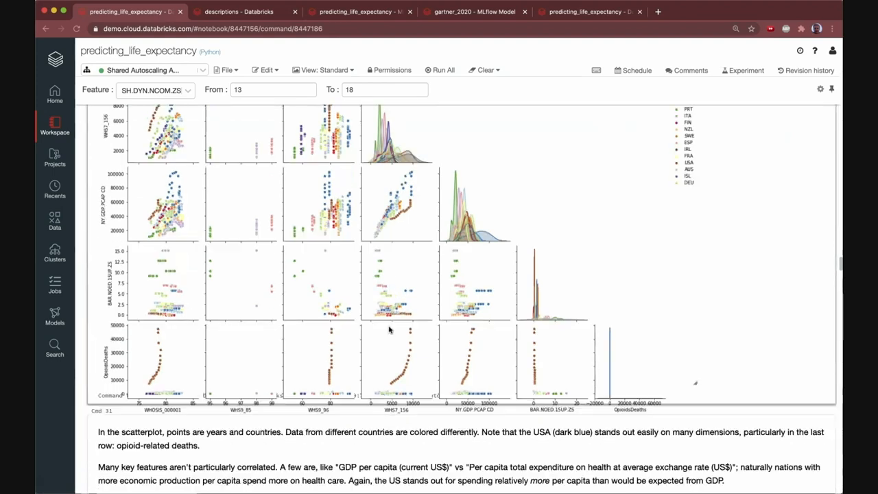
{"action": "scroll", "scroll_direction": "down", "scroll_amount": 3}
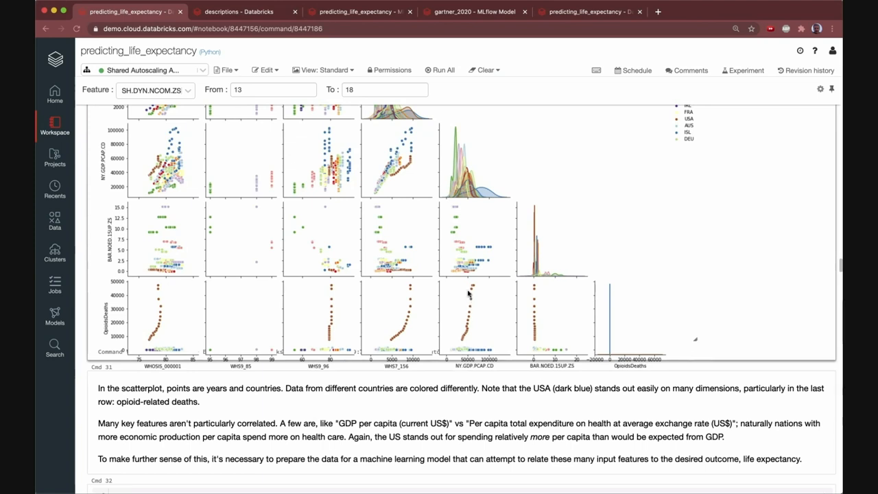
{"action": "mouse_move", "coordinate": [461, 277]}
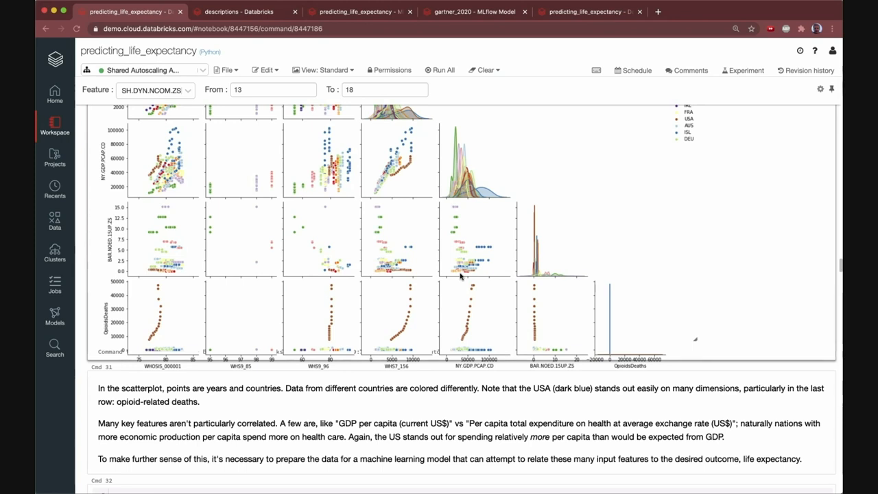
{"action": "scroll", "scroll_direction": "down", "scroll_amount": 3}
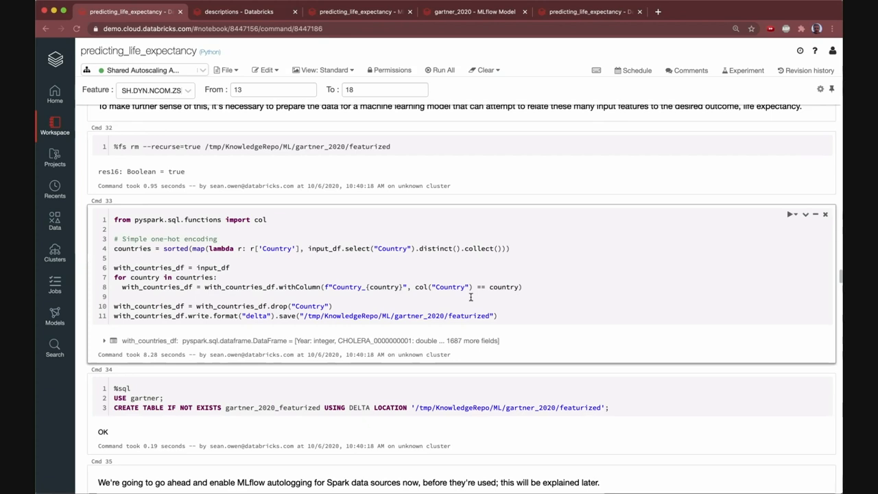
{"action": "mouse_move", "coordinate": [462, 296]}
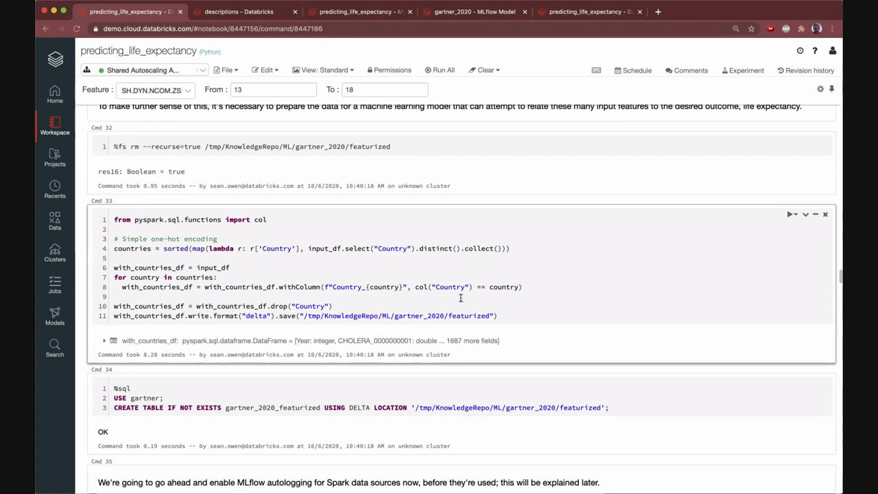
{"action": "mouse_move", "coordinate": [375, 311]}
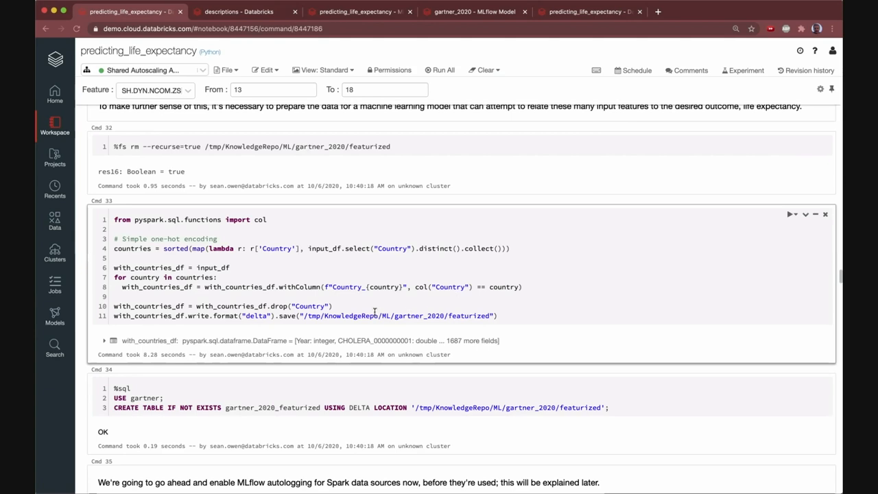
Step: Scroll to Cmd 34 and highlight the gartner_2020_featurized table name in the CREATE TABLE cell
{"action": "scroll", "scroll_direction": "down", "scroll_amount": 3}
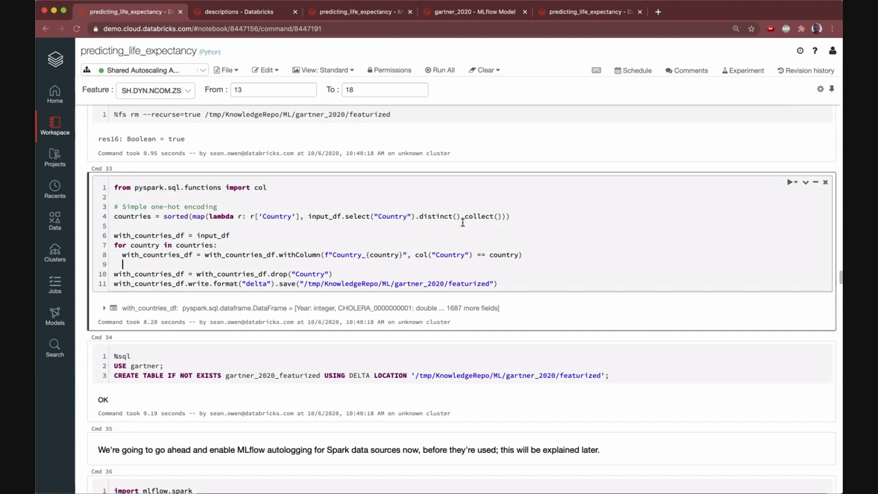
{"action": "mouse_move", "coordinate": [451, 231]}
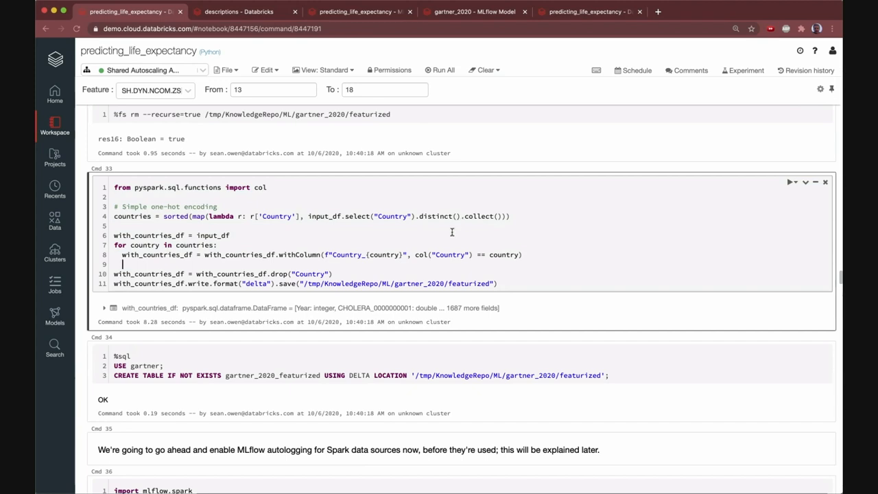
{"action": "scroll", "scroll_direction": "down", "scroll_amount": 3}
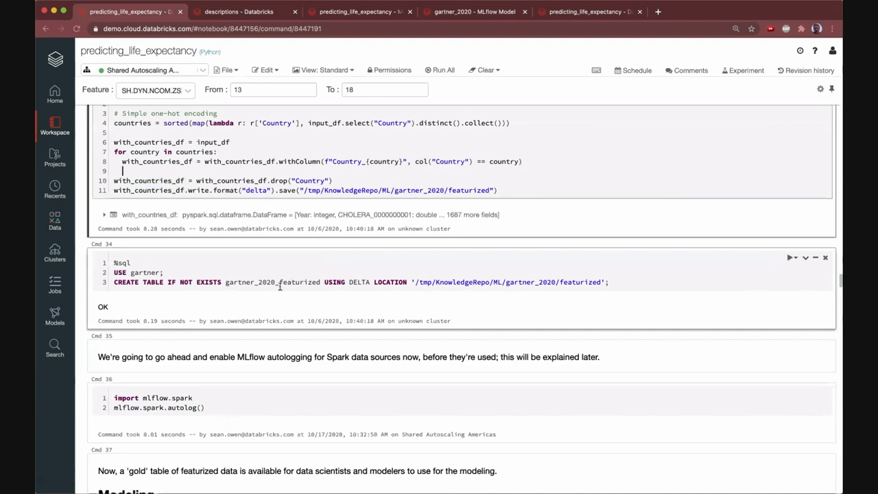
{"action": "double_click", "coordinate": [272, 281]}
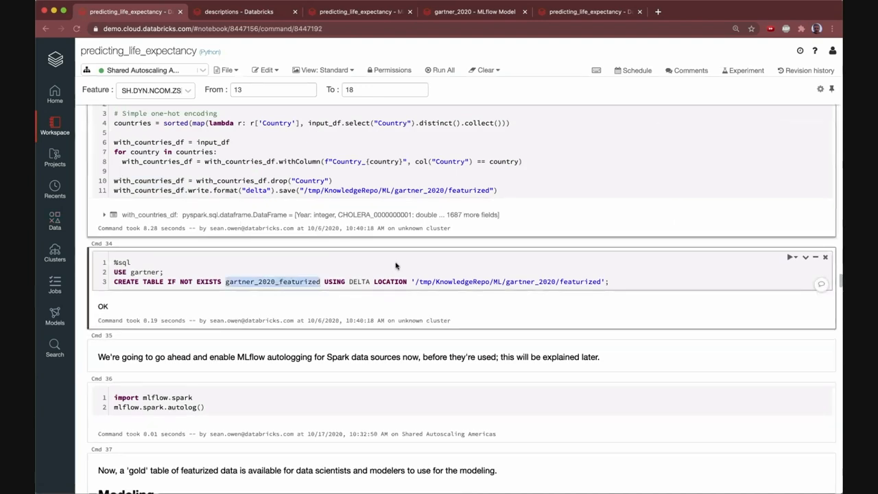
Step: Scroll past the MLflow autolog cell to the Koalas train/test split by year
{"action": "scroll", "scroll_direction": "down", "scroll_amount": 3}
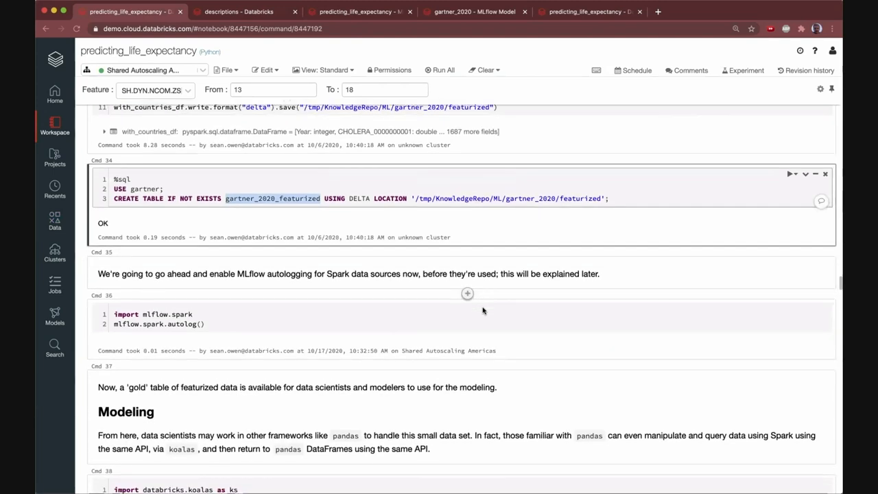
{"action": "scroll", "scroll_direction": "down", "scroll_amount": 3}
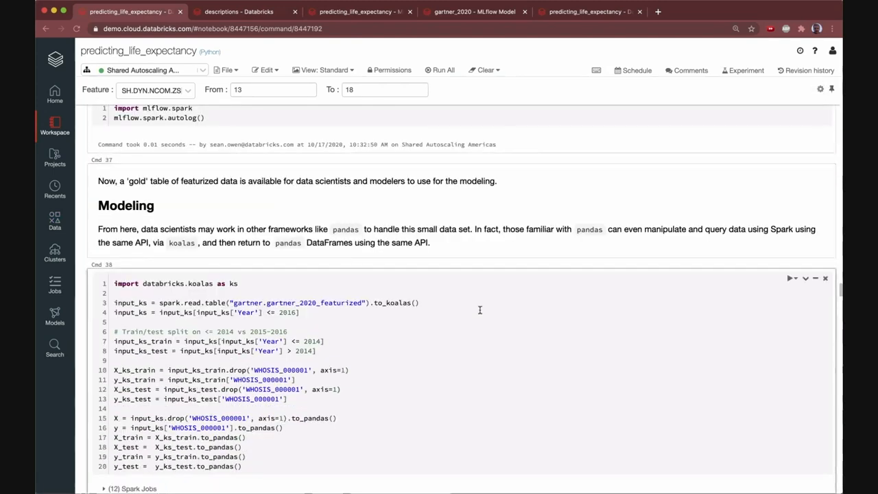
{"action": "scroll", "scroll_direction": "down", "scroll_amount": 3}
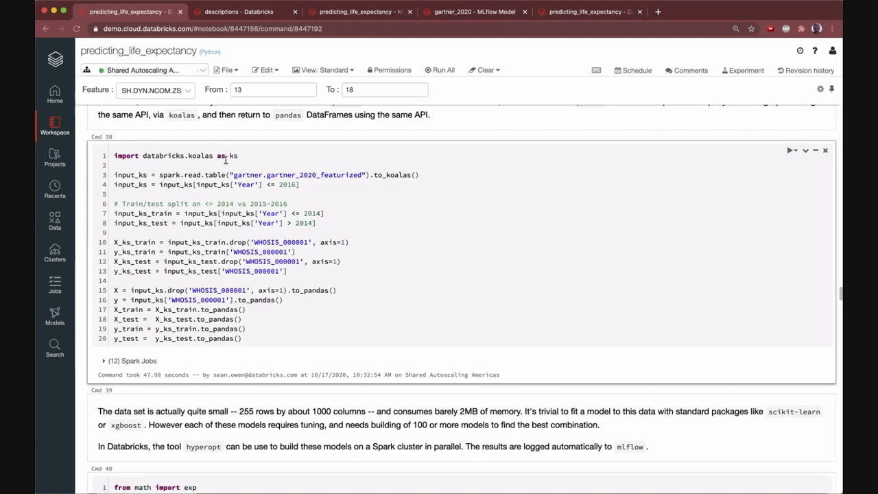
{"action": "mouse_move", "coordinate": [217, 173]}
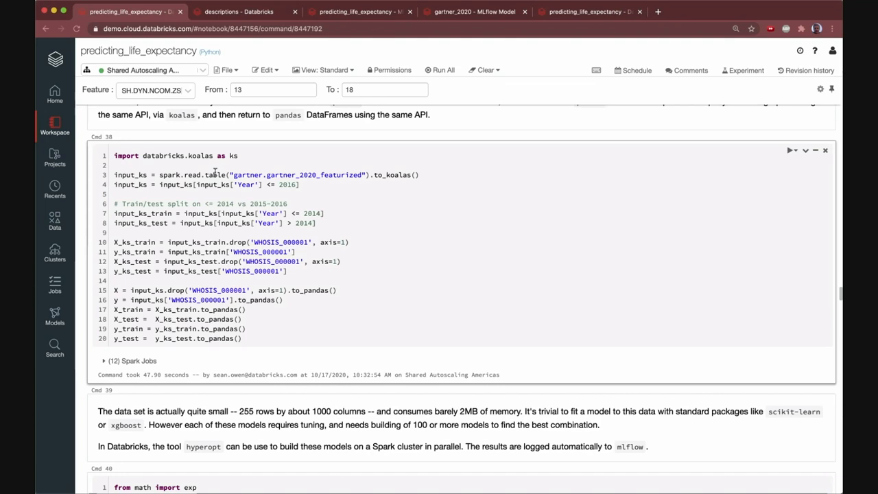
{"action": "mouse_move", "coordinate": [184, 192]}
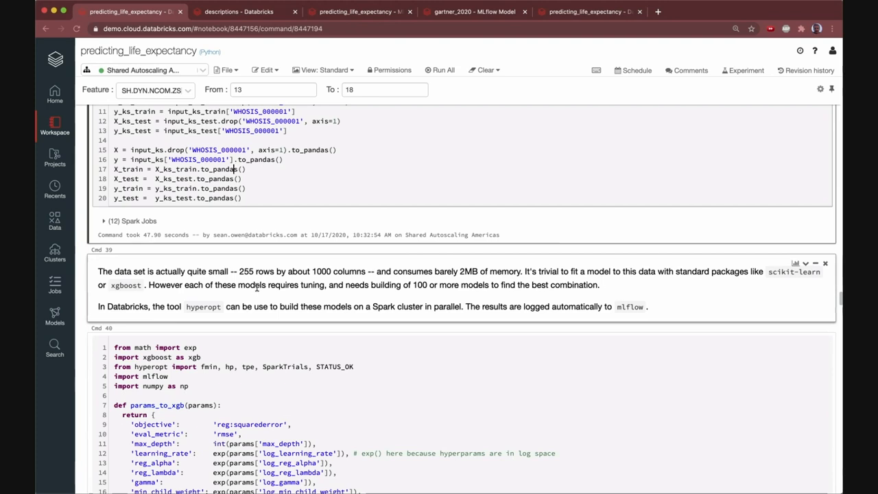
Step: Scroll to the Hyperopt cell with XGBoost parameters, train_model and SparkTrials tuning
{"action": "scroll", "scroll_direction": "down", "scroll_amount": 3}
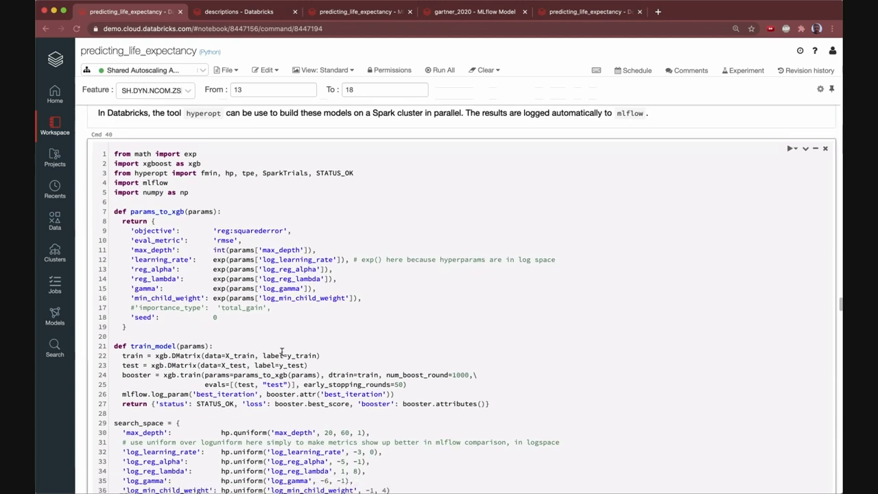
{"action": "mouse_move", "coordinate": [284, 310]}
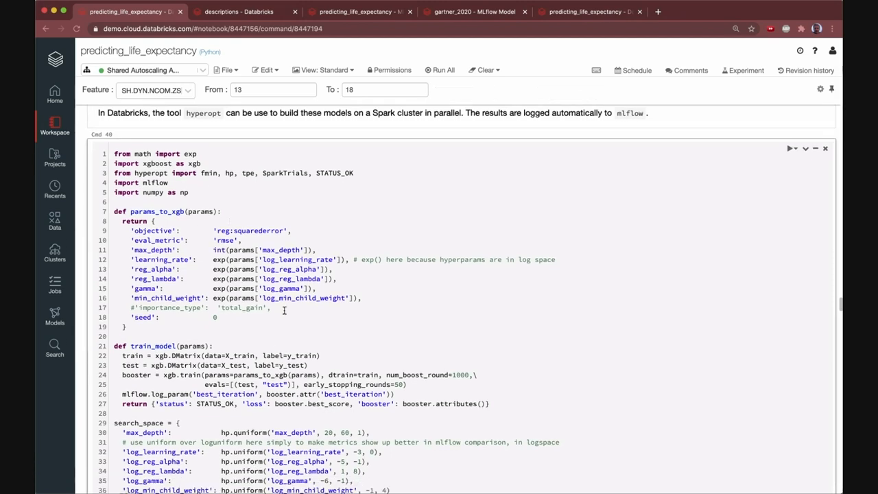
{"action": "scroll", "scroll_direction": "down", "scroll_amount": 3}
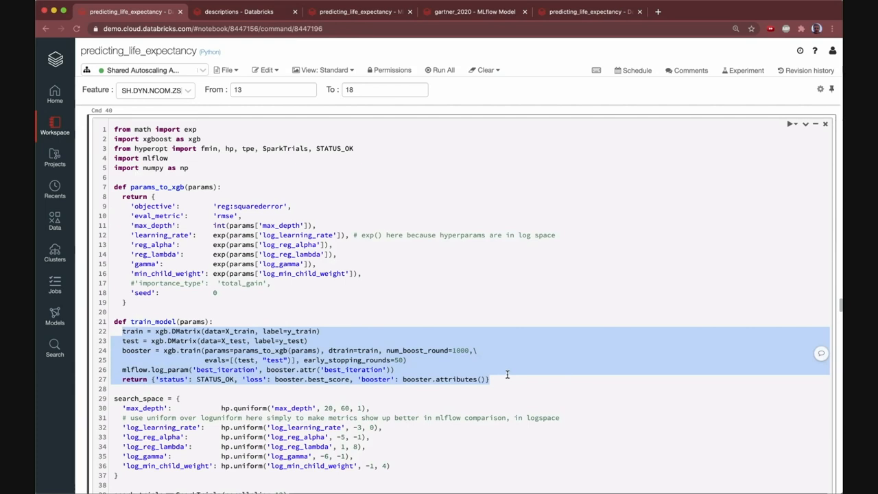
{"action": "mouse_move", "coordinate": [165, 300]}
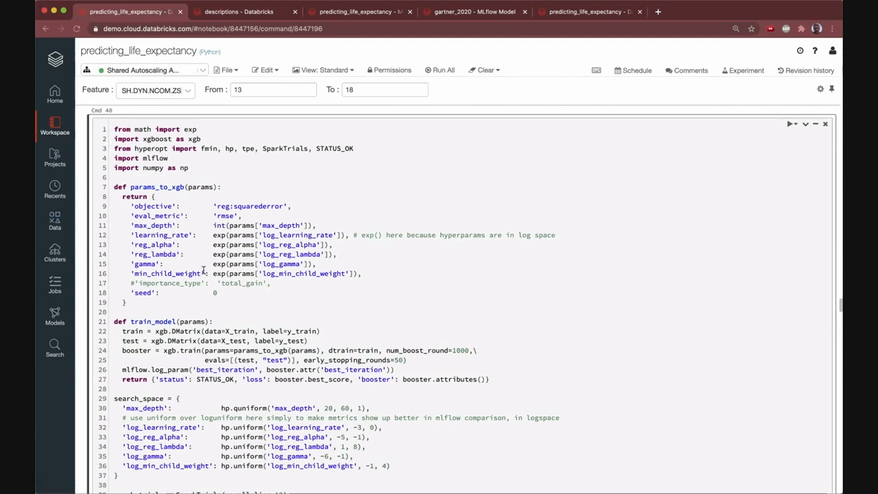
{"action": "mouse_move", "coordinate": [351, 329]}
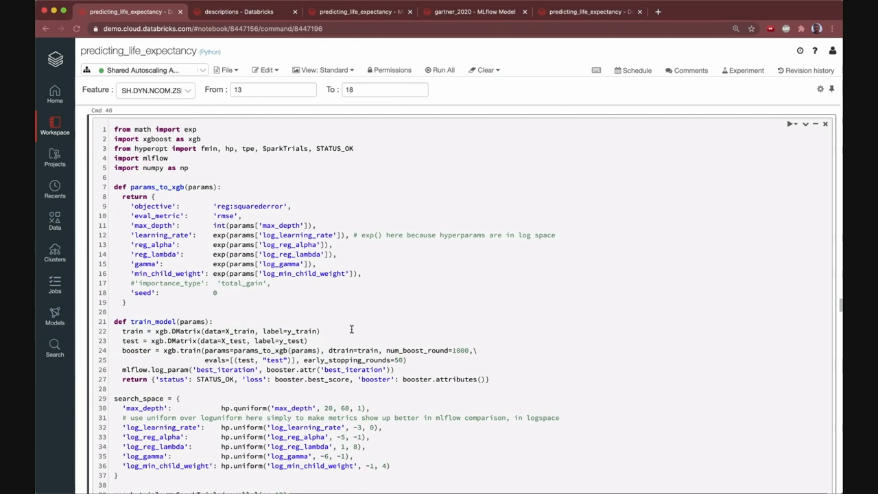
{"action": "mouse_move", "coordinate": [348, 334]}
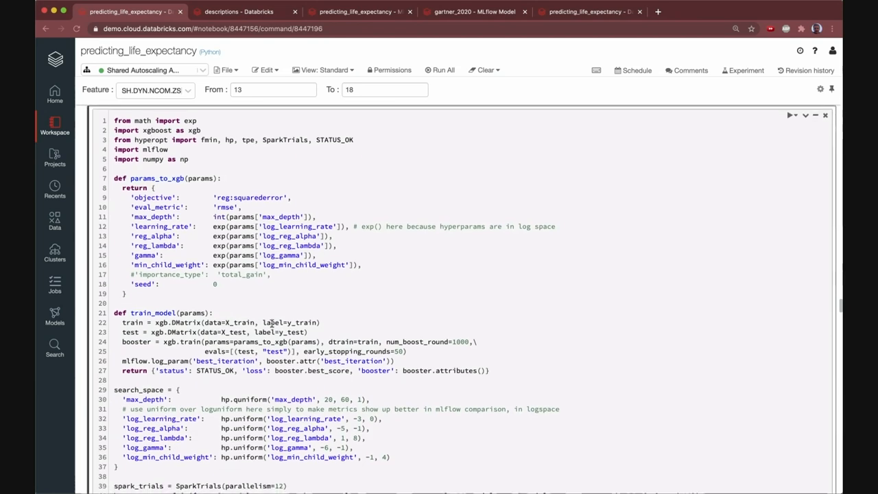
{"action": "scroll", "scroll_direction": "down", "scroll_amount": 3}
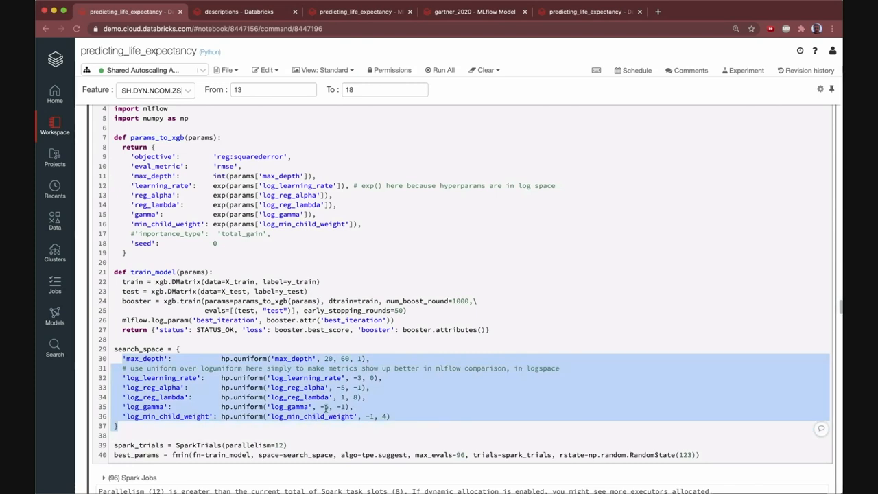
{"action": "mouse_move", "coordinate": [329, 407]}
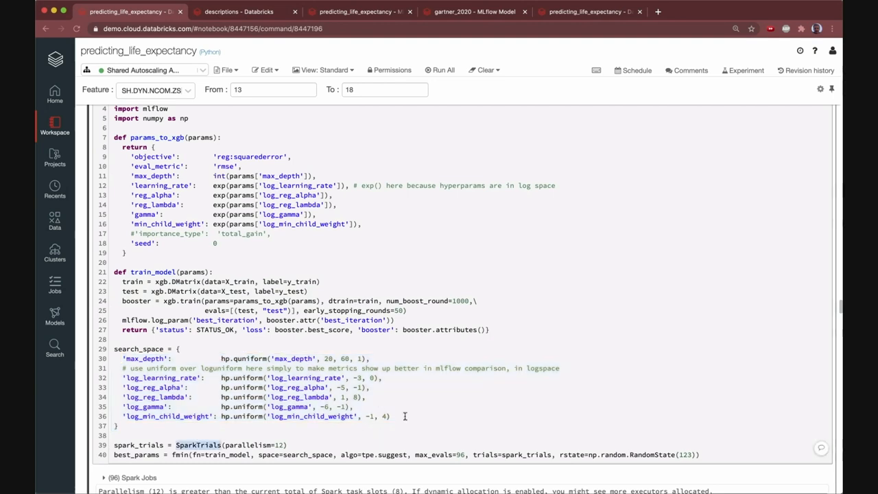
{"action": "mouse_move", "coordinate": [221, 406]}
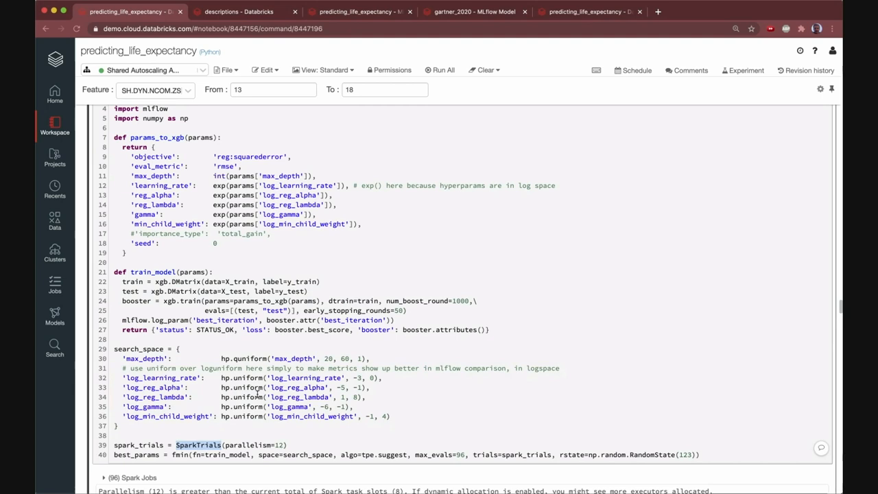
{"action": "mouse_move", "coordinate": [486, 357]}
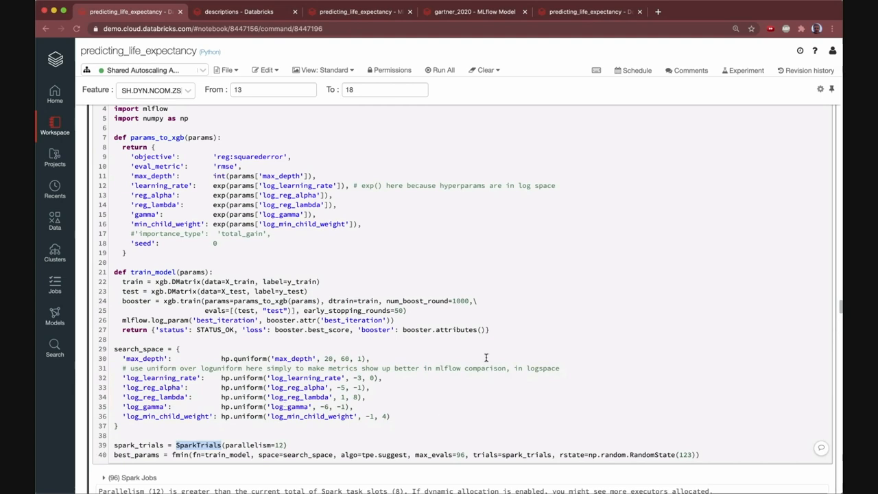
Step: Highlight the params_to_xgb and train_model functions in Cmd 40
{"action": "left_click_drag", "start_coordinate": [116, 137], "coordinate": [491, 330]}
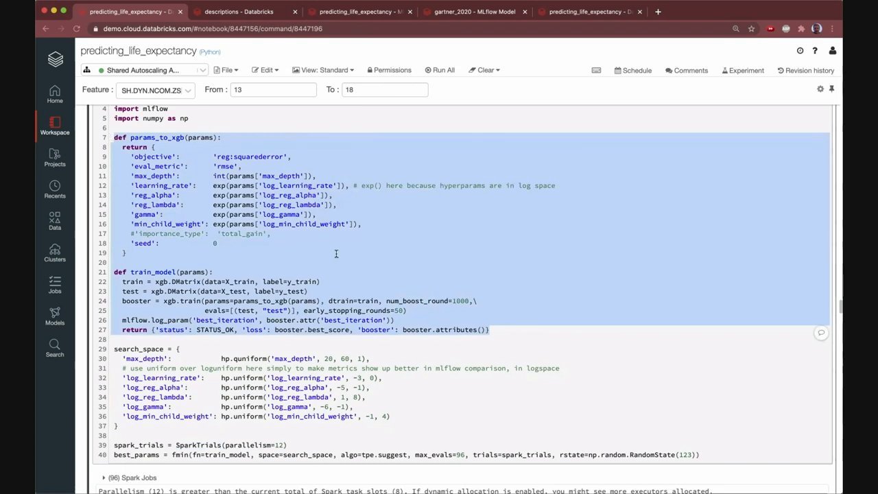
{"action": "mouse_move", "coordinate": [371, 253]}
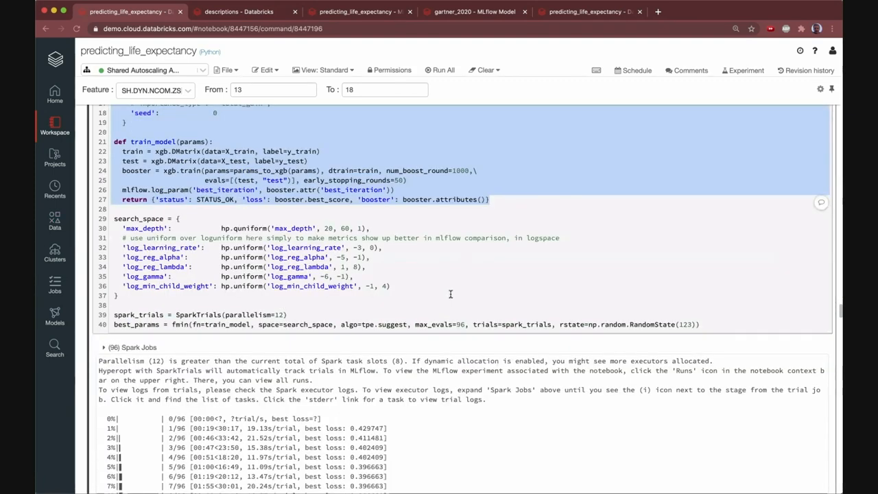
{"action": "scroll", "scroll_direction": "down", "scroll_amount": 3}
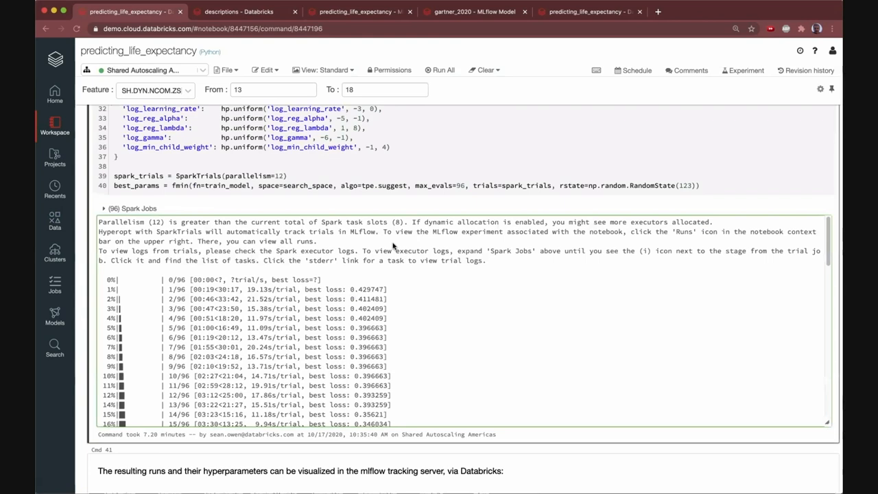
{"action": "mouse_move", "coordinate": [478, 331]}
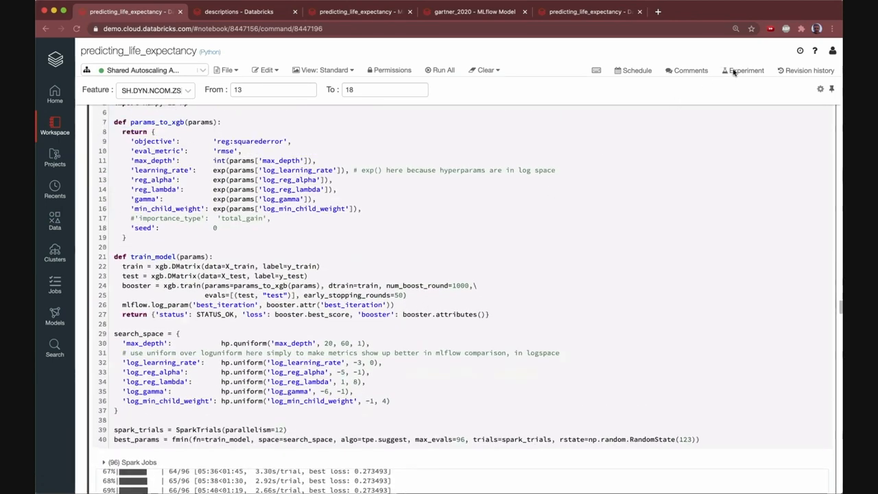
{"action": "left_click", "coordinate": [747, 70]}
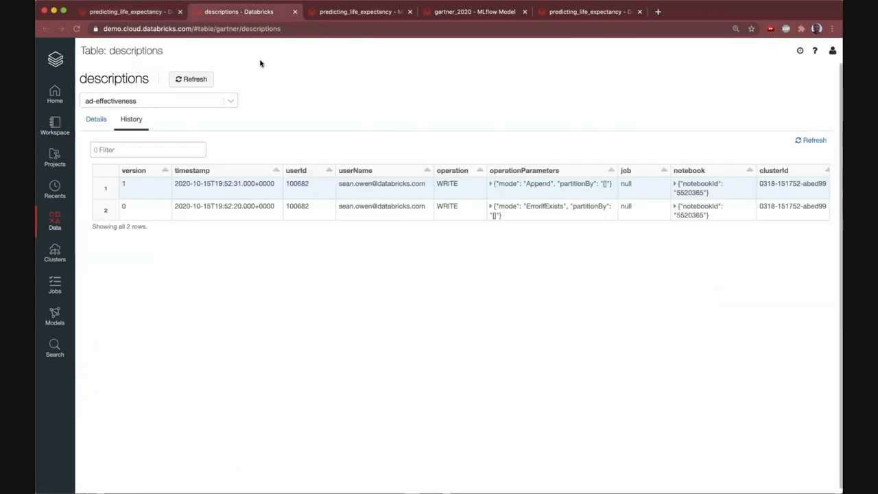
Step: Leave the descriptions table for the MLflow experiment's list of 99 tuning runs
{"action": "left_click", "coordinate": [241, 11]}
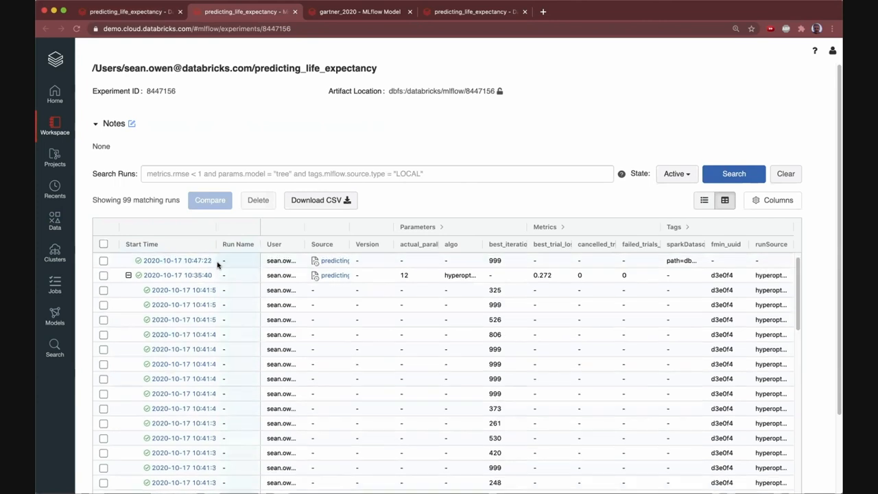
{"action": "scroll", "scroll_direction": "down", "scroll_amount": 3}
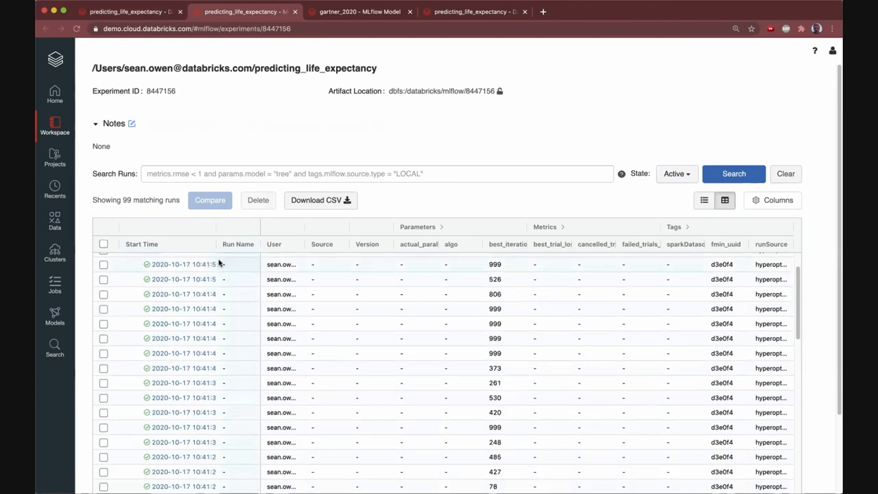
{"action": "scroll", "scroll_direction": "down", "scroll_amount": 3}
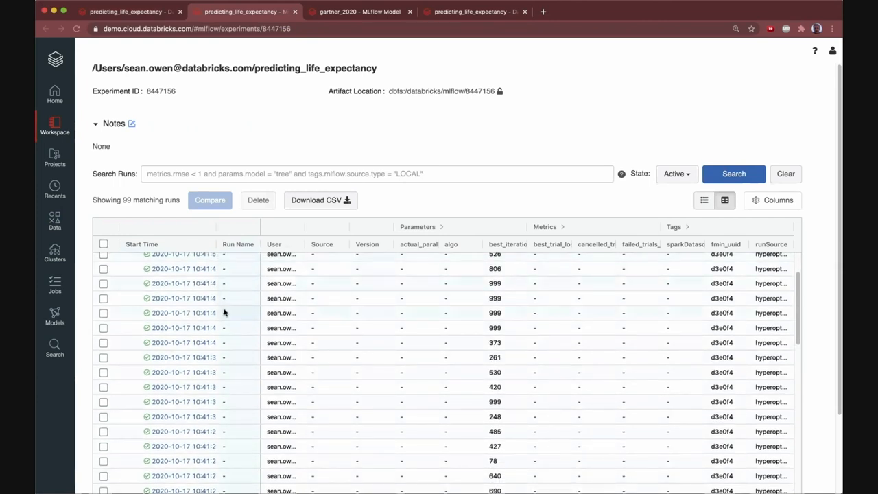
{"action": "scroll", "scroll_direction": "down", "scroll_amount": 3}
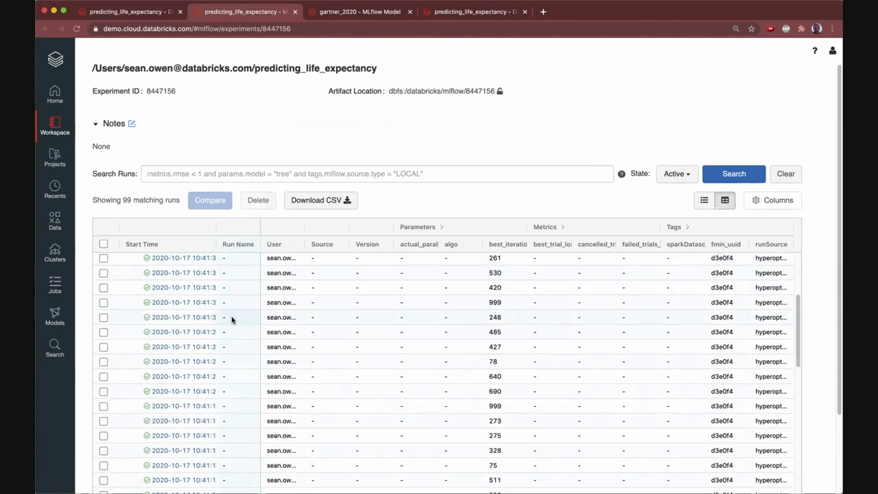
{"action": "scroll", "scroll_direction": "down", "scroll_amount": 3}
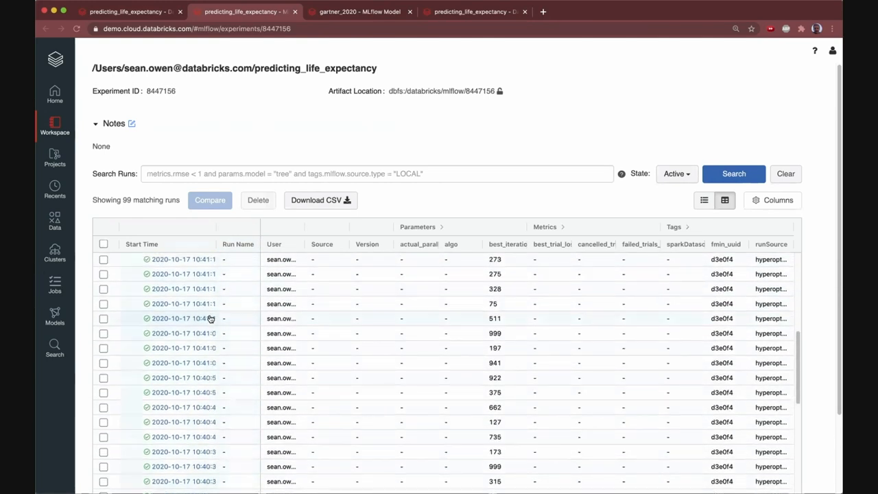
Step: Inspect one tuning trial's parameters and 0.351 loss, then select all tuning trial runs
{"action": "left_click", "coordinate": [184, 319]}
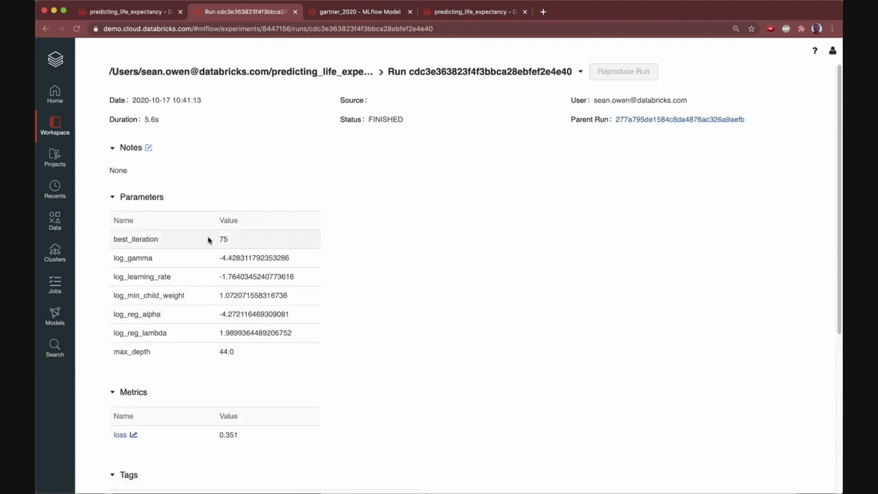
{"action": "scroll", "scroll_direction": "down", "scroll_amount": 3}
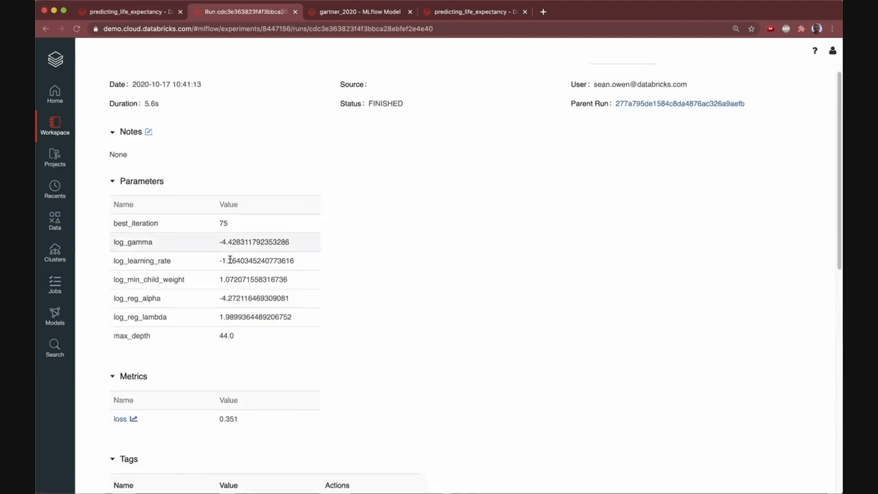
{"action": "scroll", "scroll_direction": "down", "scroll_amount": 3}
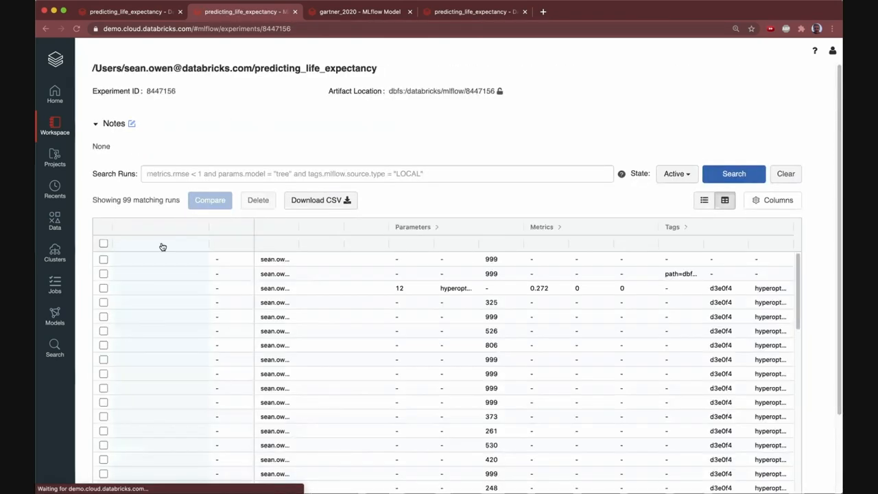
{"action": "left_click", "coordinate": [103, 243]}
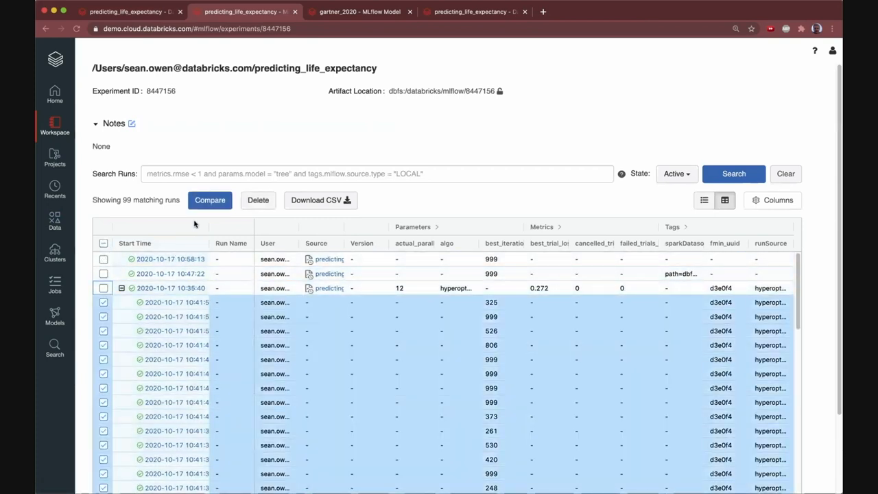
Step: Compare the 96 selected tuning runs and show them as a parallel coordinates plot
{"action": "left_click", "coordinate": [210, 201]}
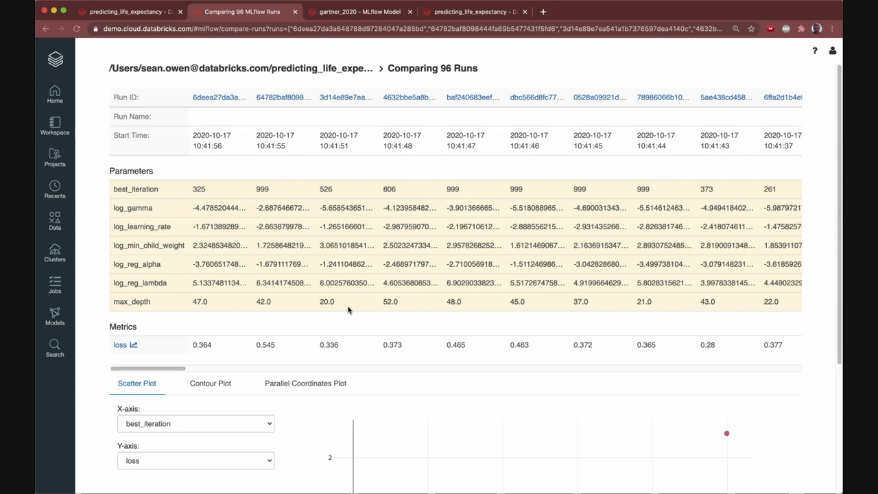
{"action": "mouse_move", "coordinate": [333, 367]}
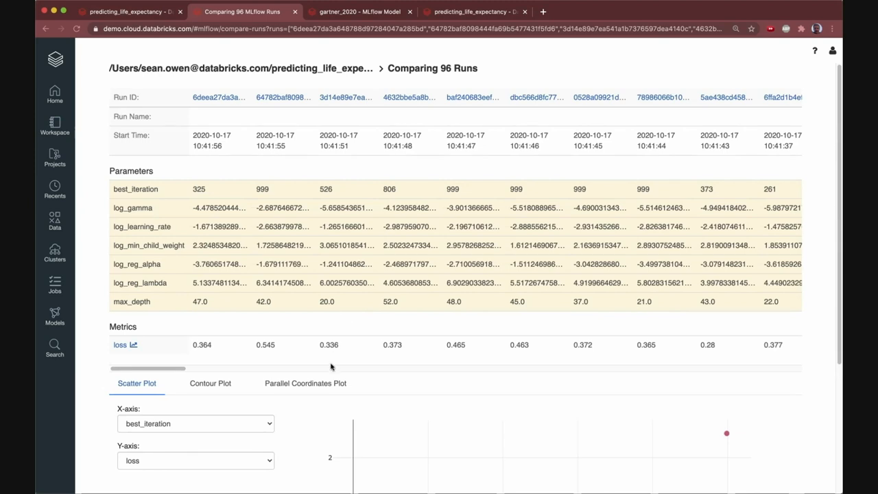
{"action": "scroll", "scroll_direction": "down", "scroll_amount": 3}
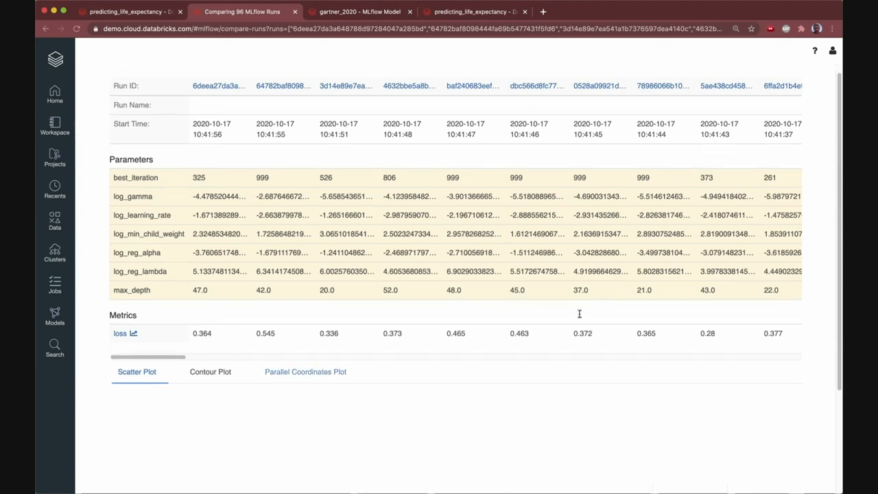
{"action": "left_click", "coordinate": [305, 371]}
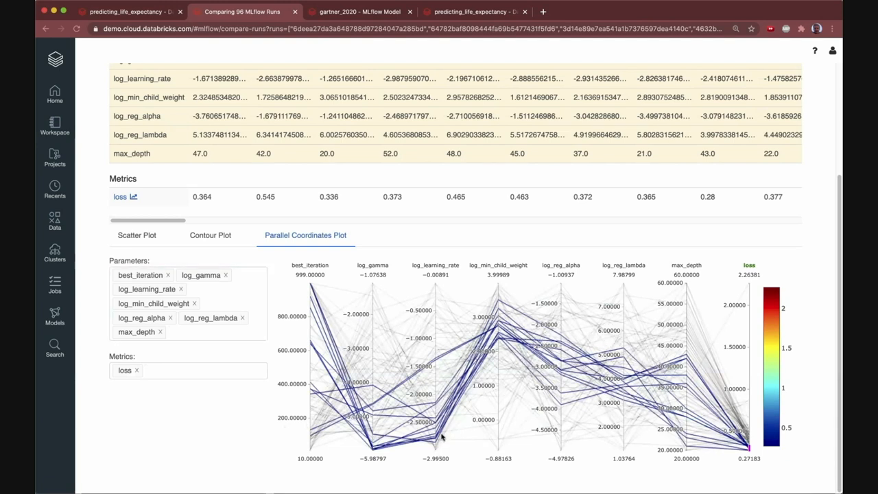
{"action": "mouse_move", "coordinate": [488, 291]}
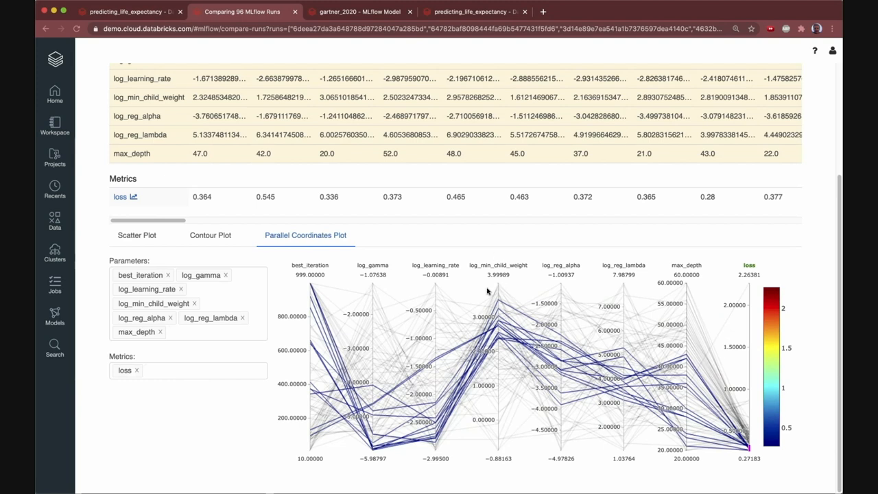
{"action": "mouse_move", "coordinate": [447, 215]}
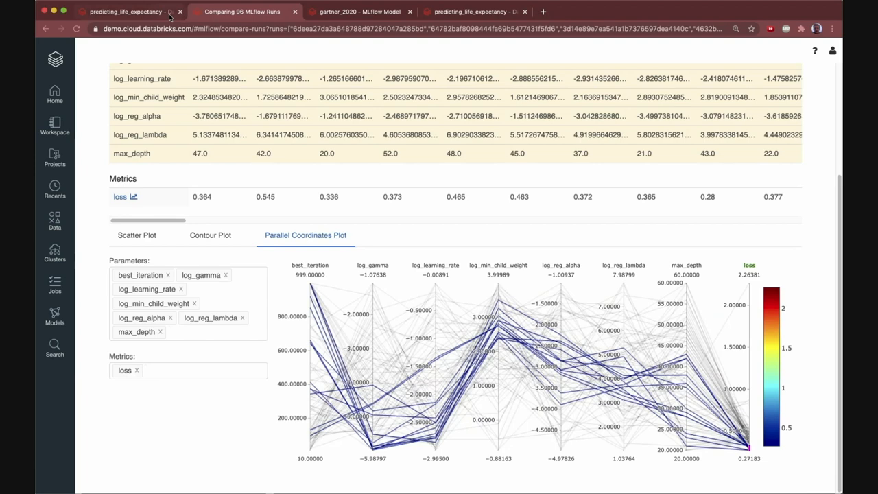
Step: Return to the notebook cell retraining XGBoost with the best iteration count
{"action": "left_click", "coordinate": [126, 11]}
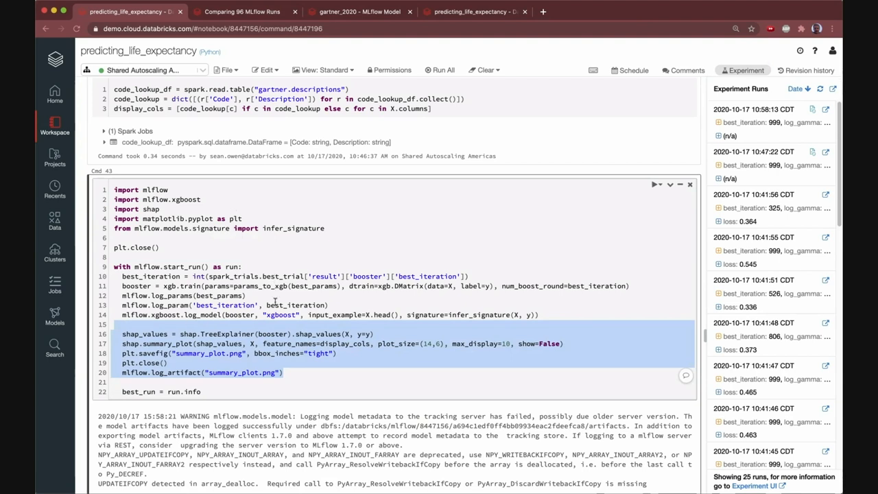
Step: Reopen the MLflow experiment page listing 99 runs, newest at 10:58
{"action": "left_click", "coordinate": [242, 11]}
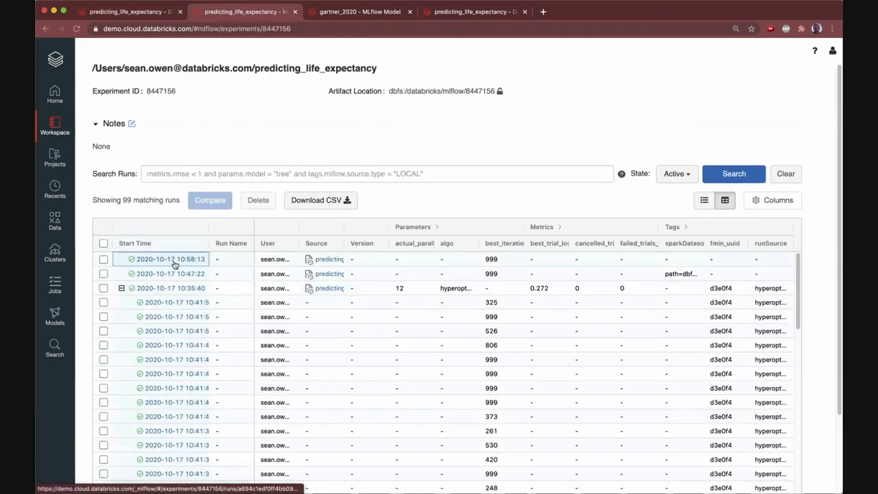
Step: Open the 10:58:13 final run and preview its xgboost conda.yaml with mlflow/xgboost pip dependencies
{"action": "left_click", "coordinate": [170, 258]}
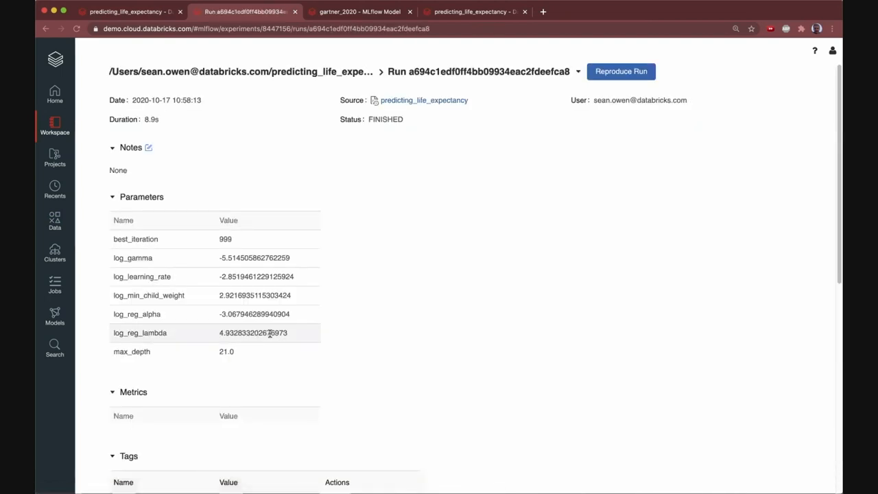
{"action": "scroll", "scroll_direction": "down", "scroll_amount": 3}
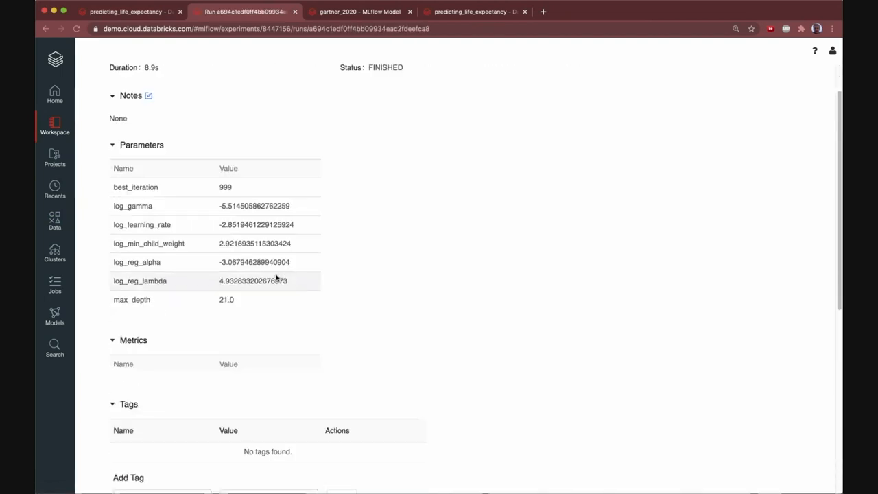
{"action": "scroll", "scroll_direction": "down", "scroll_amount": 3}
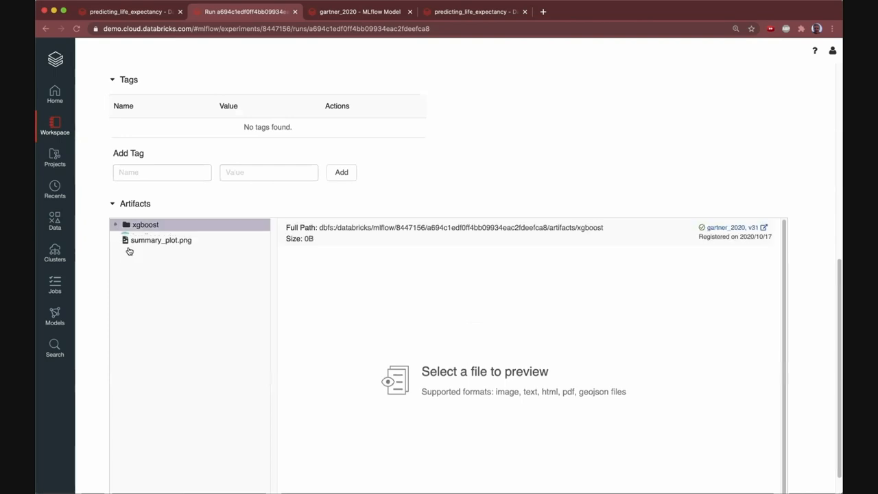
{"action": "left_click", "coordinate": [145, 225]}
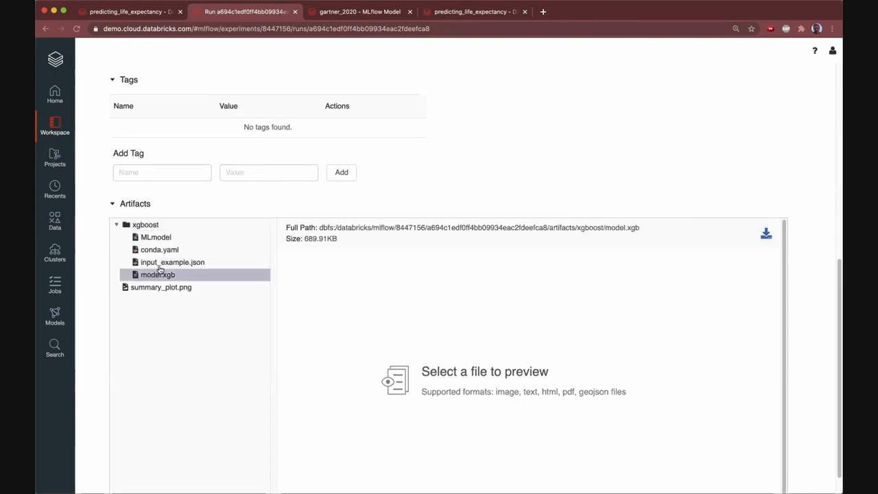
{"action": "left_click", "coordinate": [160, 250]}
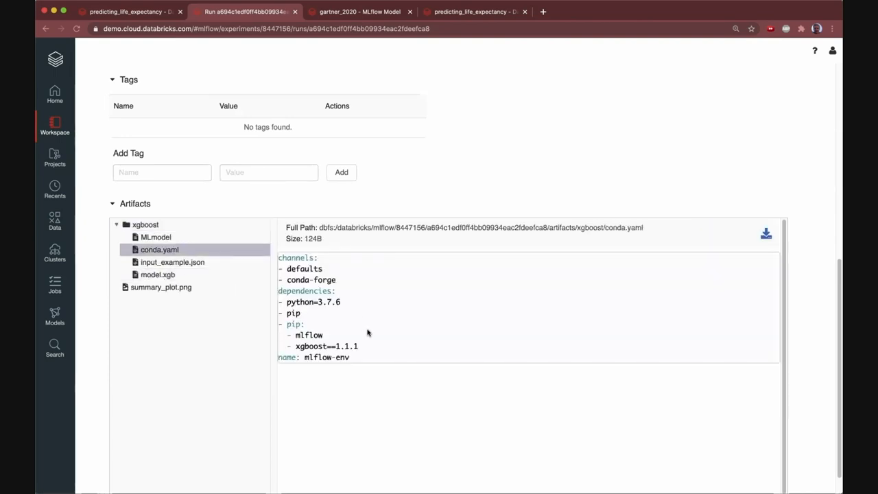
{"action": "left_click_drag", "start_coordinate": [297, 335], "coordinate": [357, 345]}
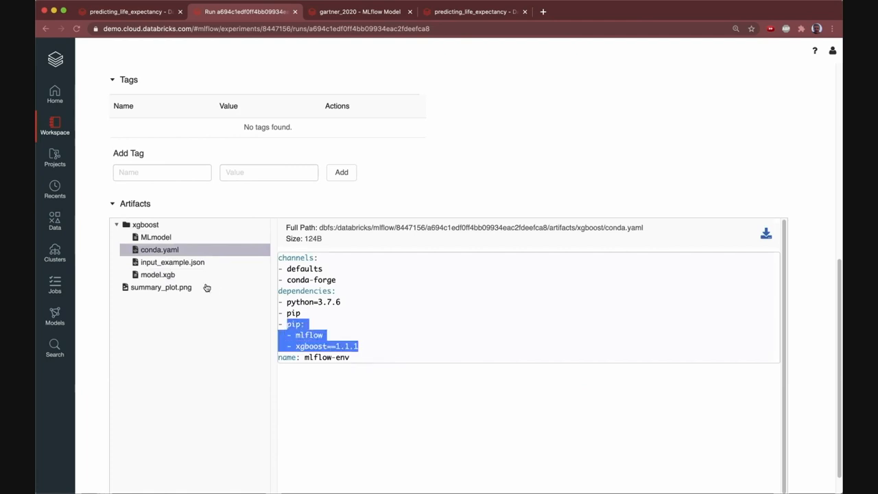
Step: Preview the run's input example and SHAP summary_plot.png artifacts
{"action": "left_click", "coordinate": [173, 262]}
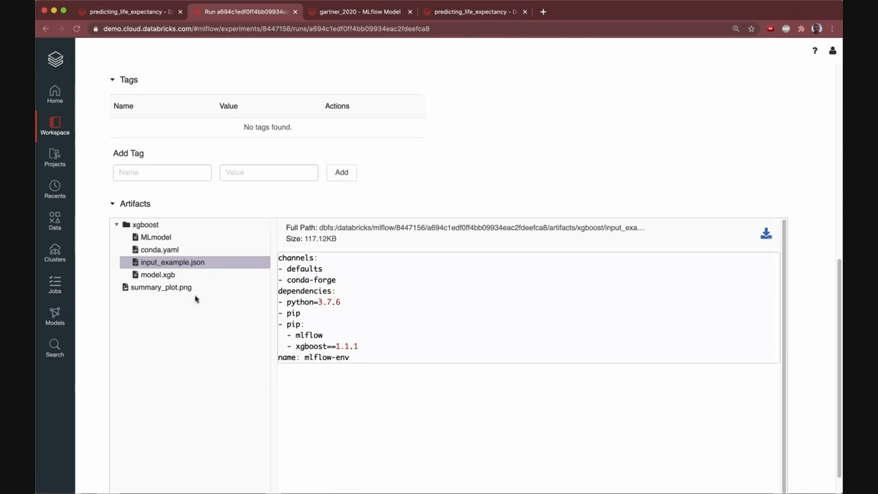
{"action": "left_click", "coordinate": [161, 287]}
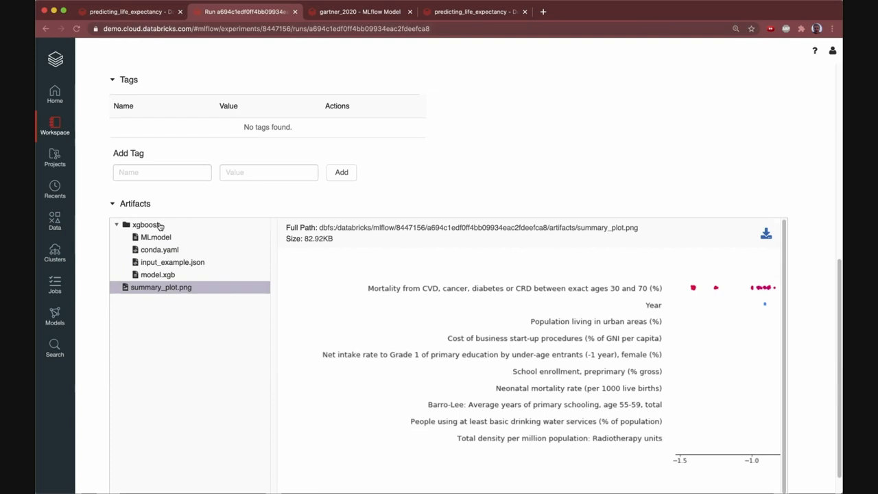
{"action": "left_click", "coordinate": [157, 275]}
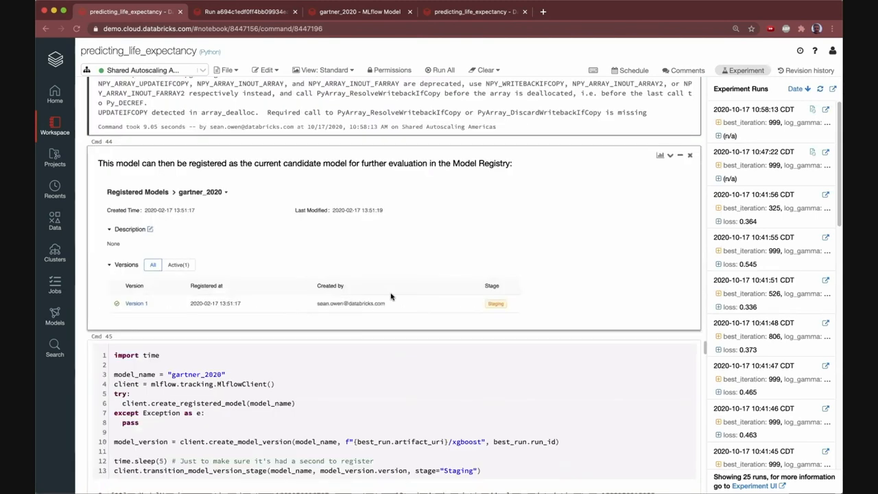
{"action": "mouse_move", "coordinate": [391, 299]}
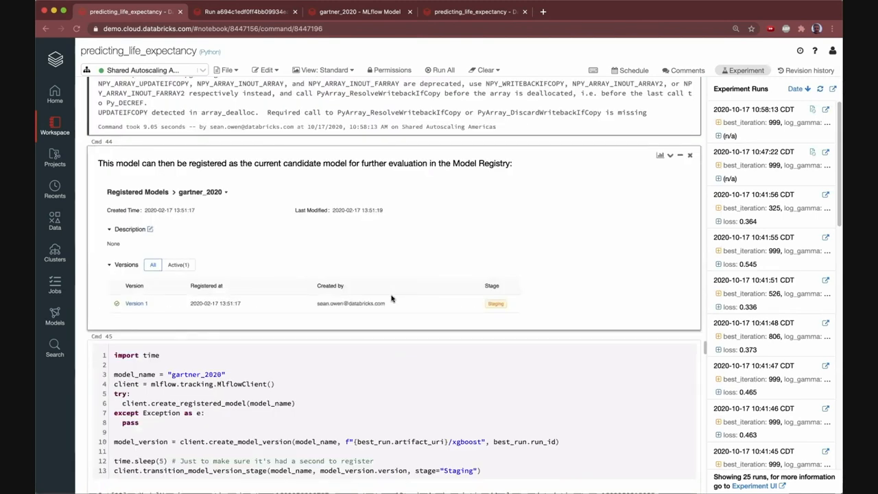
Step: Follow the gartner_2020 registered model link from the registration cell output
{"action": "left_click", "coordinate": [655, 311]}
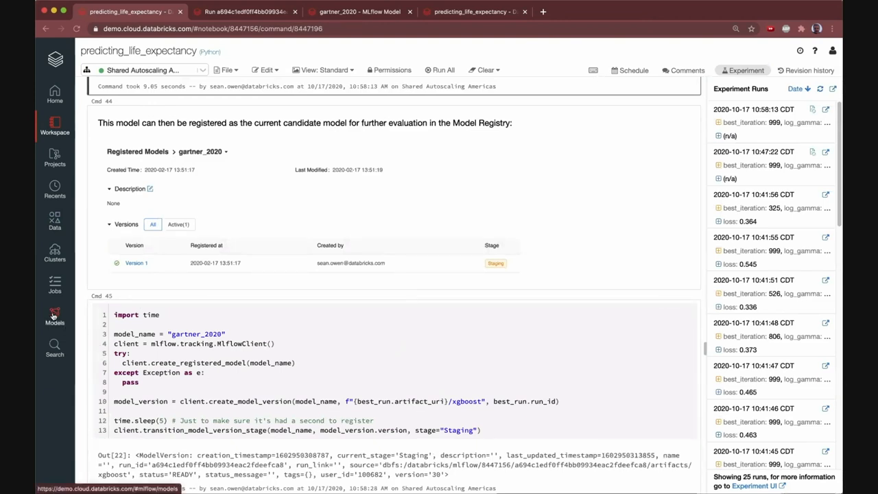
{"action": "mouse_move", "coordinate": [144, 339]}
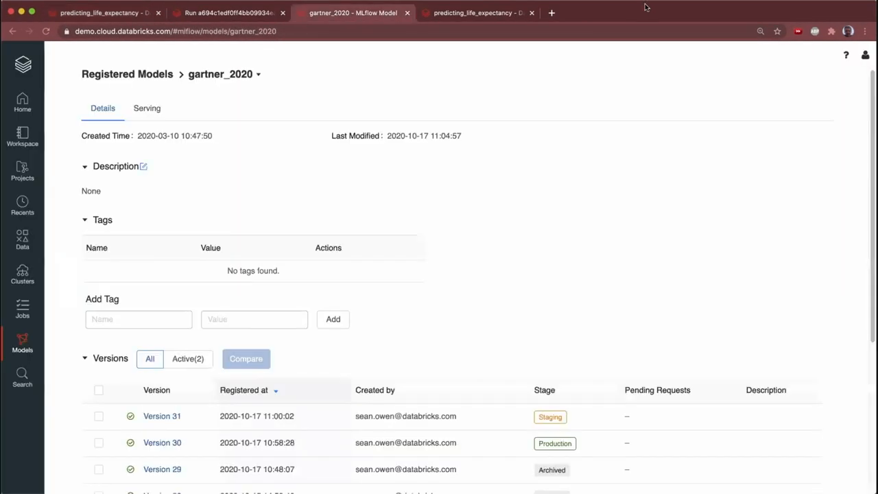
Step: View the gartner_2020 active versions, then return to the predicting_life_expectancy notebook
{"action": "scroll", "scroll_direction": "down", "scroll_amount": 3}
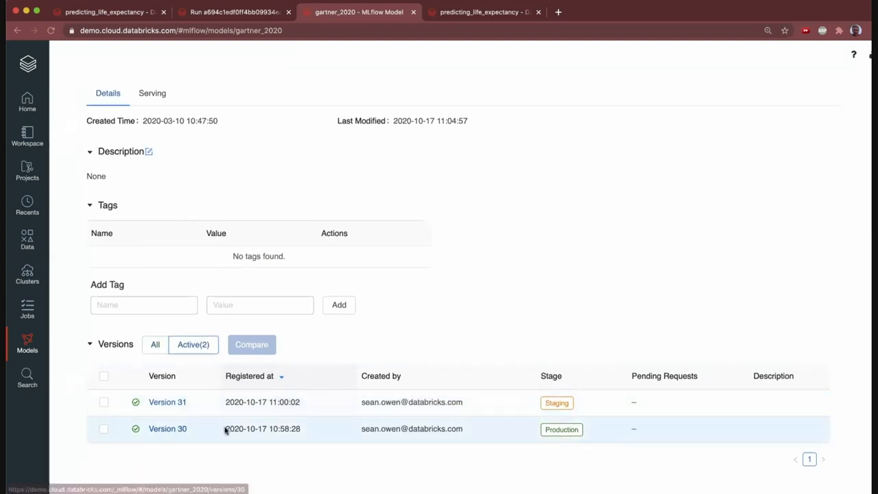
{"action": "mouse_move", "coordinate": [509, 434]}
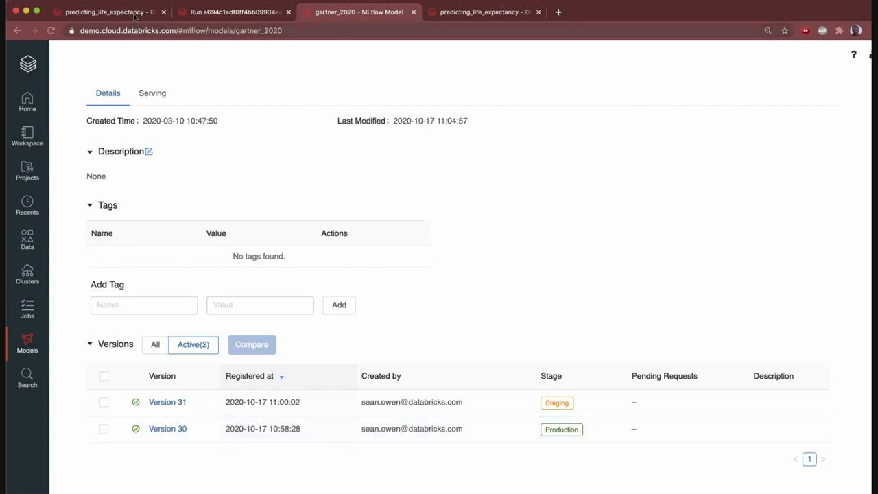
{"action": "left_click", "coordinate": [103, 11]}
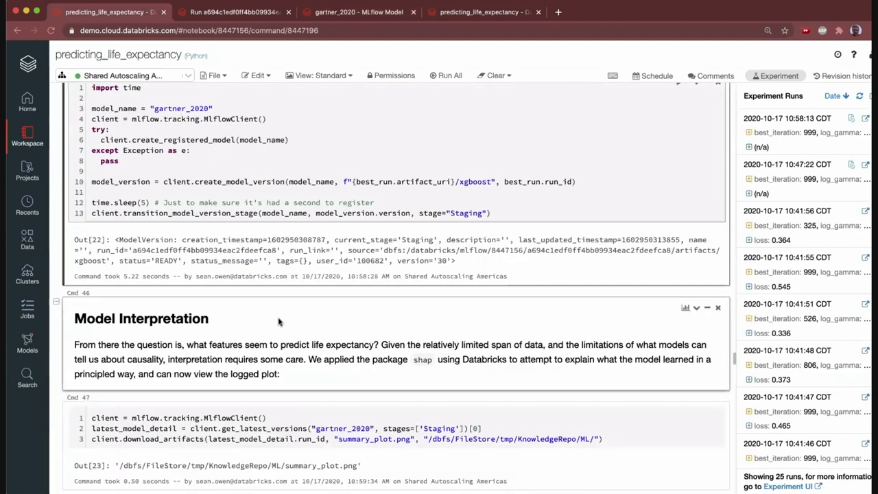
Step: Scroll through the SHAP summary and mortality dependence plots down to the Version 31 registry link
{"action": "left_click", "coordinate": [180, 118]}
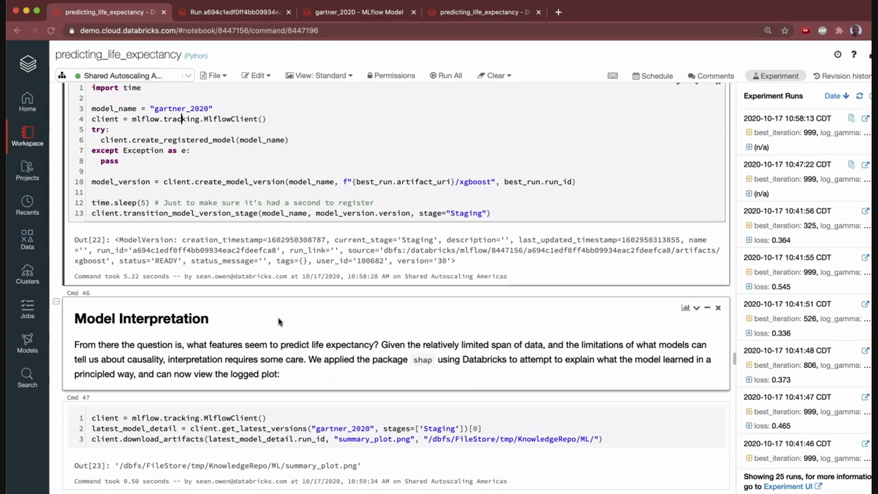
{"action": "scroll", "scroll_direction": "down", "scroll_amount": 3}
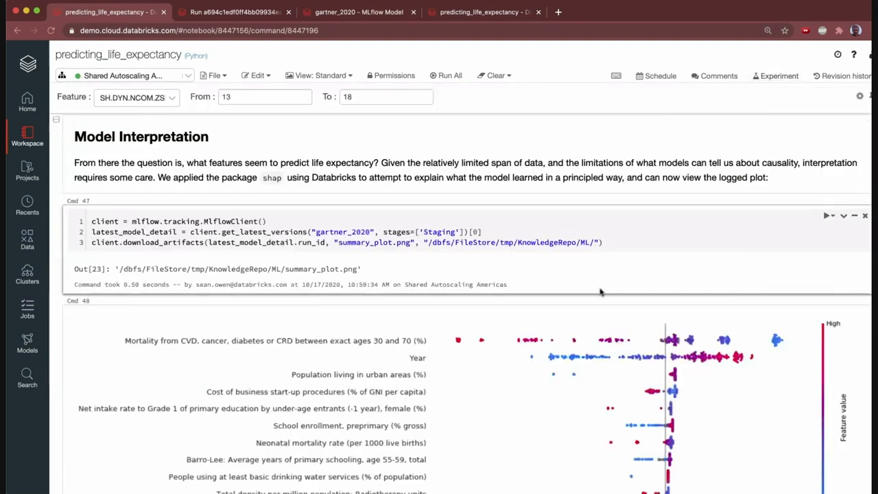
{"action": "scroll", "scroll_direction": "down", "scroll_amount": 3}
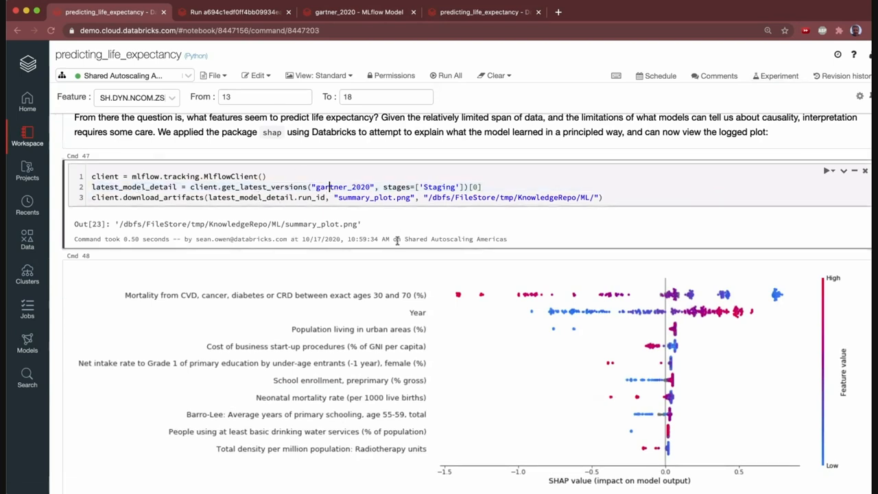
{"action": "scroll", "scroll_direction": "down", "scroll_amount": 3}
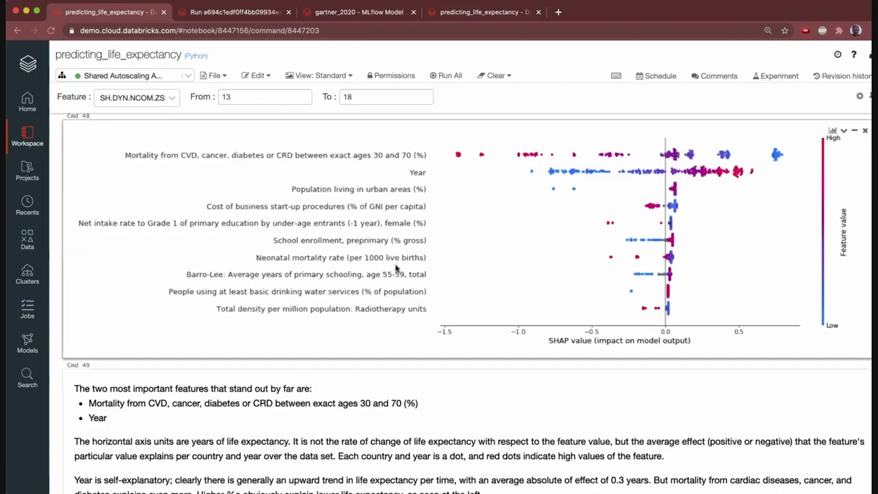
{"action": "mouse_move", "coordinate": [456, 172]}
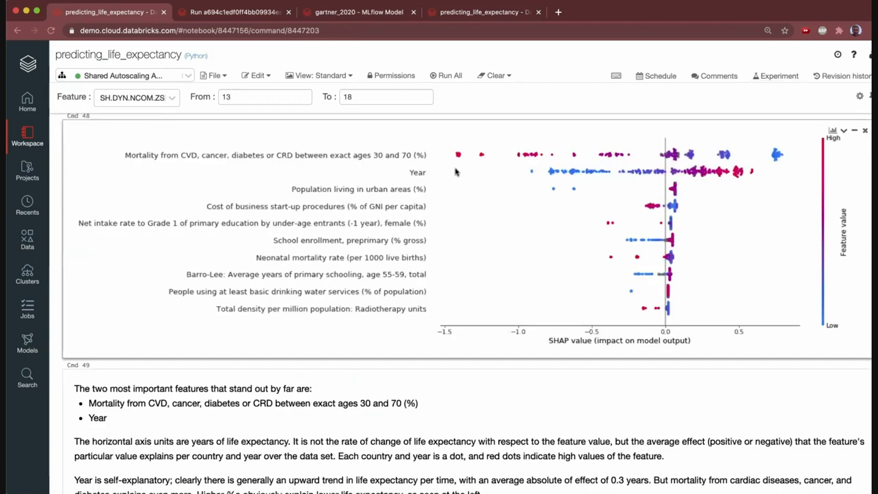
{"action": "mouse_move", "coordinate": [472, 254]}
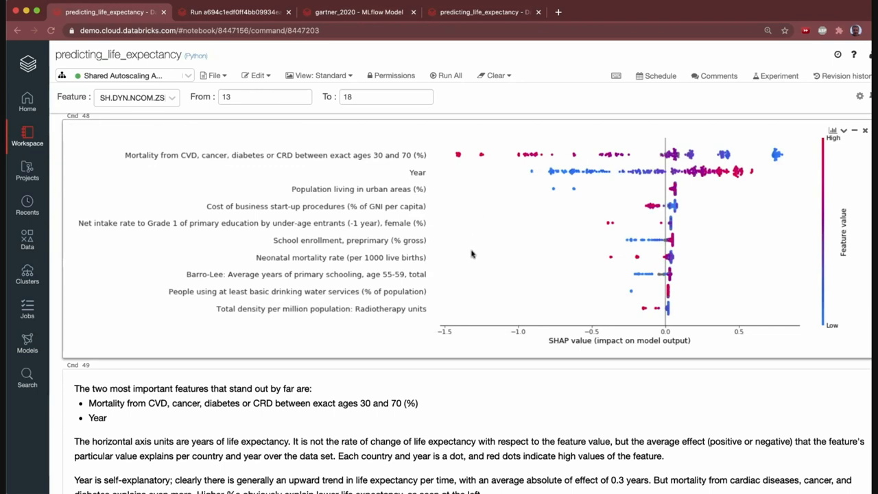
{"action": "mouse_move", "coordinate": [260, 155]}
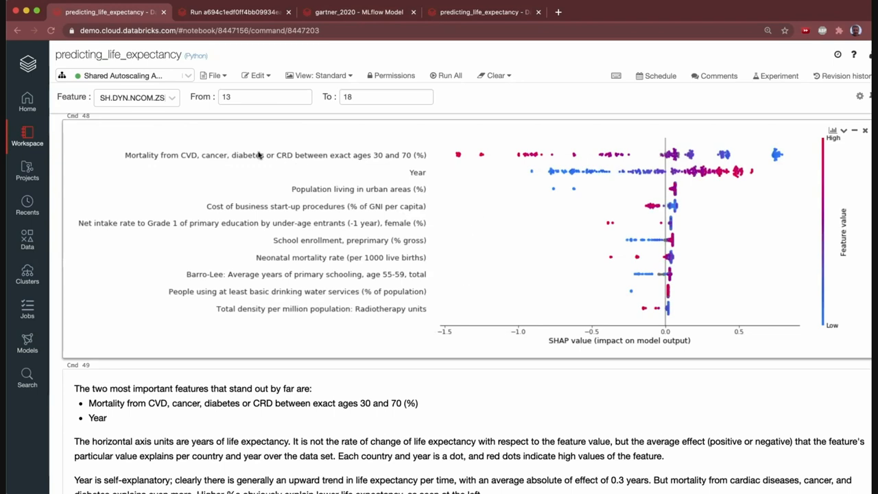
{"action": "mouse_move", "coordinate": [236, 198]}
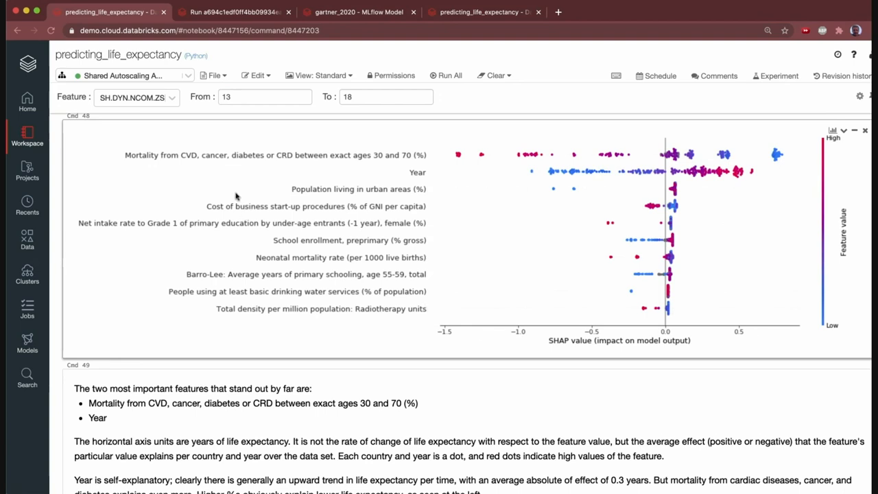
{"action": "mouse_move", "coordinate": [236, 162]}
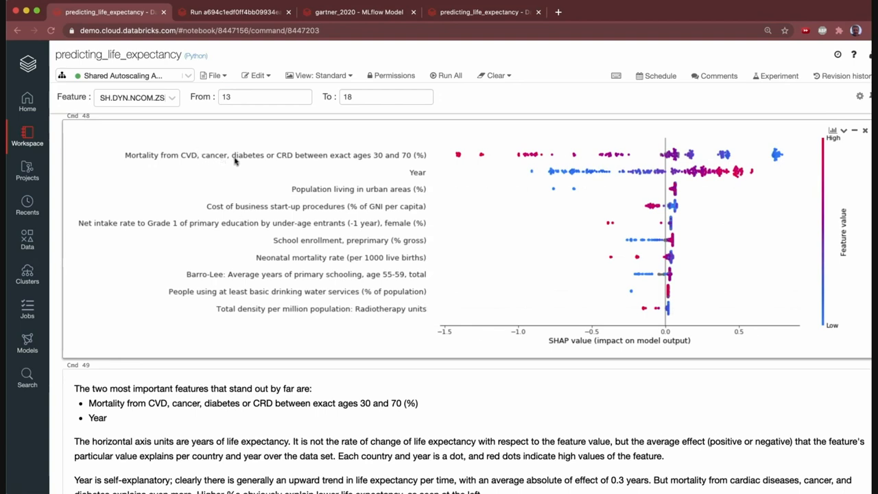
{"action": "mouse_move", "coordinate": [459, 156]}
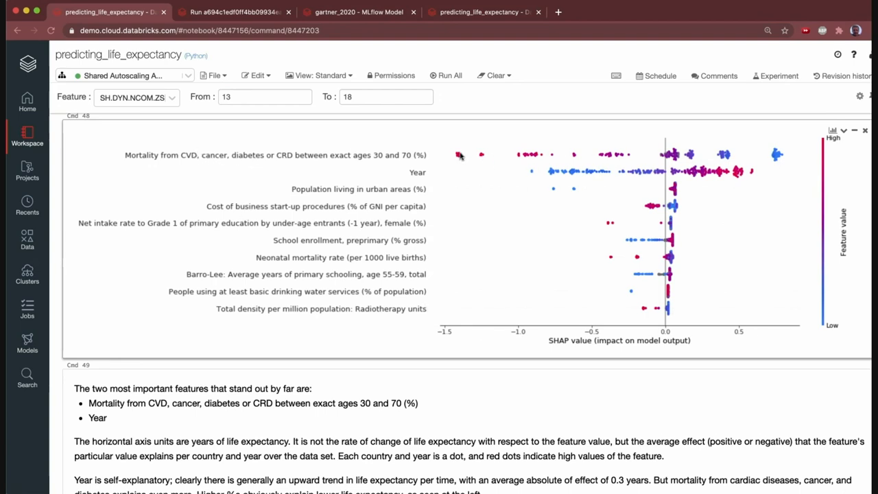
{"action": "mouse_move", "coordinate": [395, 190]}
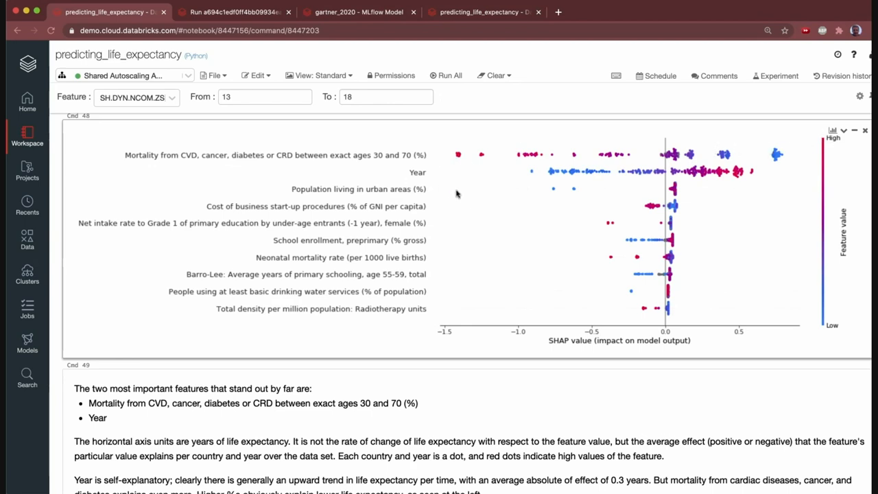
{"action": "mouse_move", "coordinate": [701, 162]}
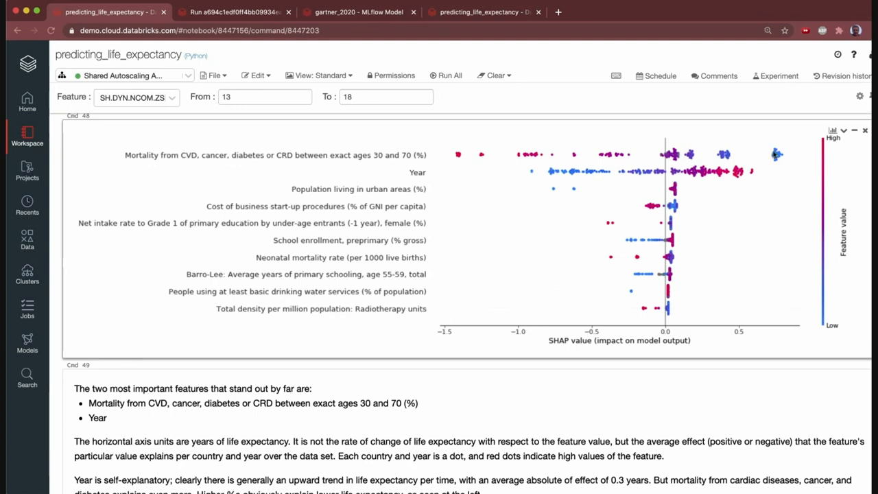
{"action": "mouse_move", "coordinate": [398, 324]}
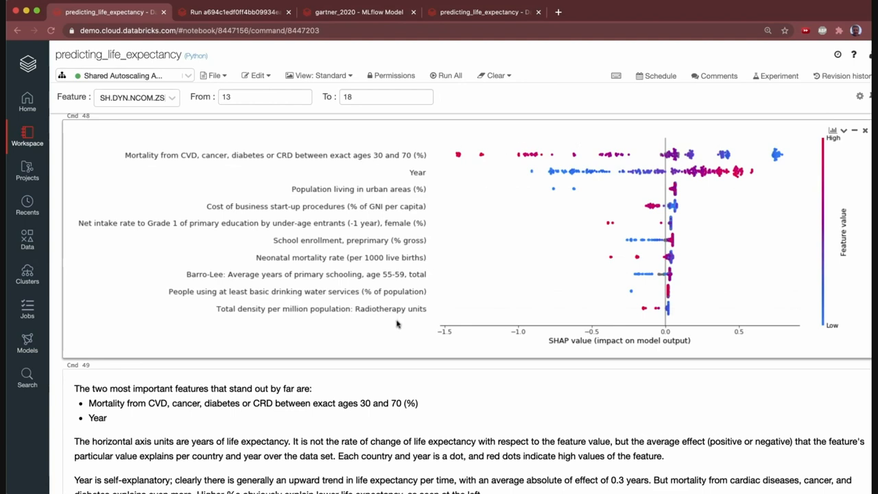
{"action": "mouse_move", "coordinate": [316, 261]}
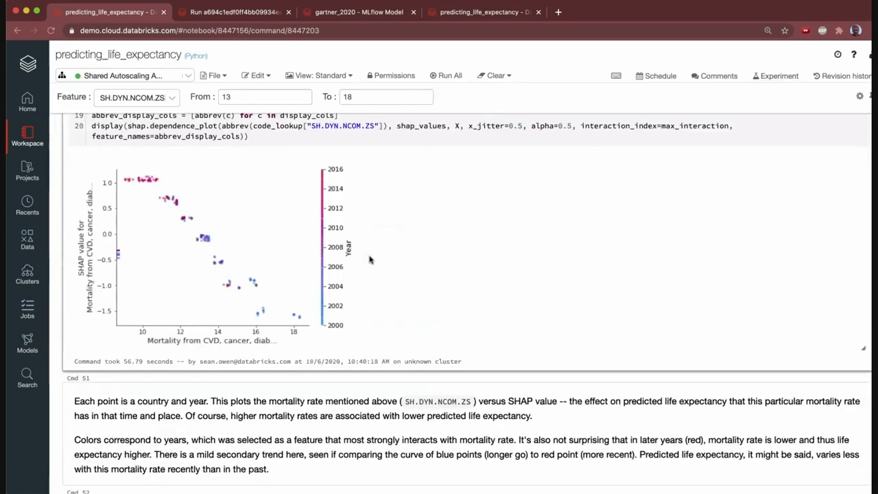
{"action": "scroll", "scroll_direction": "down", "scroll_amount": 3}
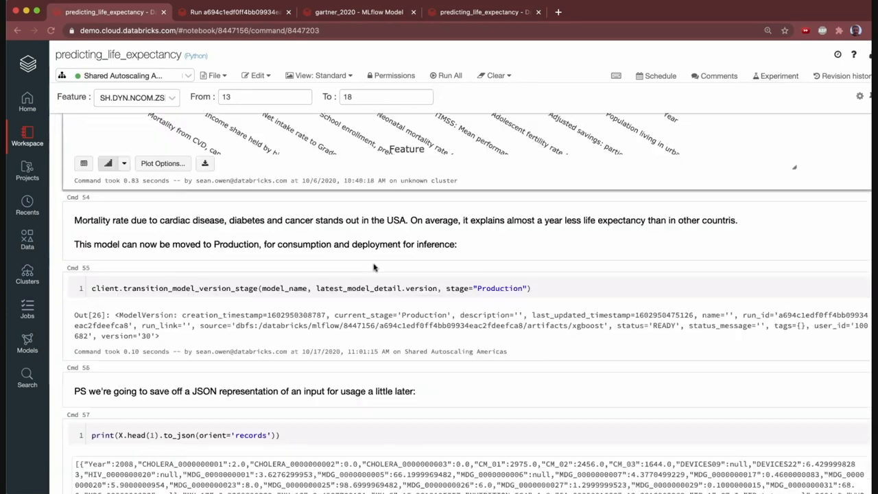
{"action": "scroll", "scroll_direction": "down", "scroll_amount": 3}
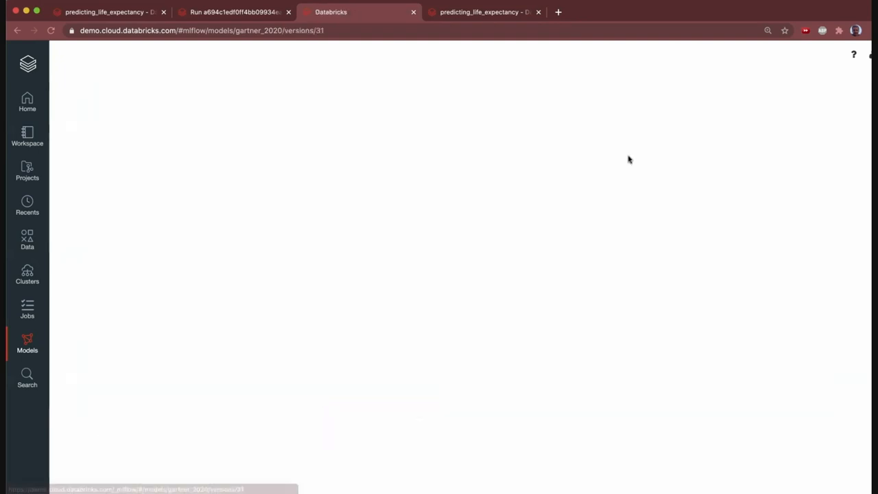
{"action": "mouse_move", "coordinate": [650, 113]}
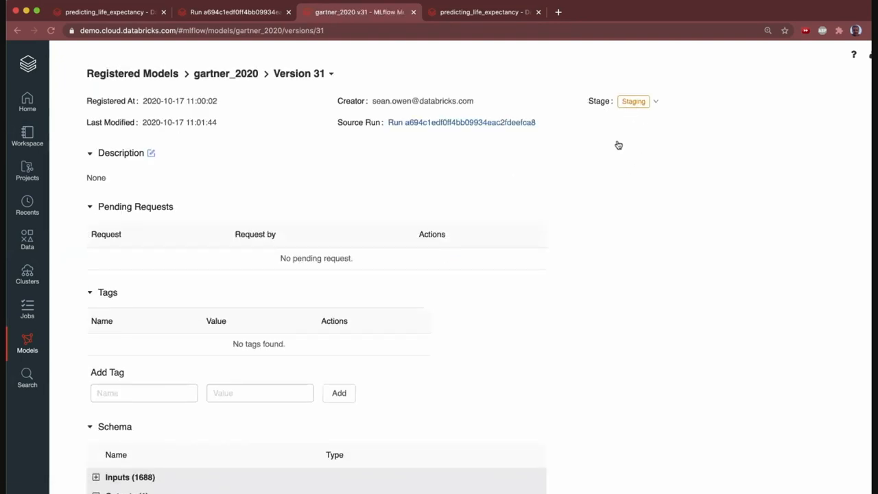
Step: Show the stage transition options for Staging Version 31 of gartner_2020
{"action": "left_click", "coordinate": [637, 102]}
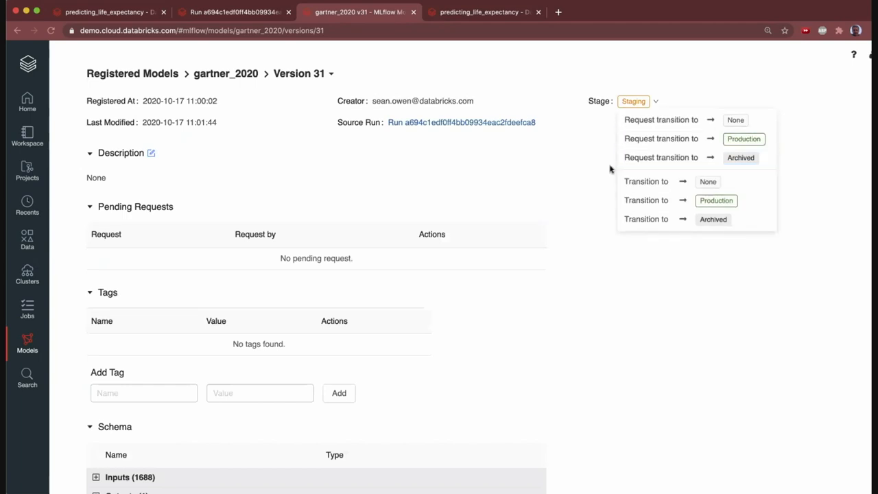
{"action": "mouse_move", "coordinate": [548, 153]}
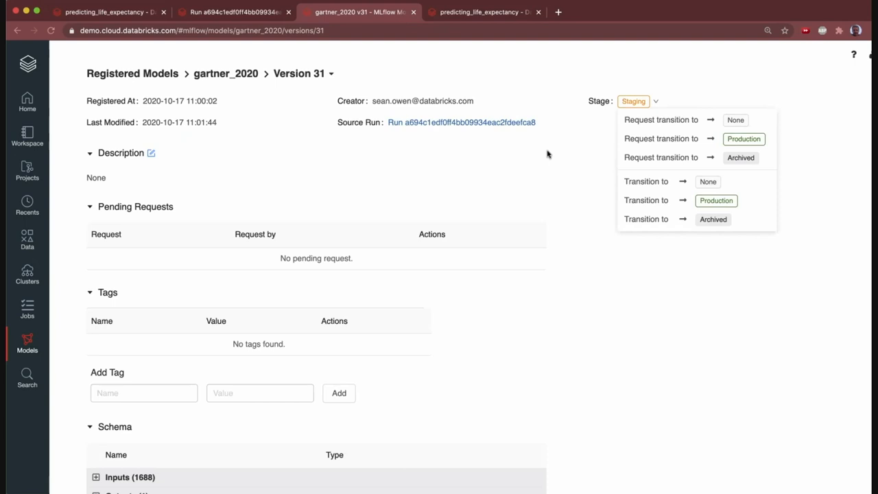
{"action": "mouse_move", "coordinate": [142, 22]}
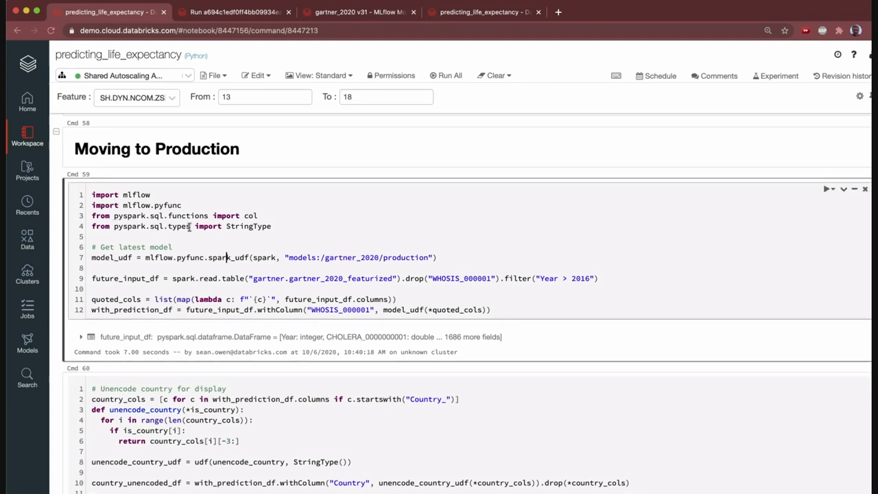
Step: Highlight the spark_udf call that loads the production gartner_2020 model for scoring
{"action": "double_click", "coordinate": [190, 258]}
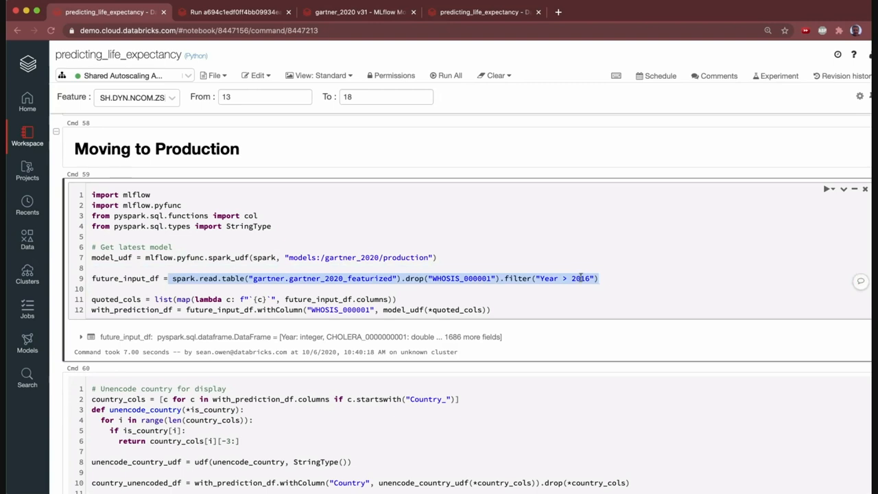
{"action": "left_click", "coordinate": [576, 277]}
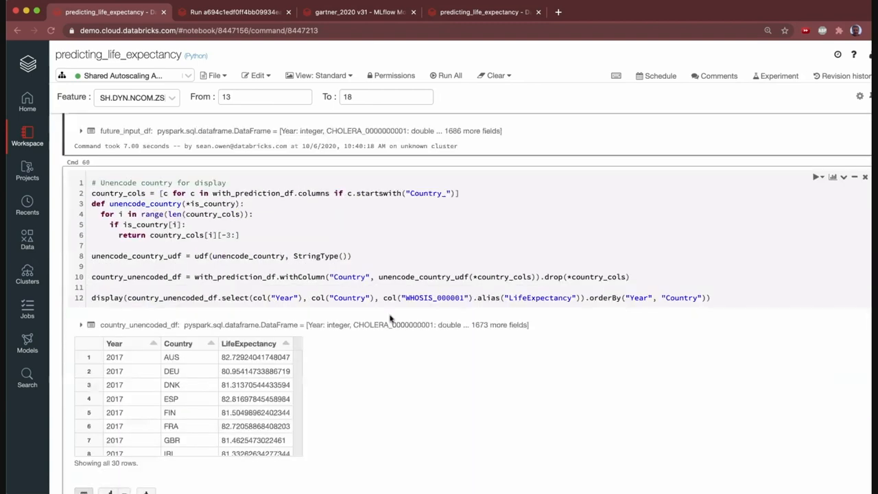
Step: Scroll past the future-data filter after 2016 to the country table of 2017 life expectancy predictions
{"action": "scroll", "scroll_direction": "down", "scroll_amount": 3}
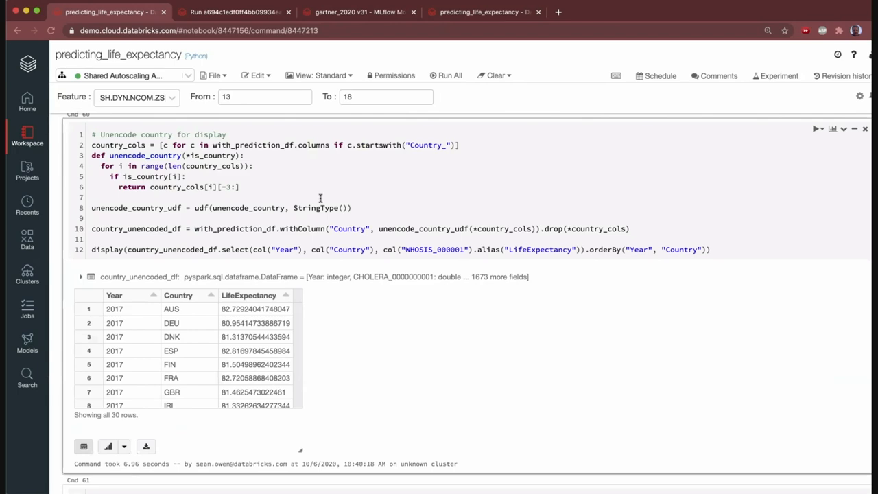
{"action": "scroll", "scroll_direction": "down", "scroll_amount": 3}
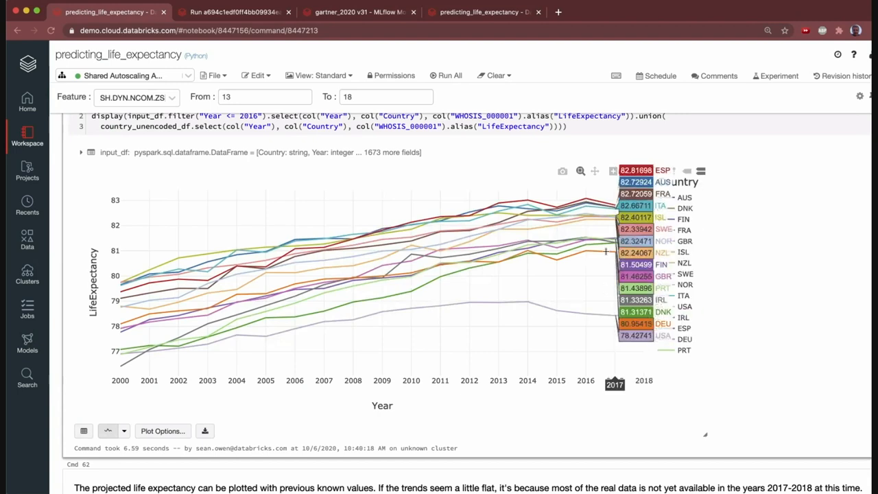
{"action": "mouse_move", "coordinate": [638, 248]}
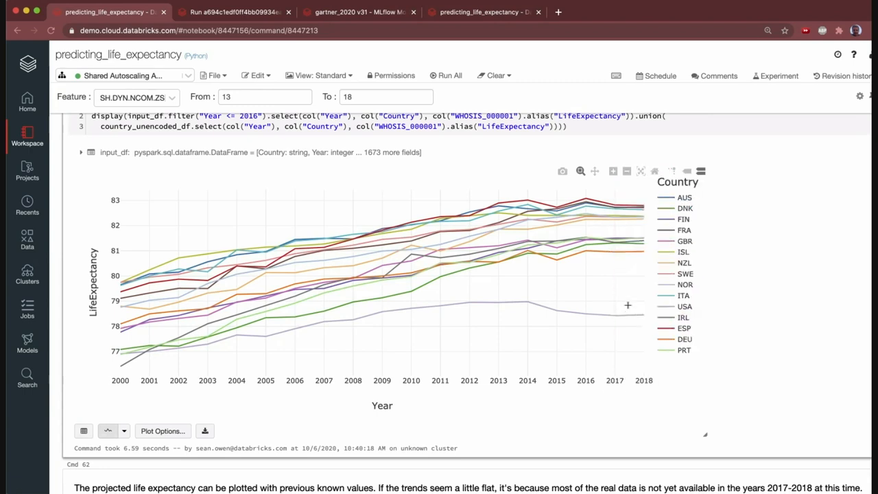
{"action": "scroll", "scroll_direction": "down", "scroll_amount": 3}
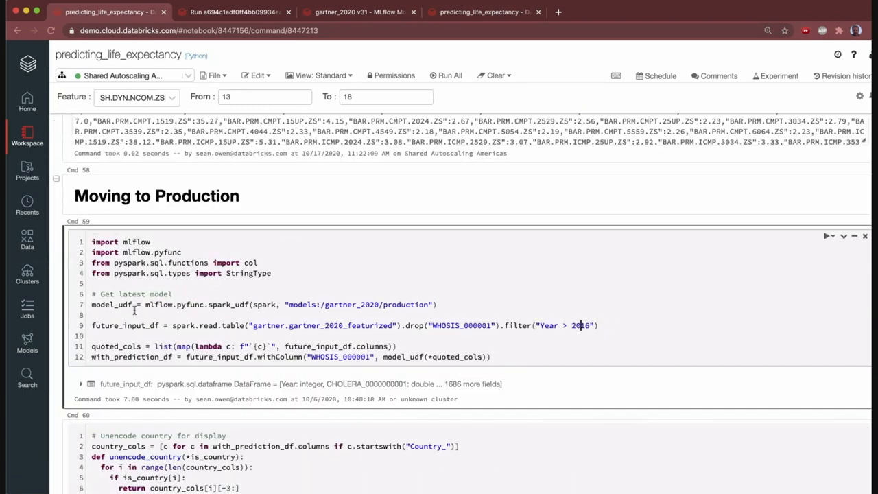
{"action": "left_click", "coordinate": [206, 325]}
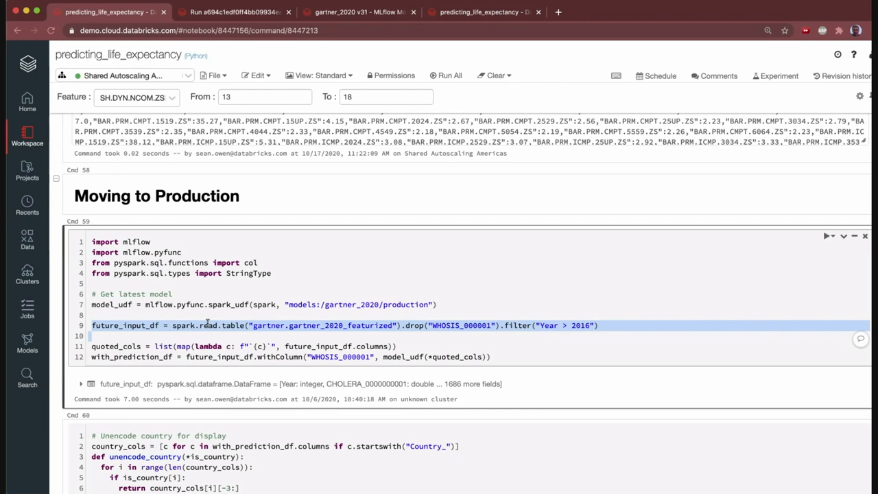
{"action": "scroll", "scroll_direction": "down", "scroll_amount": 3}
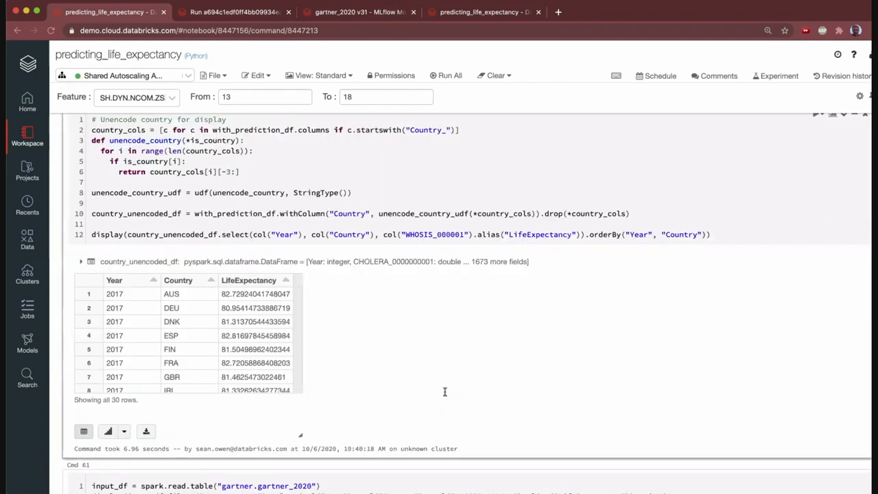
Step: Scroll to the Real-Time model serving section describing the gartner_2020 REST endpoint
{"action": "scroll", "scroll_direction": "down", "scroll_amount": 3}
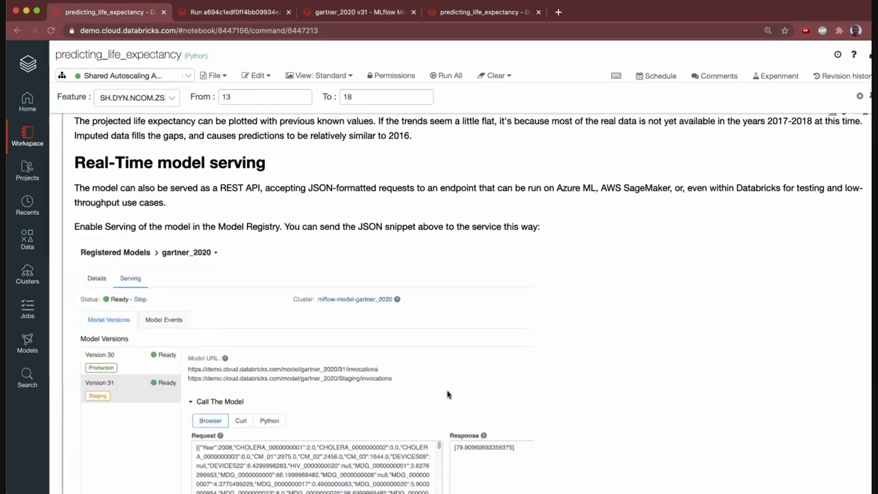
{"action": "scroll", "scroll_direction": "down", "scroll_amount": 3}
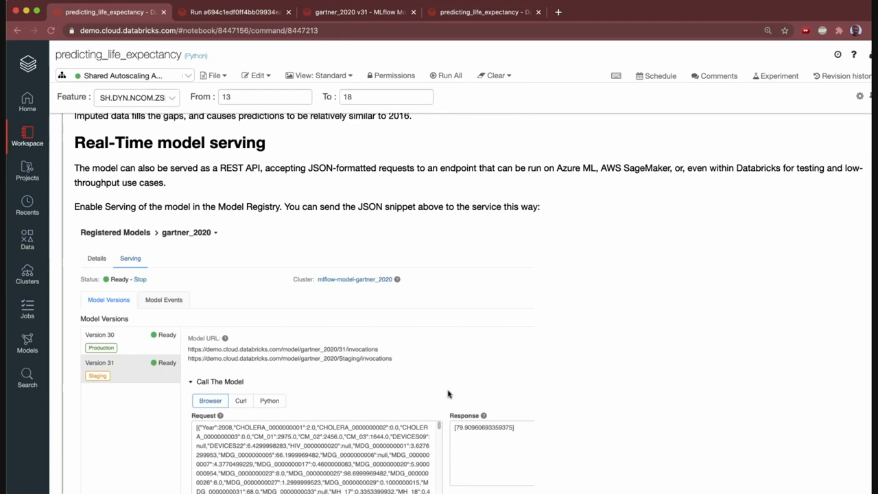
{"action": "mouse_move", "coordinate": [288, 93]}
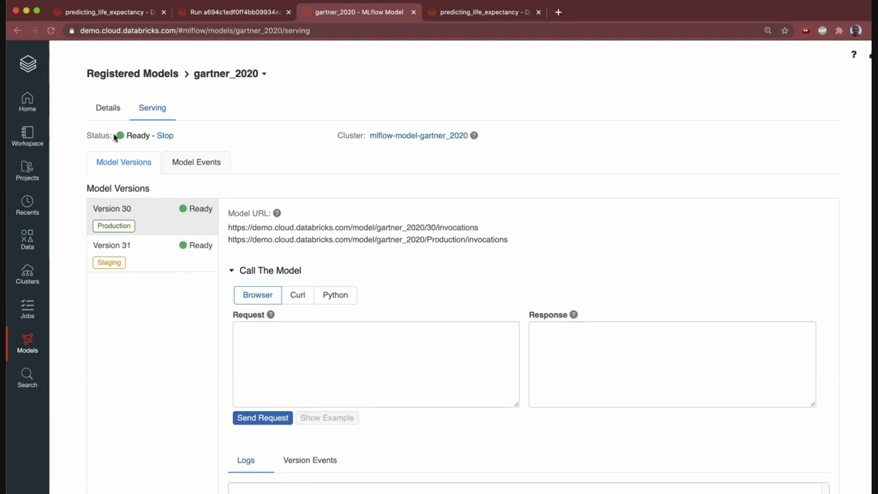
{"action": "mouse_move", "coordinate": [135, 102]}
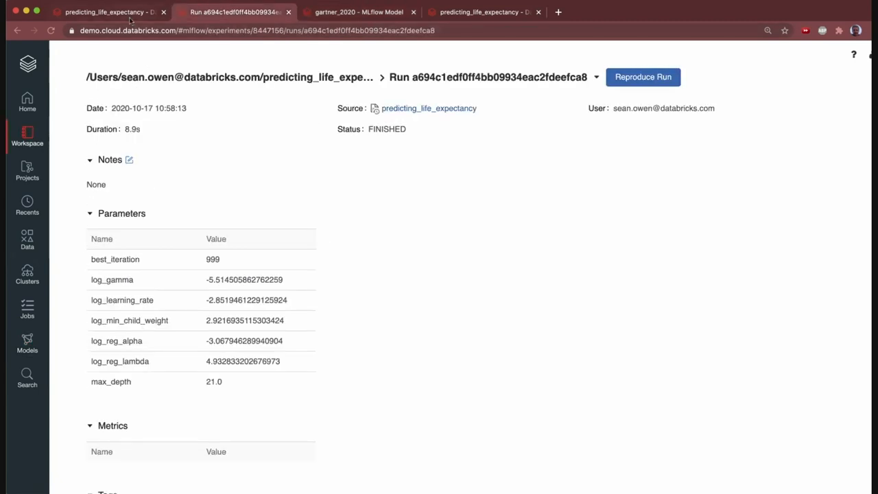
Step: Send the sample JSON request on the gartner_2020 serving page, returning a prediction near 79.9
{"action": "left_click", "coordinate": [103, 11]}
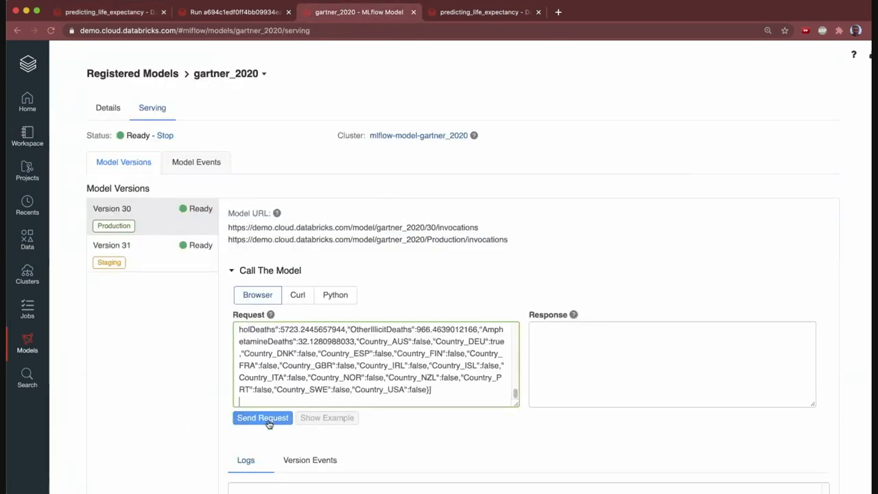
{"action": "left_click", "coordinate": [264, 417]}
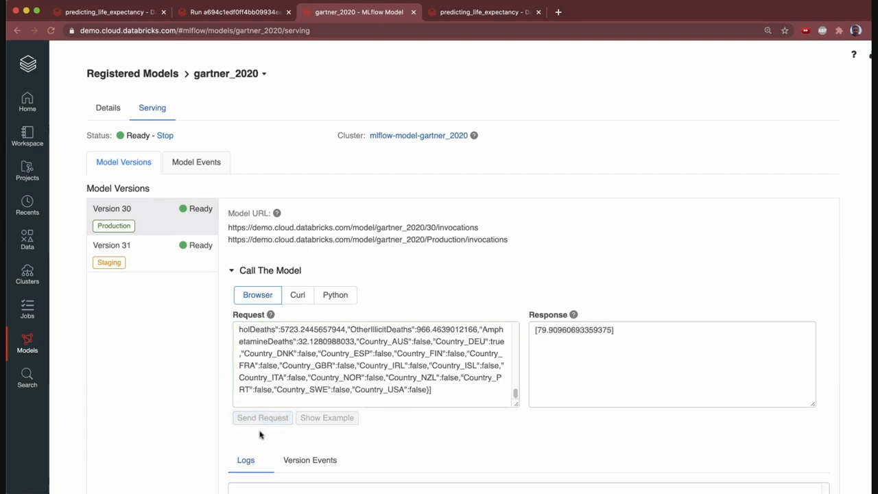
{"action": "left_click", "coordinate": [262, 418]}
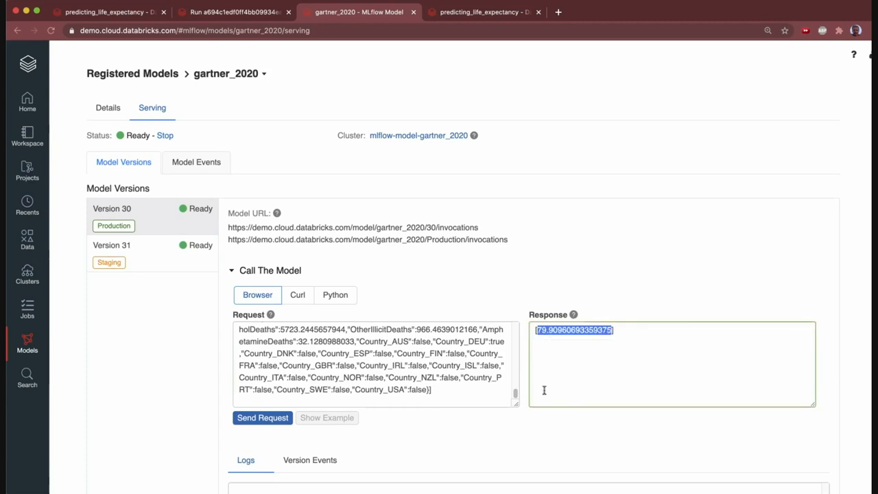
{"action": "mouse_move", "coordinate": [533, 357]}
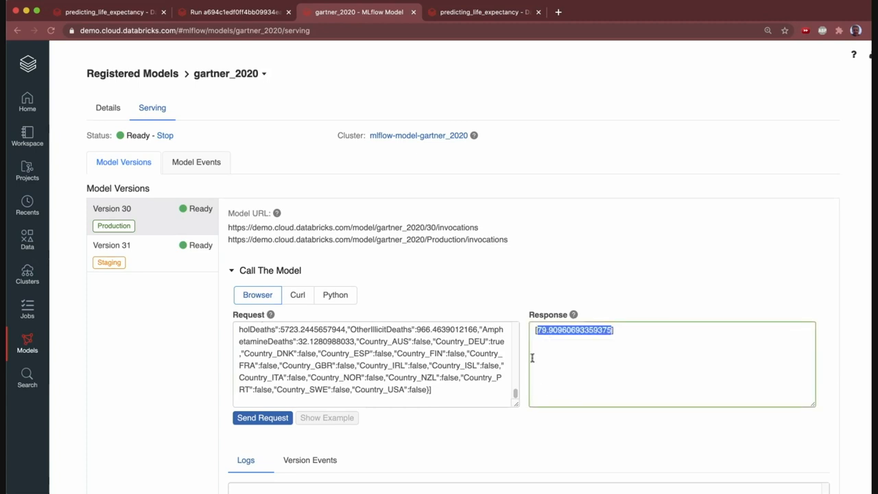
{"action": "mouse_move", "coordinate": [280, 116]}
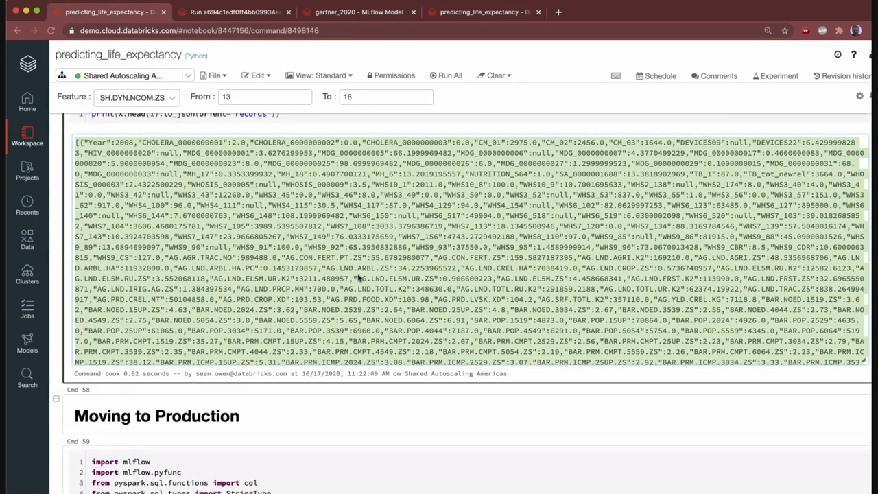
Step: Scroll to the What-If heatmap of predicted USA life expectancy by year and feature value
{"action": "scroll", "scroll_direction": "down", "scroll_amount": 3}
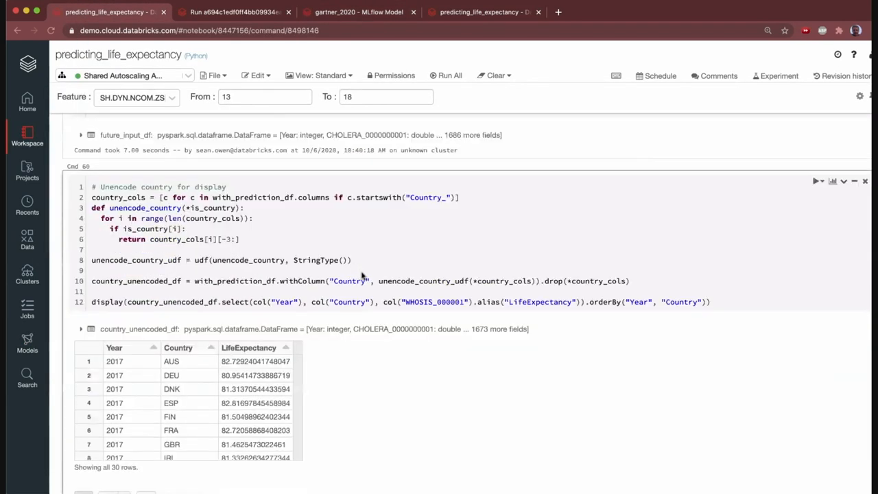
{"action": "scroll", "scroll_direction": "down", "scroll_amount": 3}
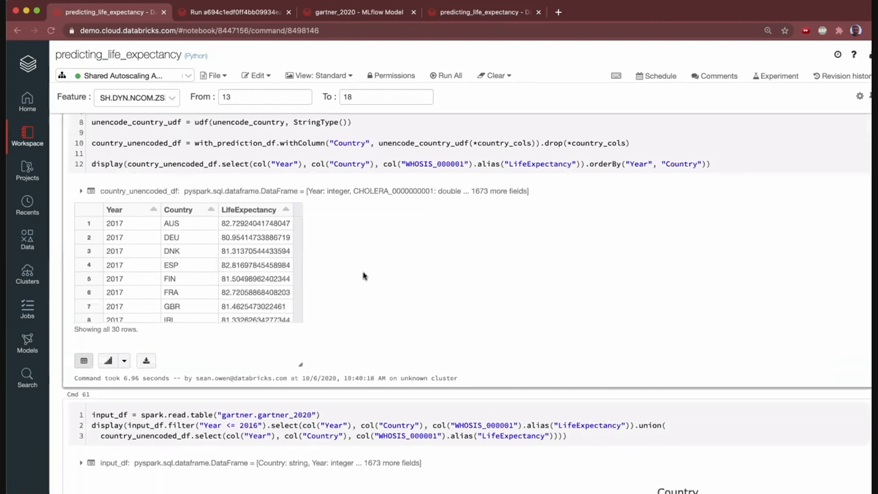
{"action": "scroll", "scroll_direction": "down", "scroll_amount": 3}
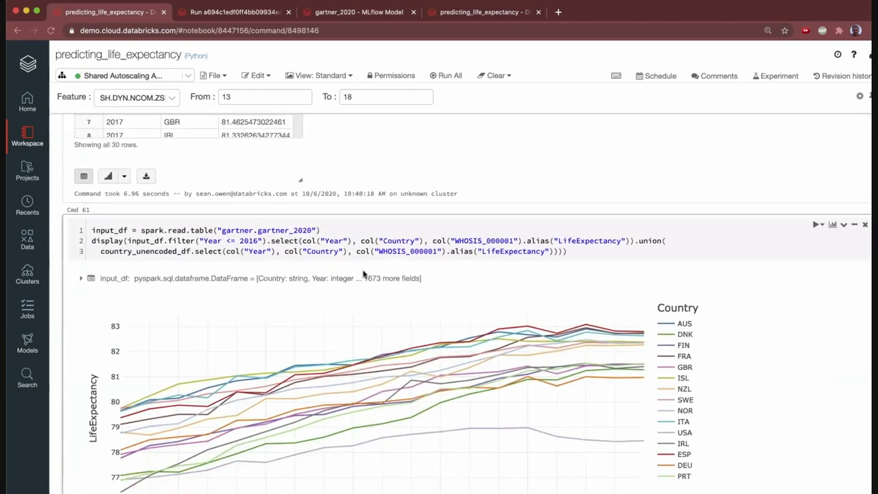
{"action": "scroll", "scroll_direction": "down", "scroll_amount": 3}
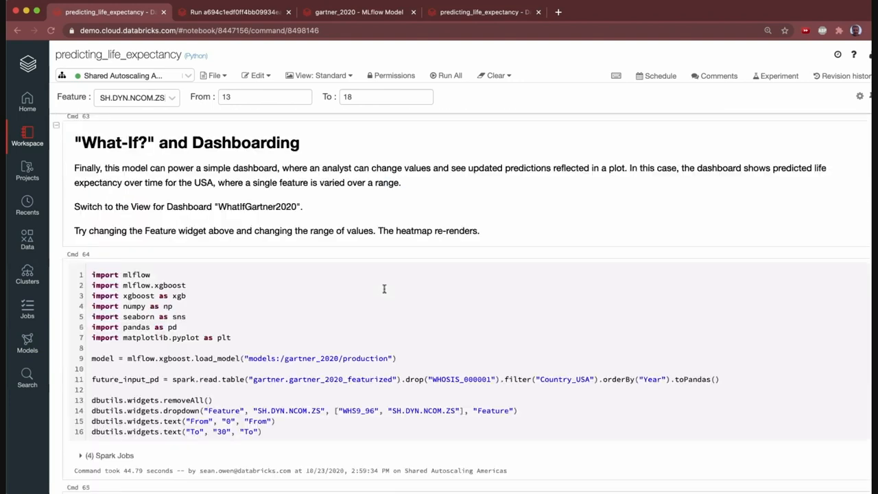
{"action": "scroll", "scroll_direction": "down", "scroll_amount": 3}
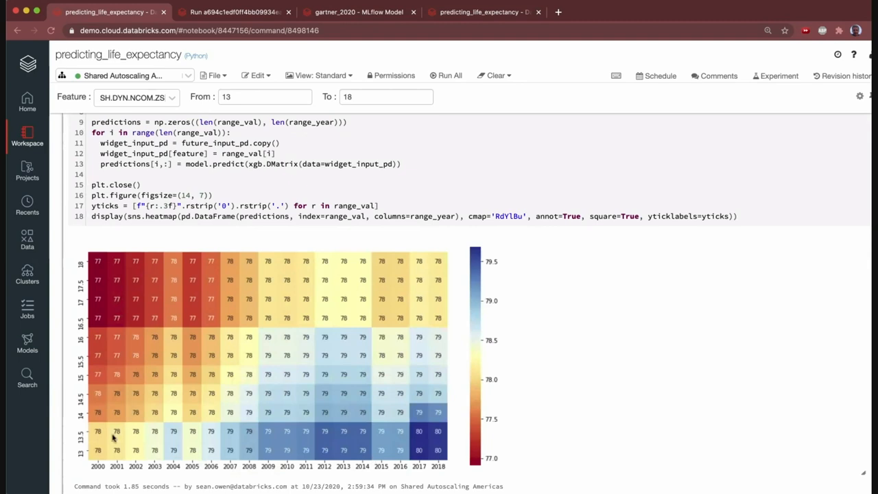
{"action": "mouse_move", "coordinate": [68, 445]}
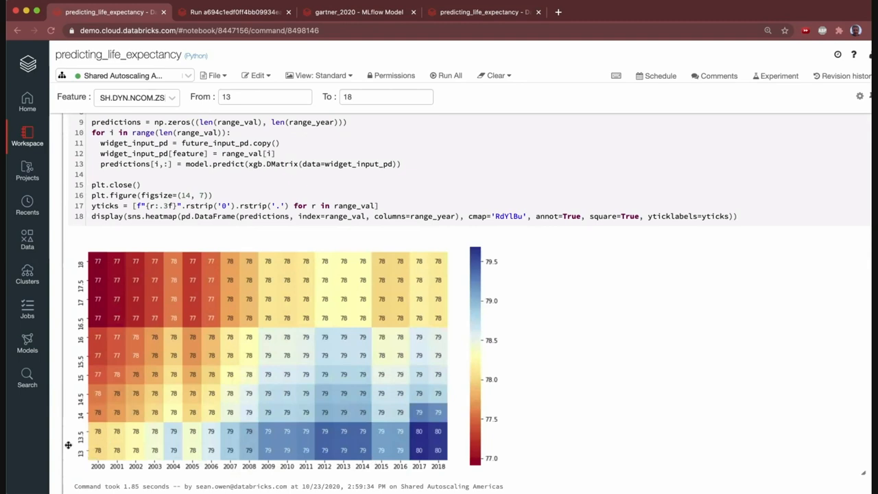
{"action": "mouse_move", "coordinate": [107, 246]}
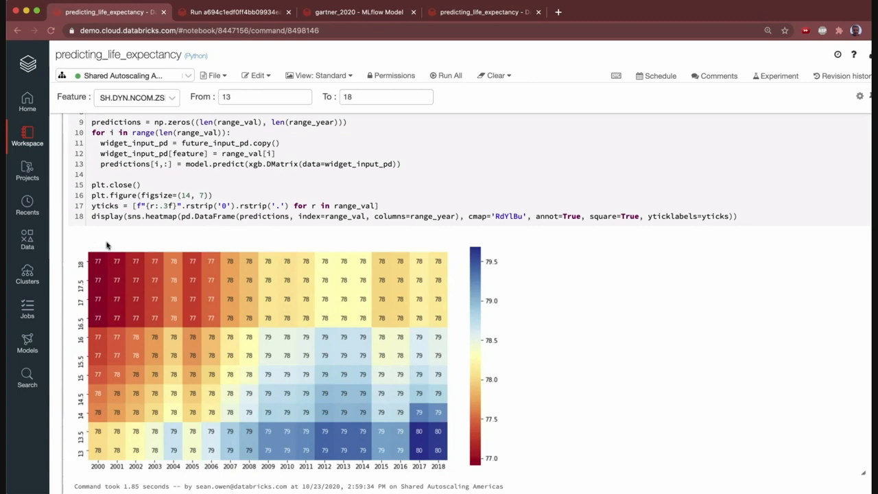
{"action": "mouse_move", "coordinate": [387, 334]}
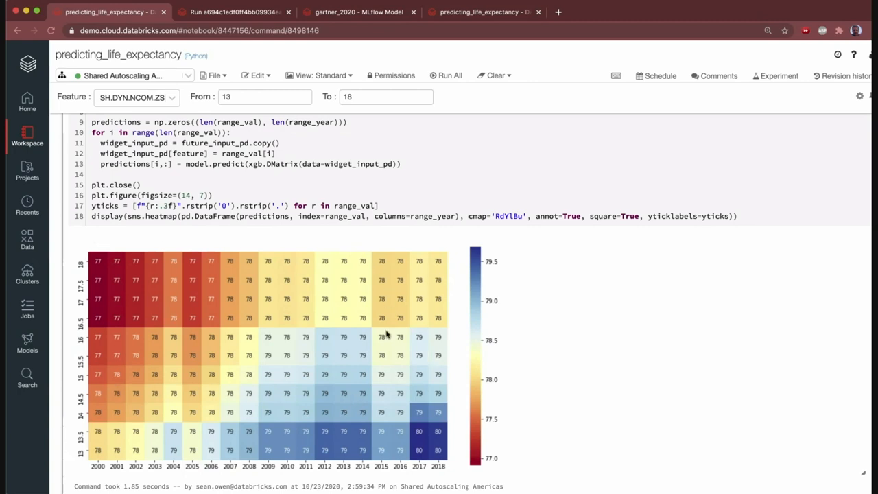
{"action": "mouse_move", "coordinate": [382, 354]}
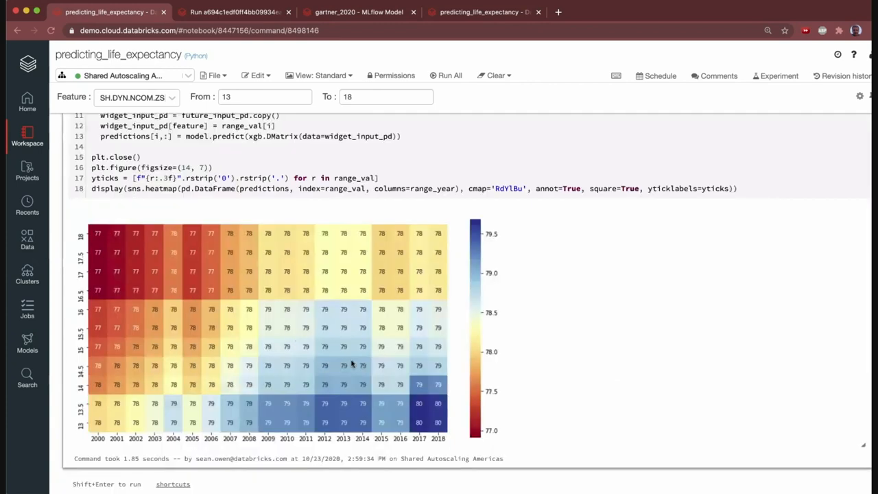
{"action": "mouse_move", "coordinate": [354, 47]}
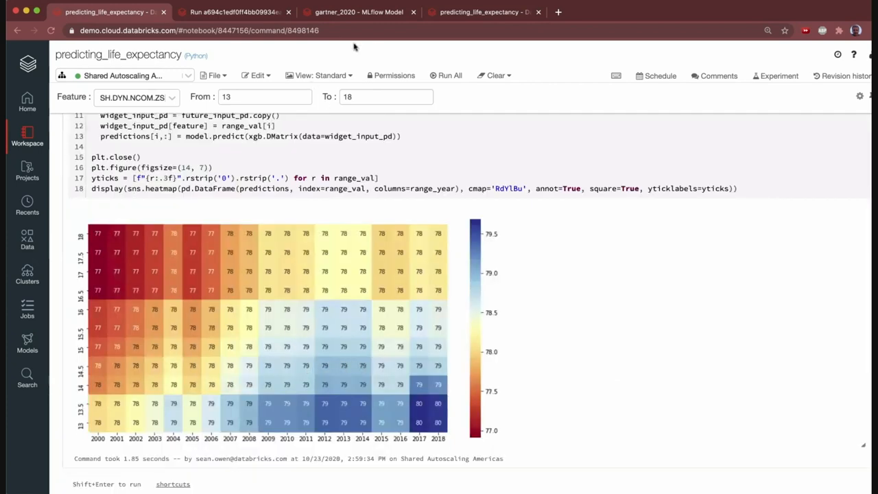
Step: Switch to the WhatIfGartner2020 dashboard and set the feature range's upper bound to 17
{"action": "left_click", "coordinate": [320, 75]}
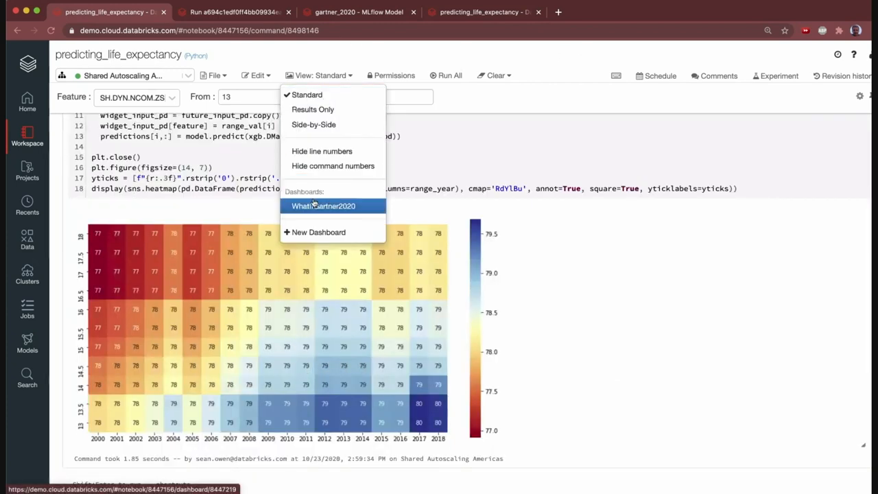
{"action": "left_click", "coordinate": [324, 205]}
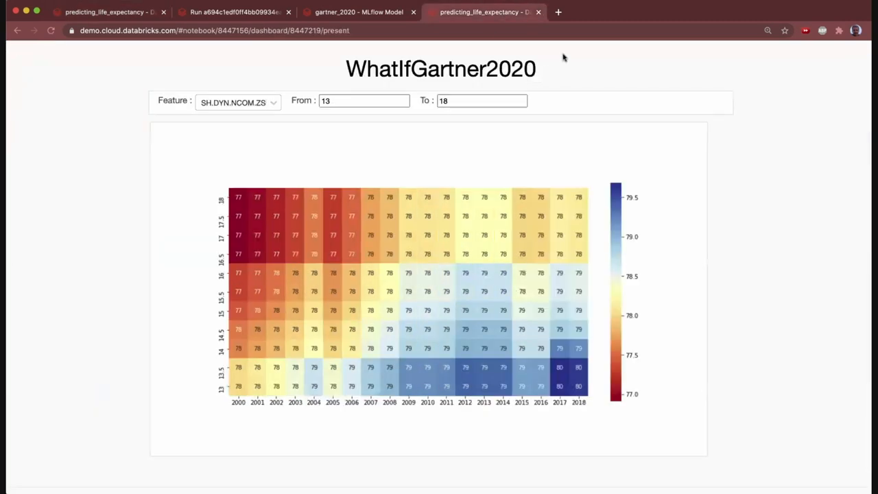
{"action": "mouse_move", "coordinate": [752, 41]}
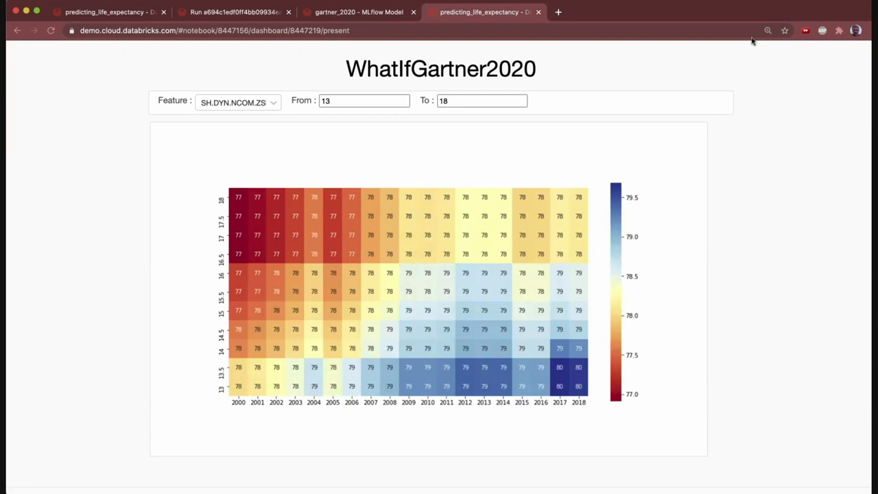
{"action": "mouse_move", "coordinate": [549, 156]}
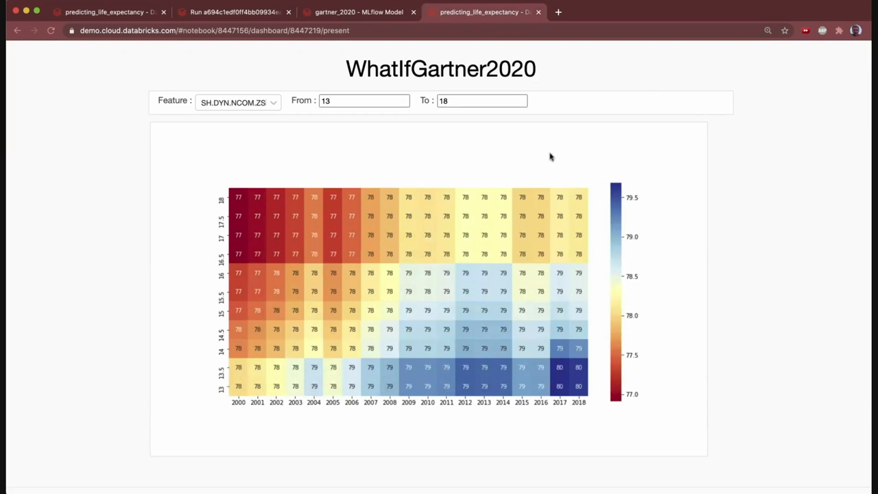
{"action": "mouse_move", "coordinate": [549, 158]}
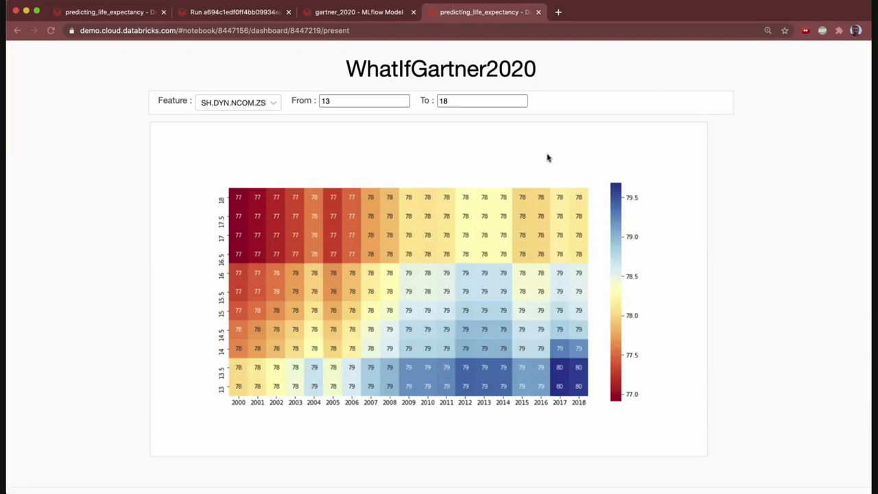
{"action": "mouse_move", "coordinate": [469, 115]}
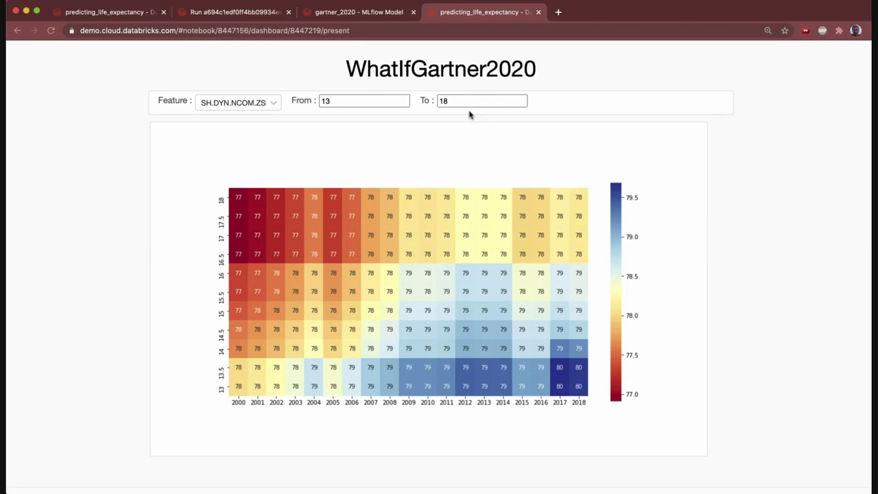
{"action": "left_click", "coordinate": [481, 101]}
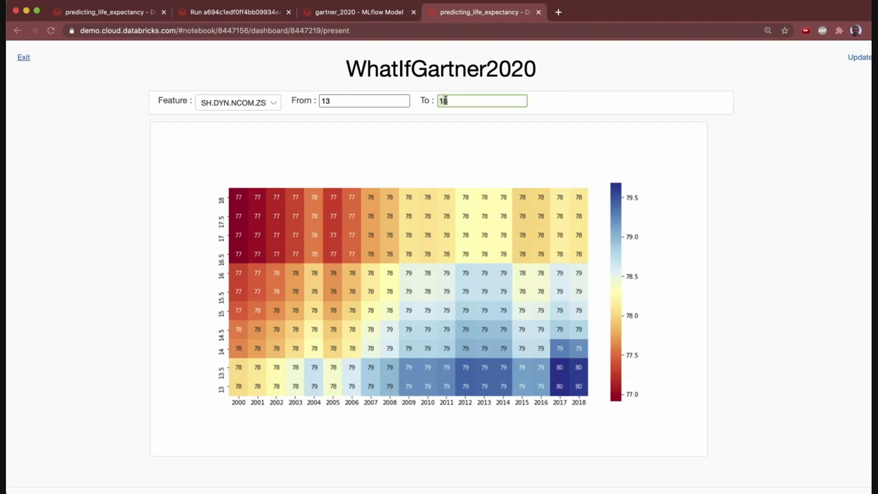
{"action": "type", "text": "17"}
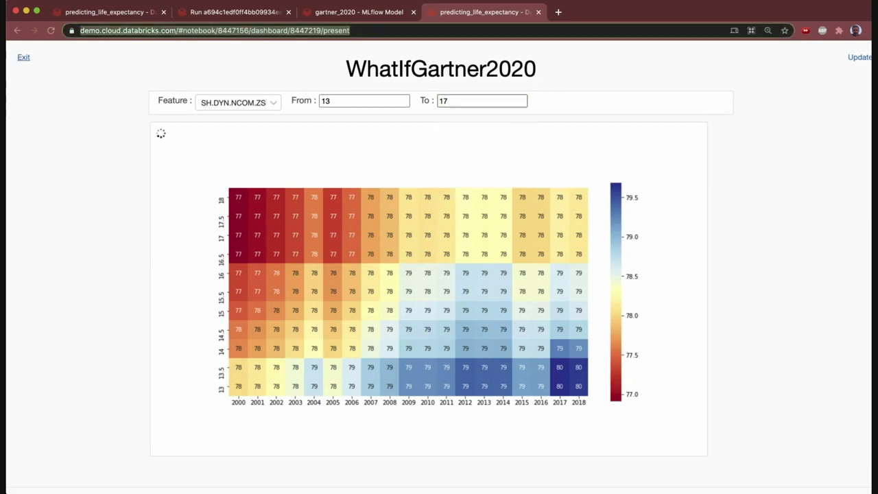